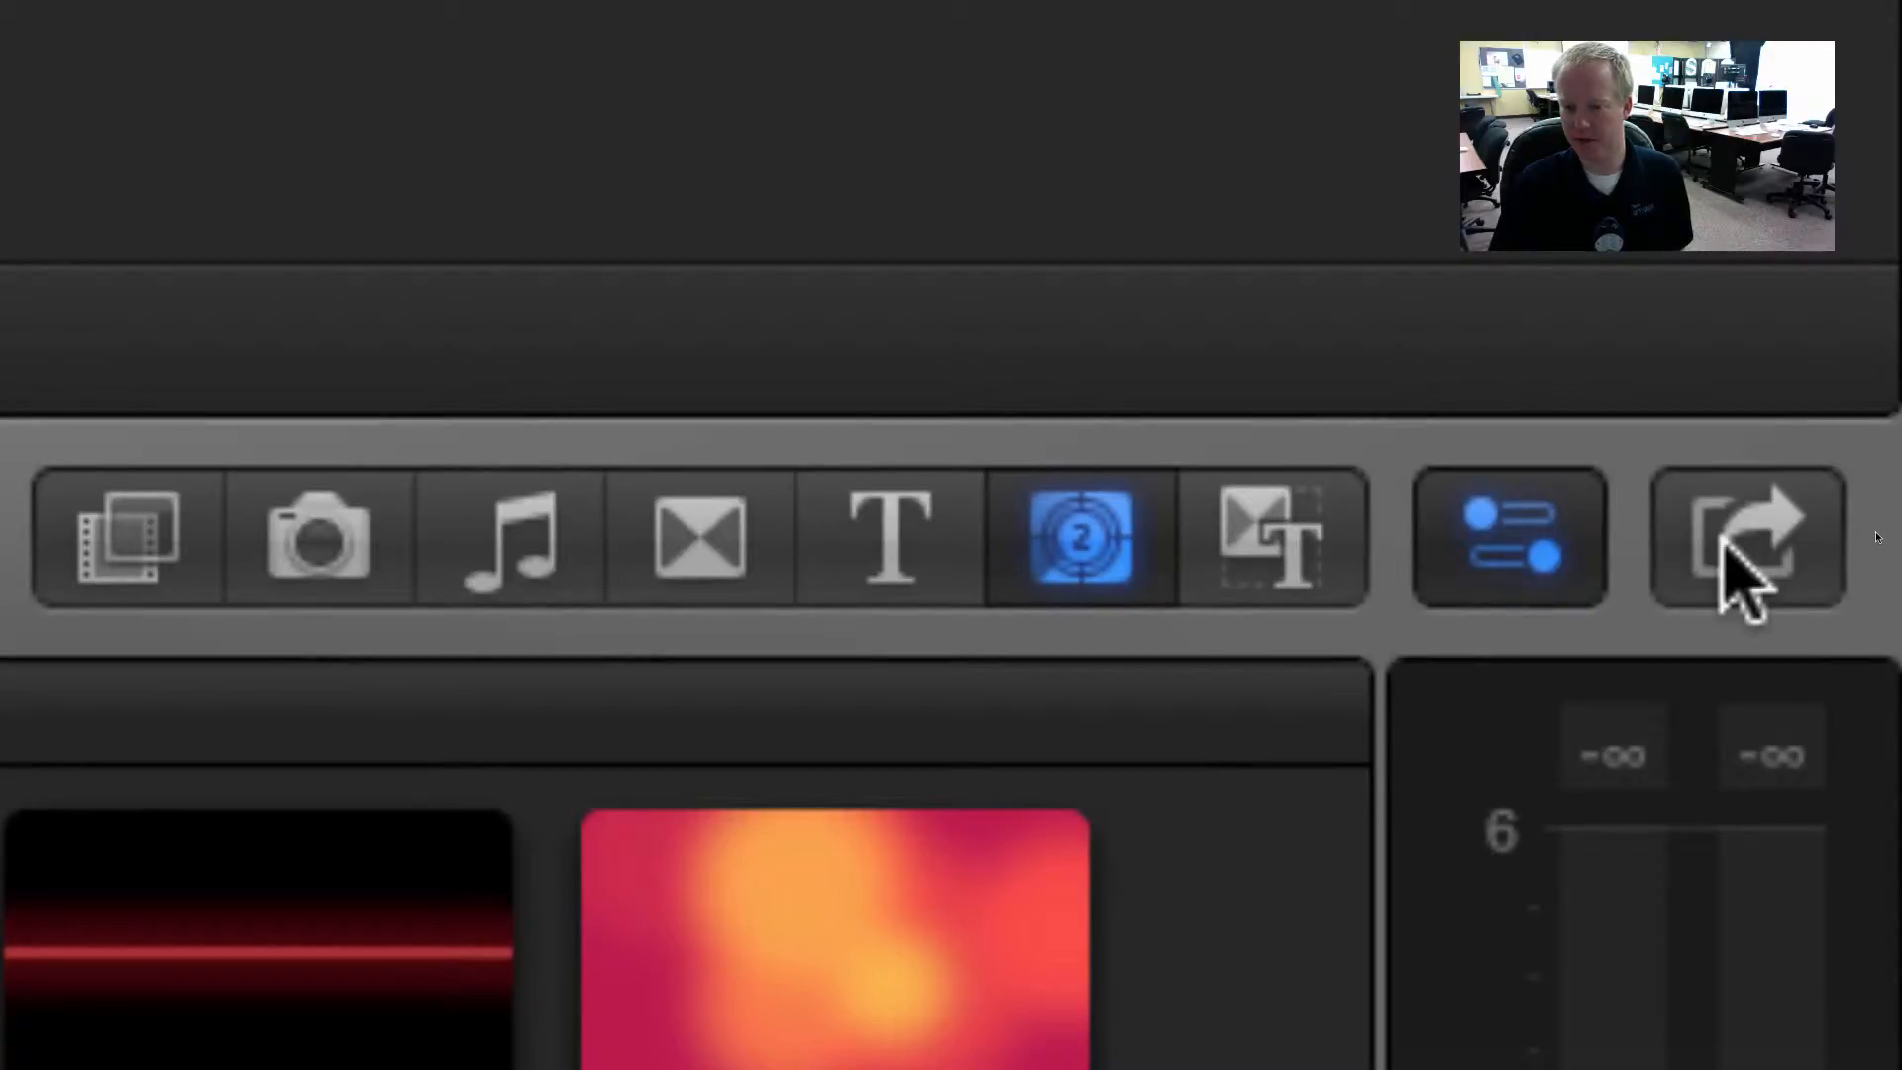
{"action": "mouse_move", "coordinate": [1744, 536]}
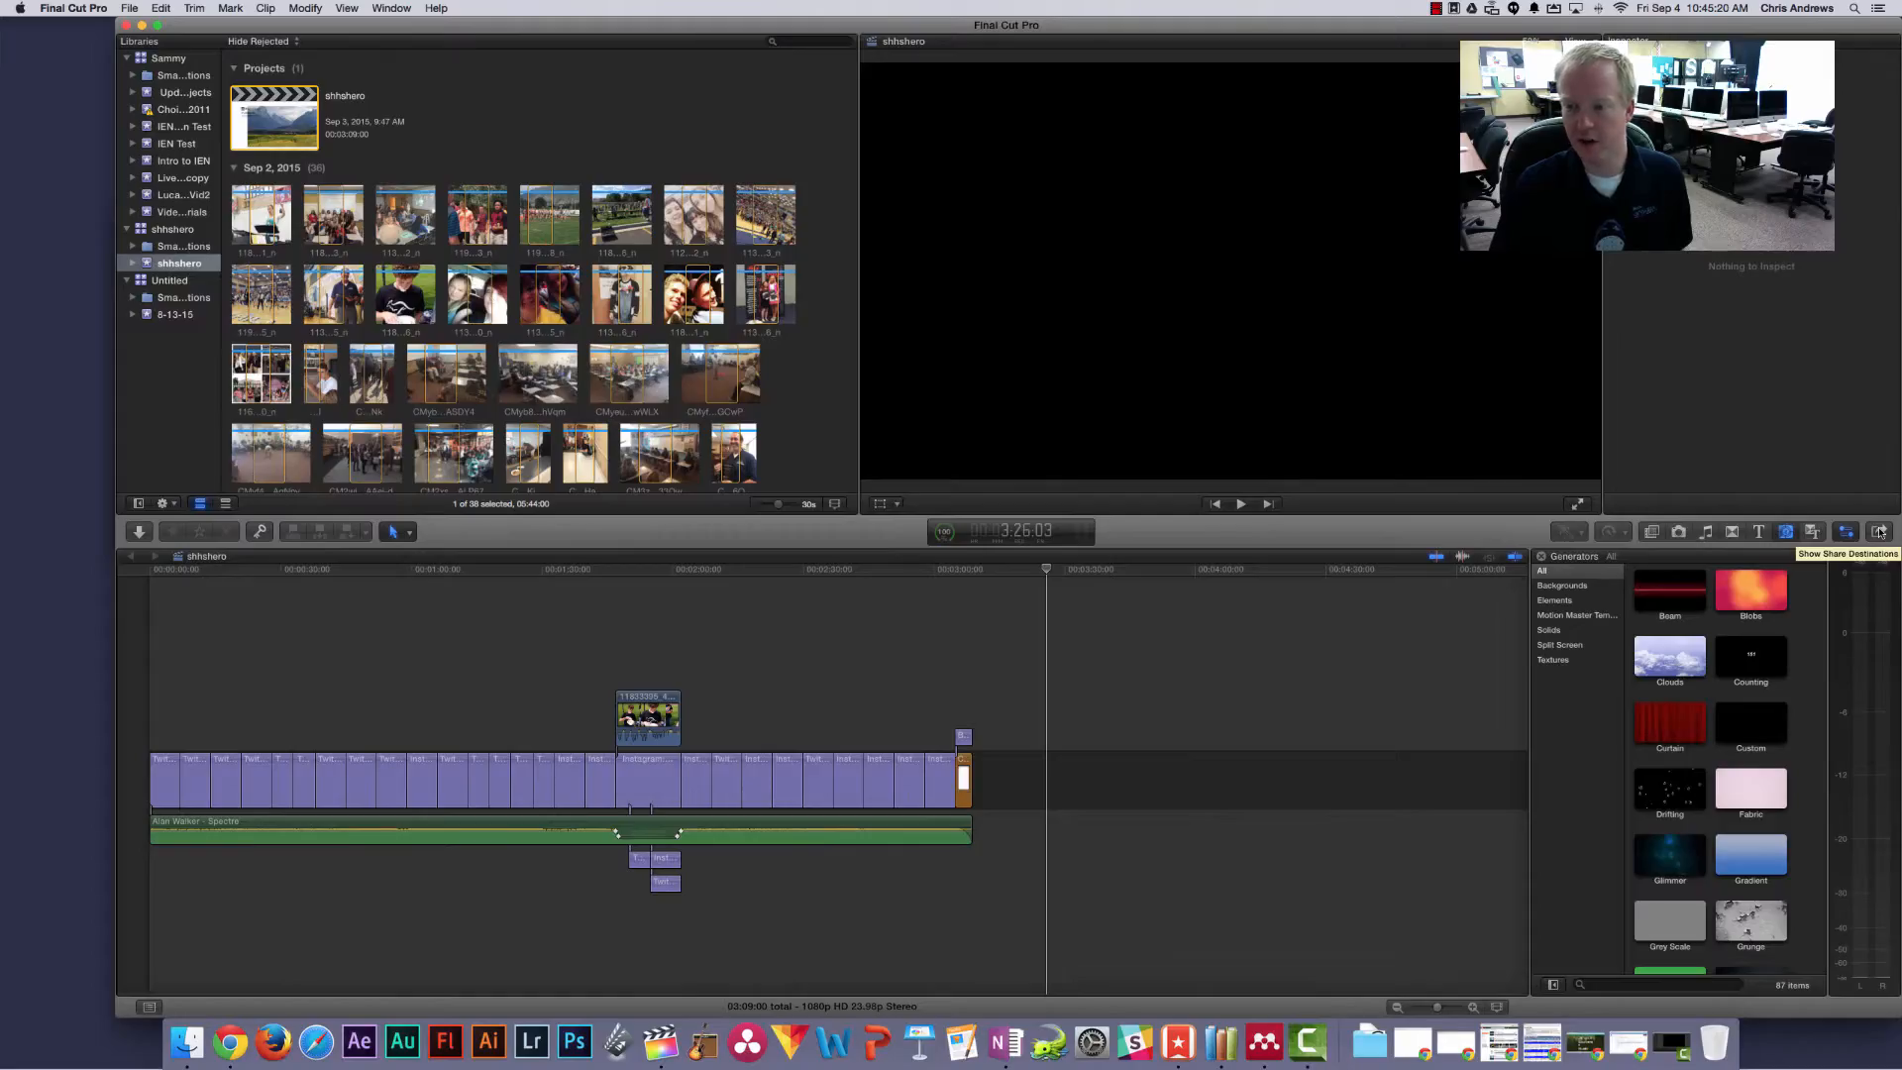
Show the share destinations submenu for the shhshero project.
{"action": "left_click", "coordinate": [128, 8]}
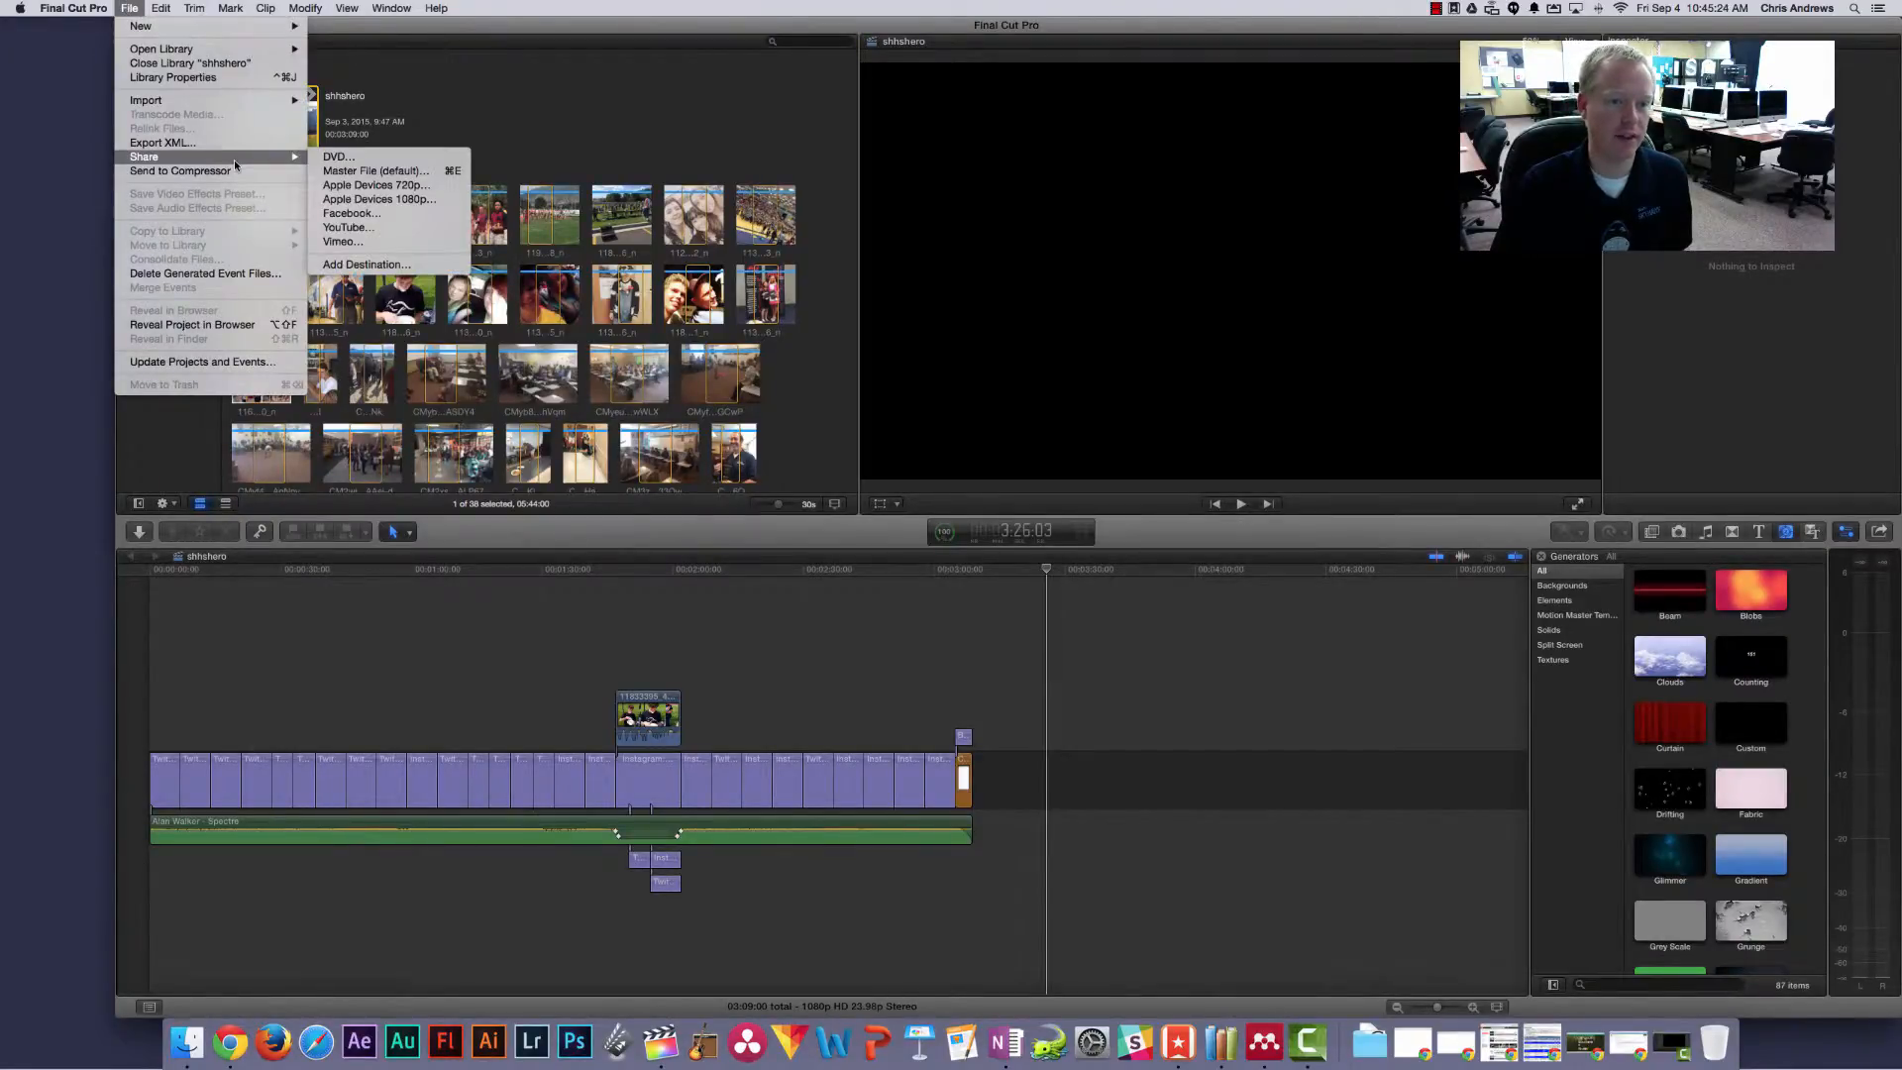
{"action": "mouse_move", "coordinate": [376, 170]}
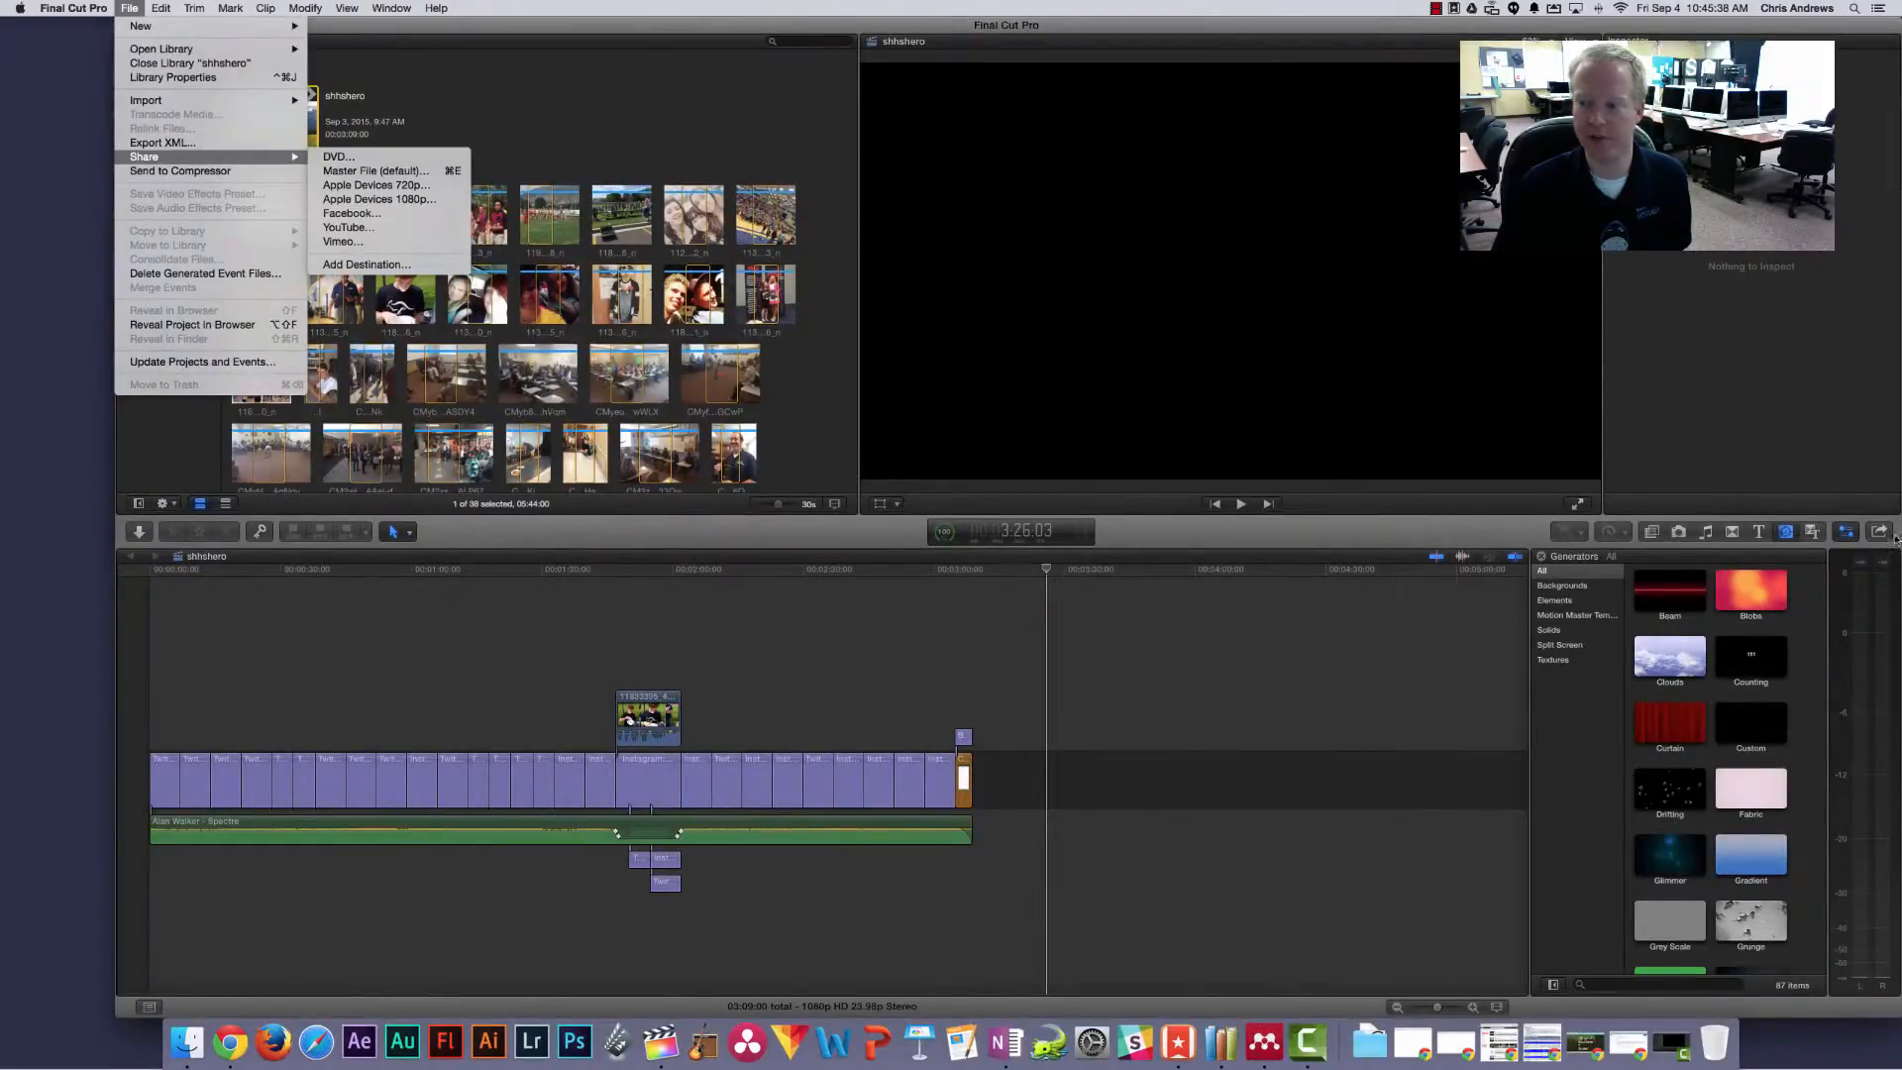
Choose Master File (default) as the share destination: 1920x1080, 23.98 fps QuickTime movie.
{"action": "left_click", "coordinate": [1843, 530]}
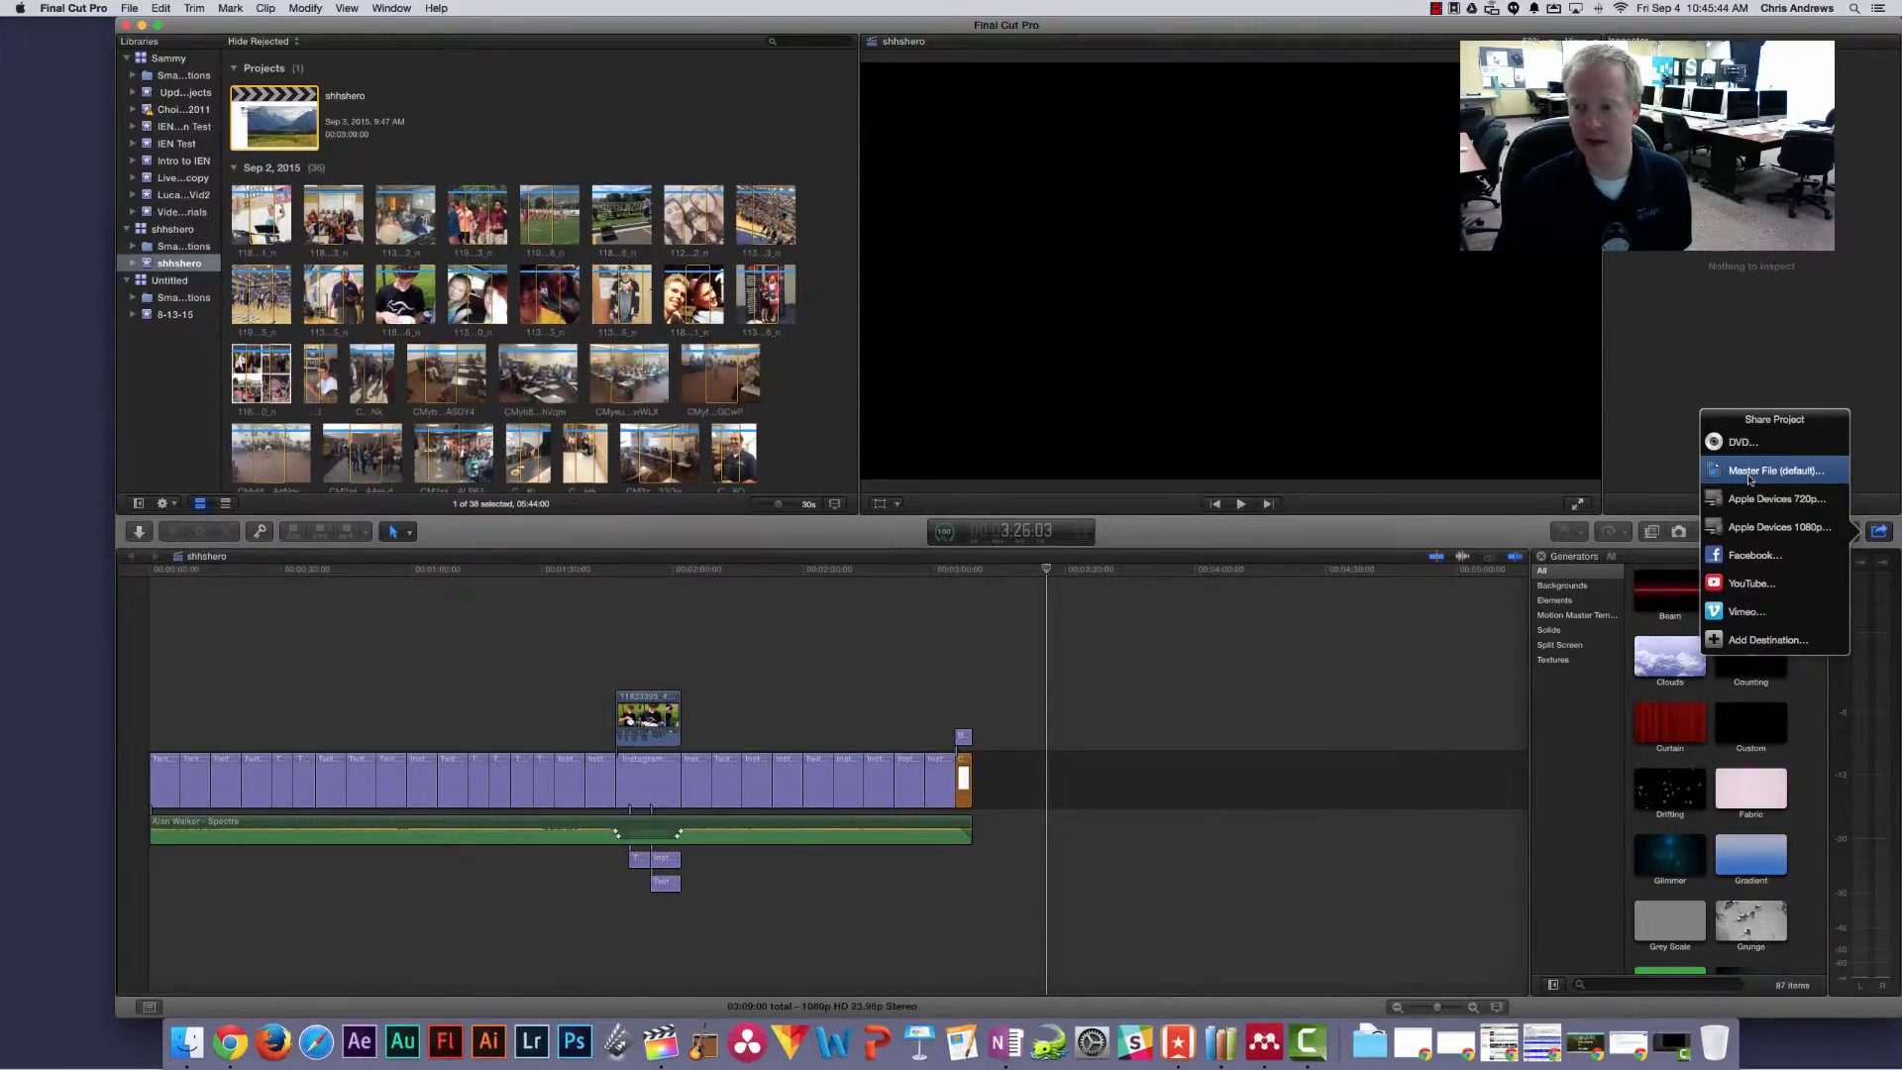
{"action": "left_click", "coordinate": [1772, 472]}
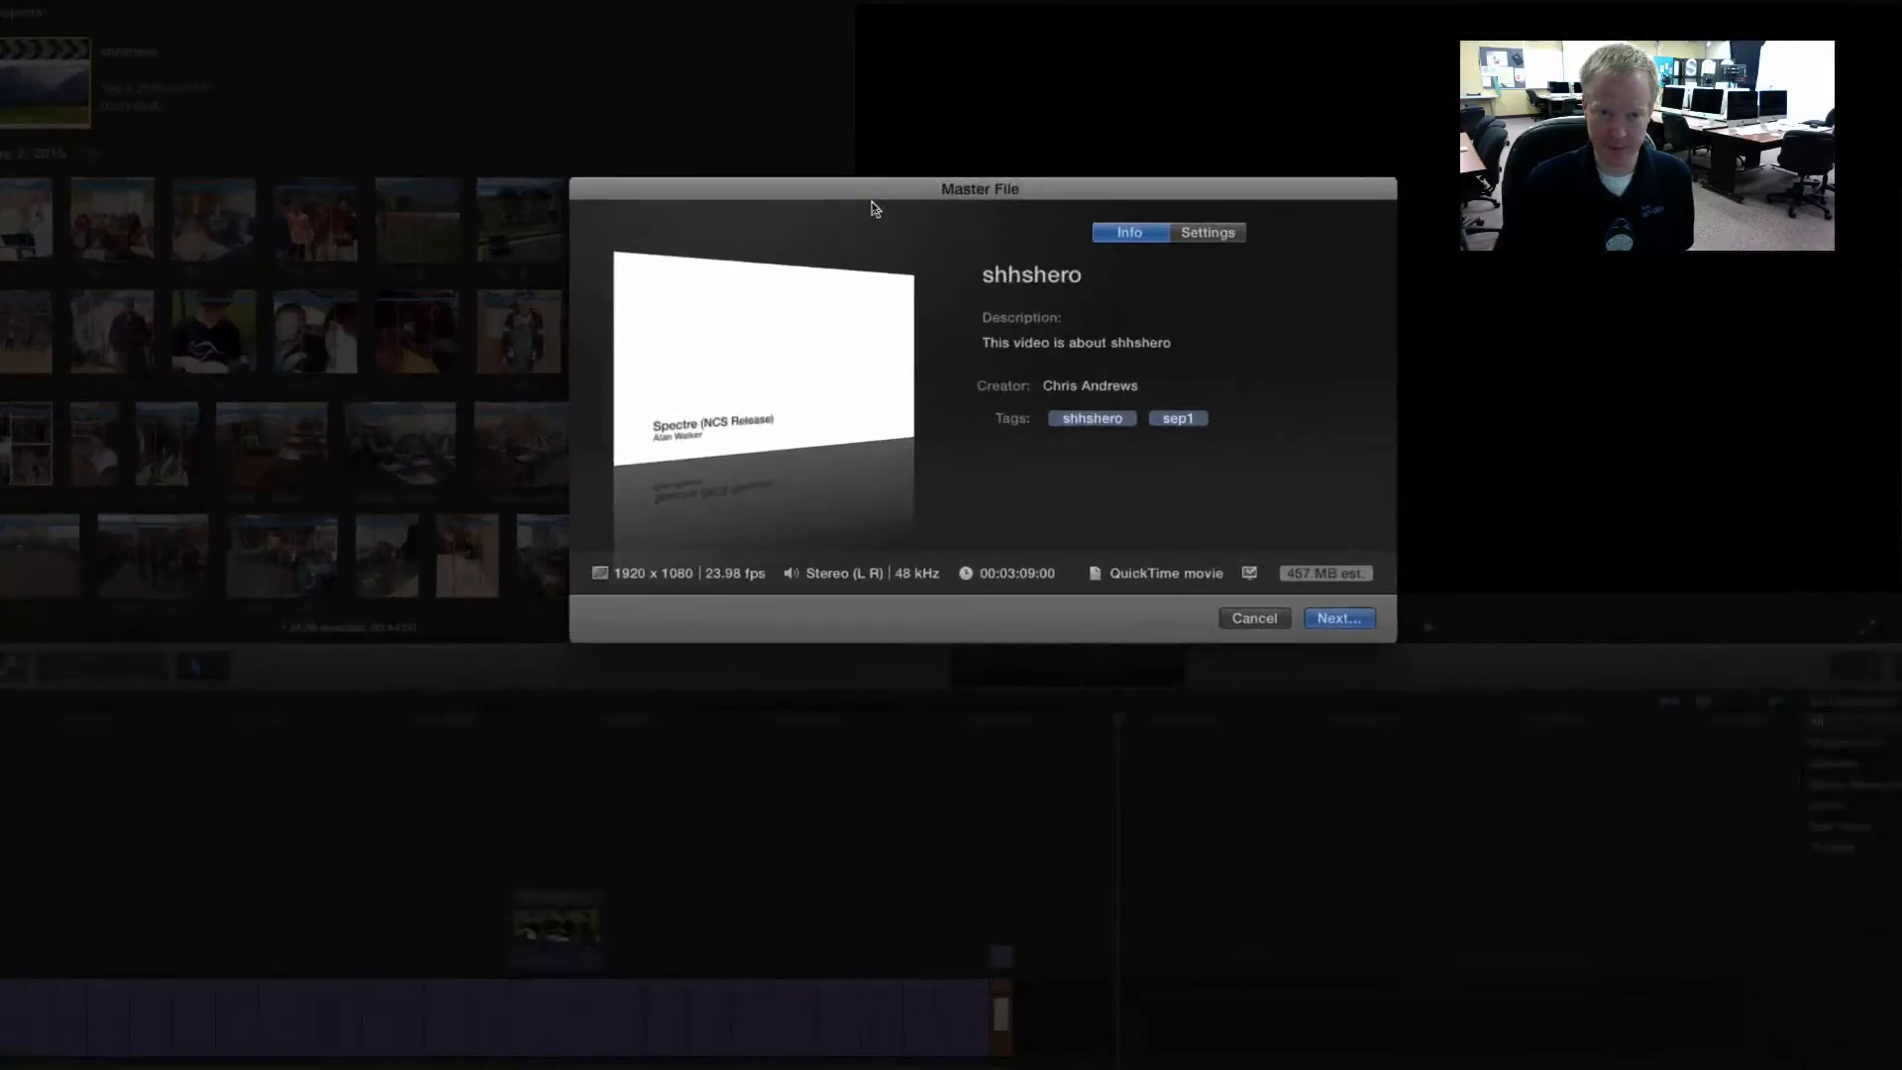
Show the export settings and keep H.264 as the video codec.
{"action": "left_click", "coordinate": [1375, 244]}
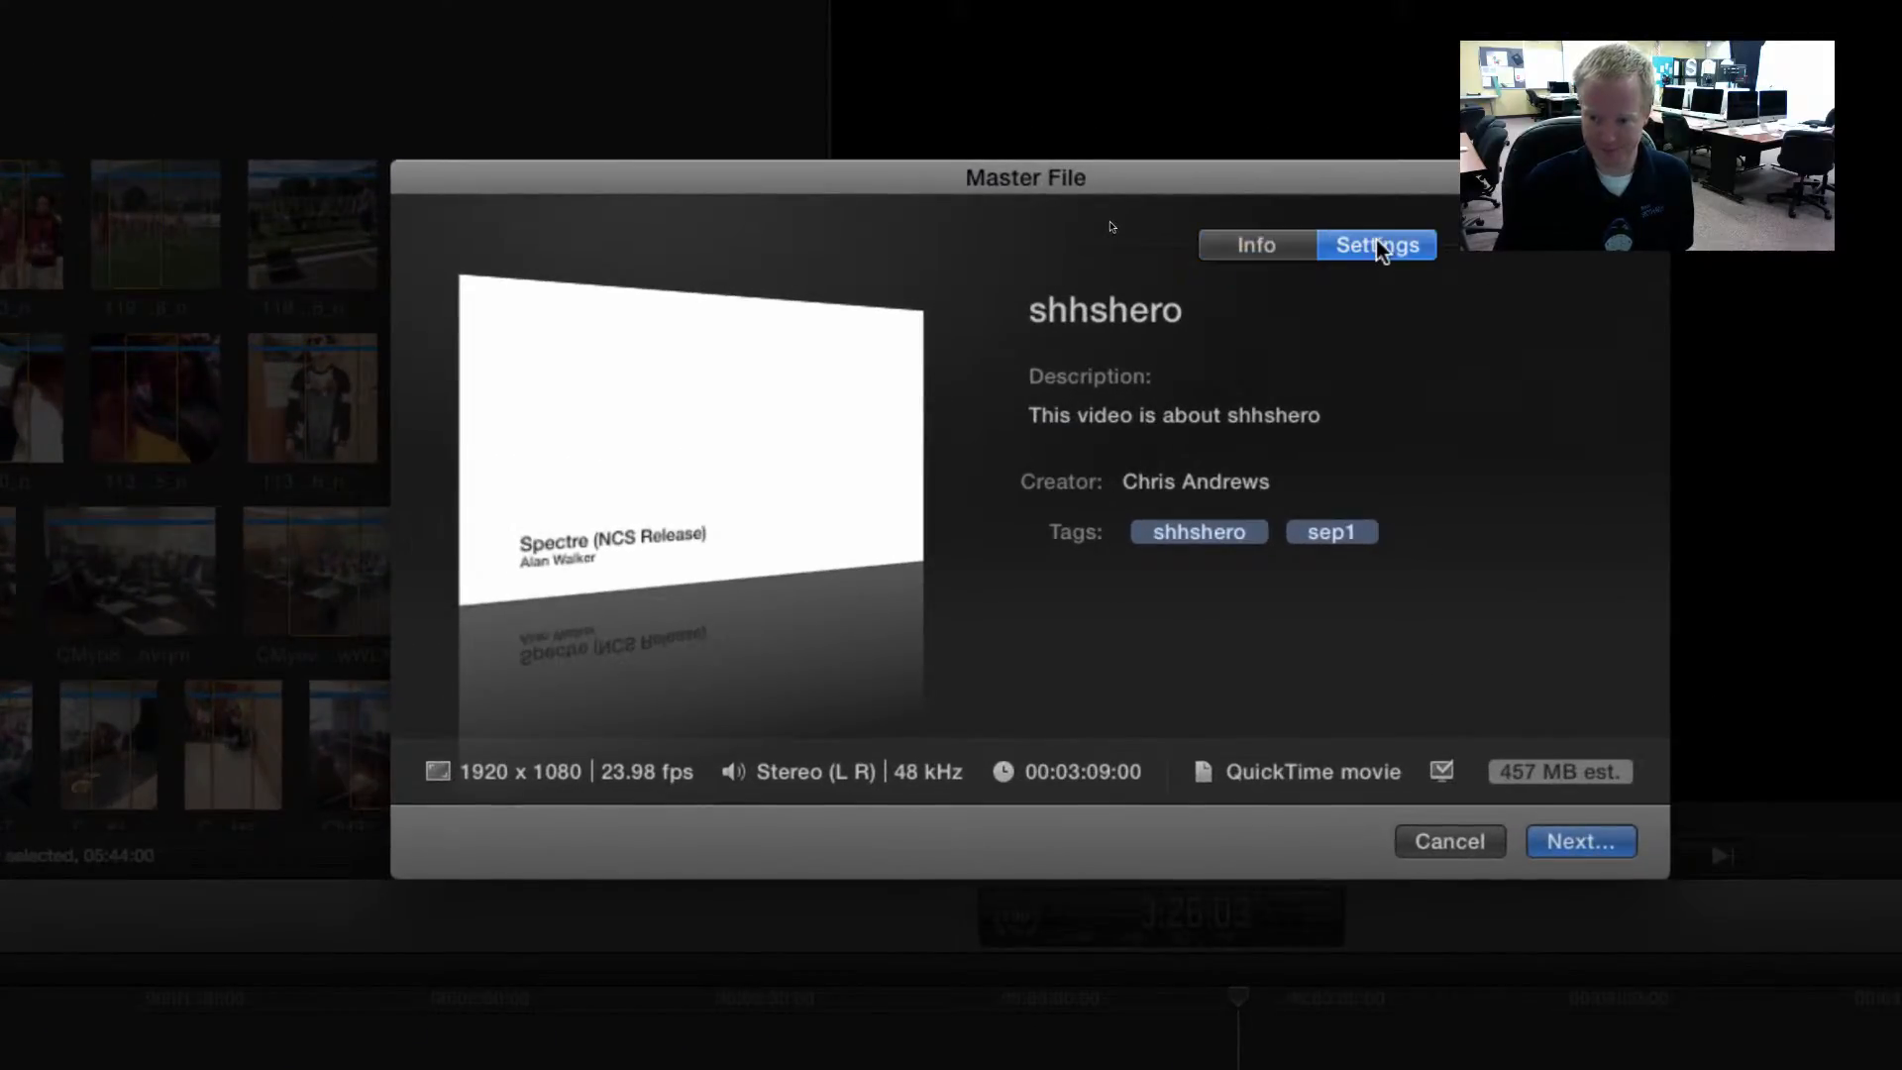
{"action": "left_click", "coordinate": [1377, 243]}
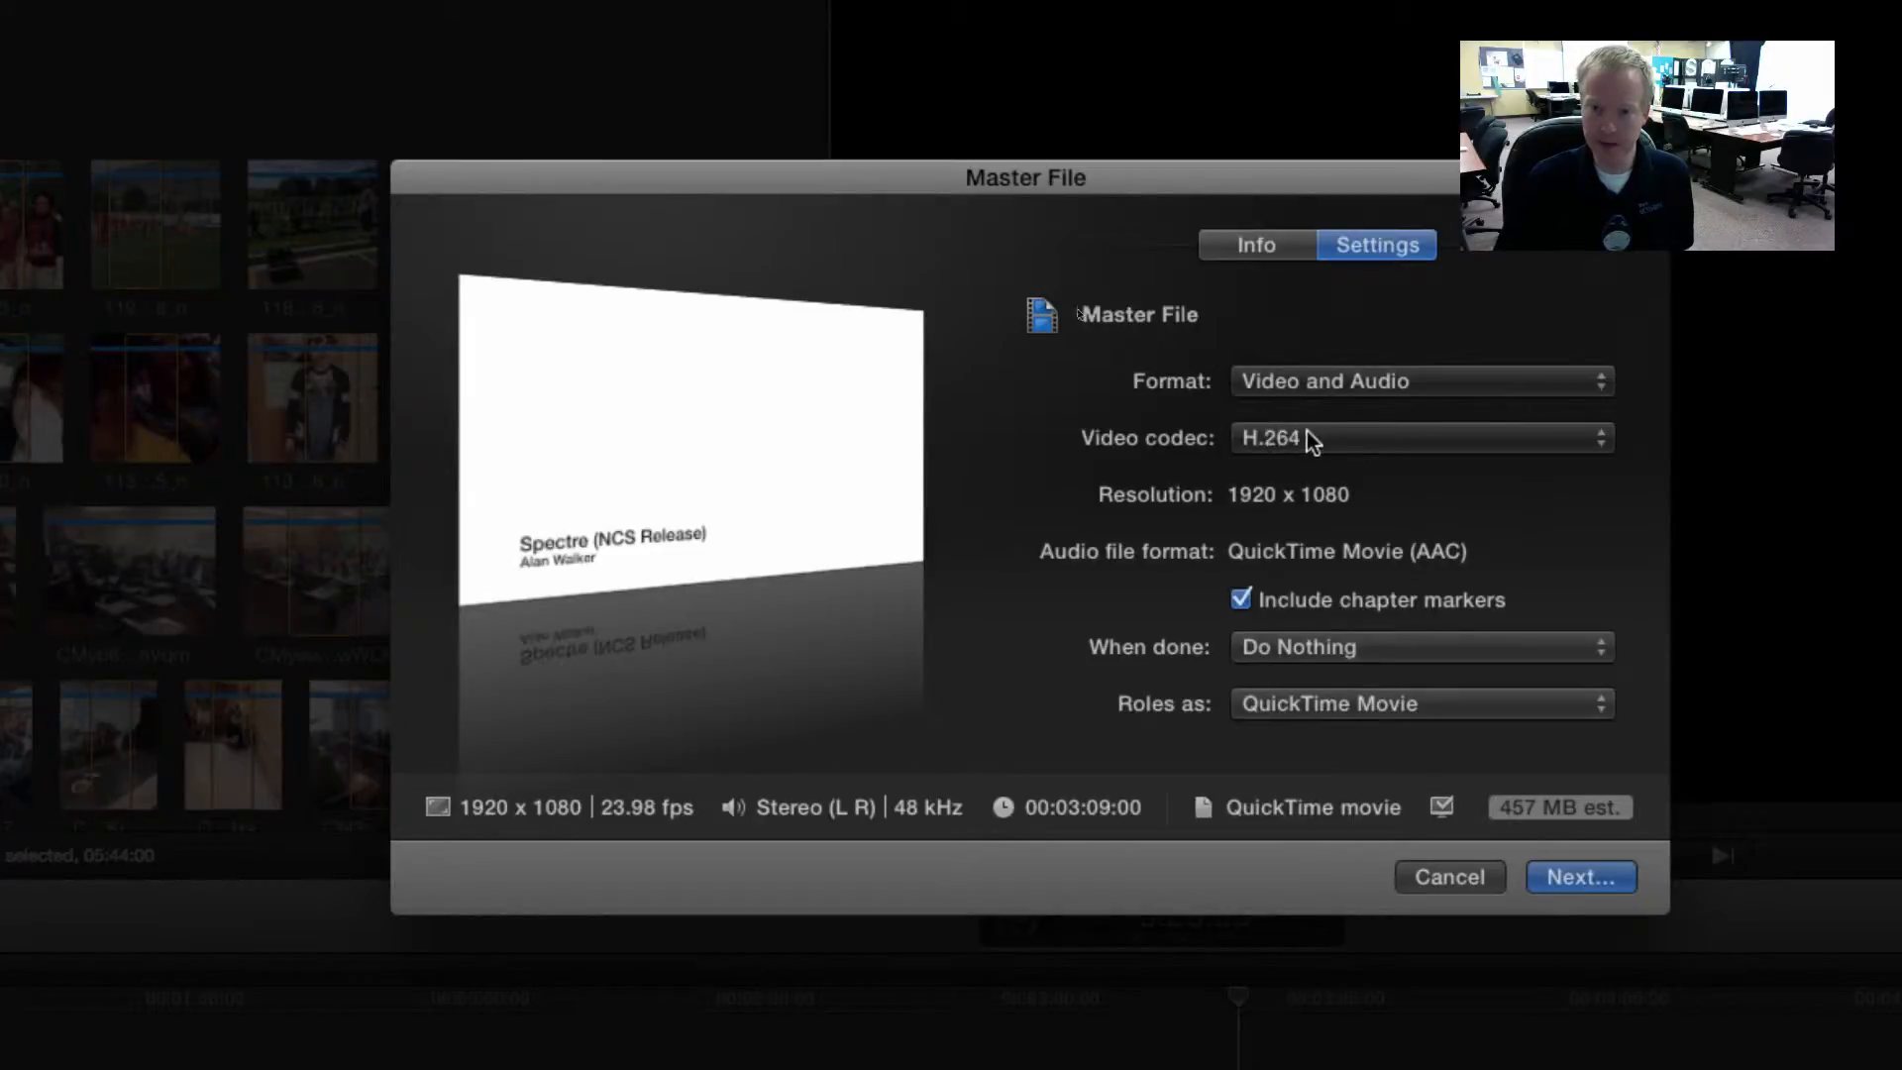
{"action": "left_click", "coordinate": [1418, 438]}
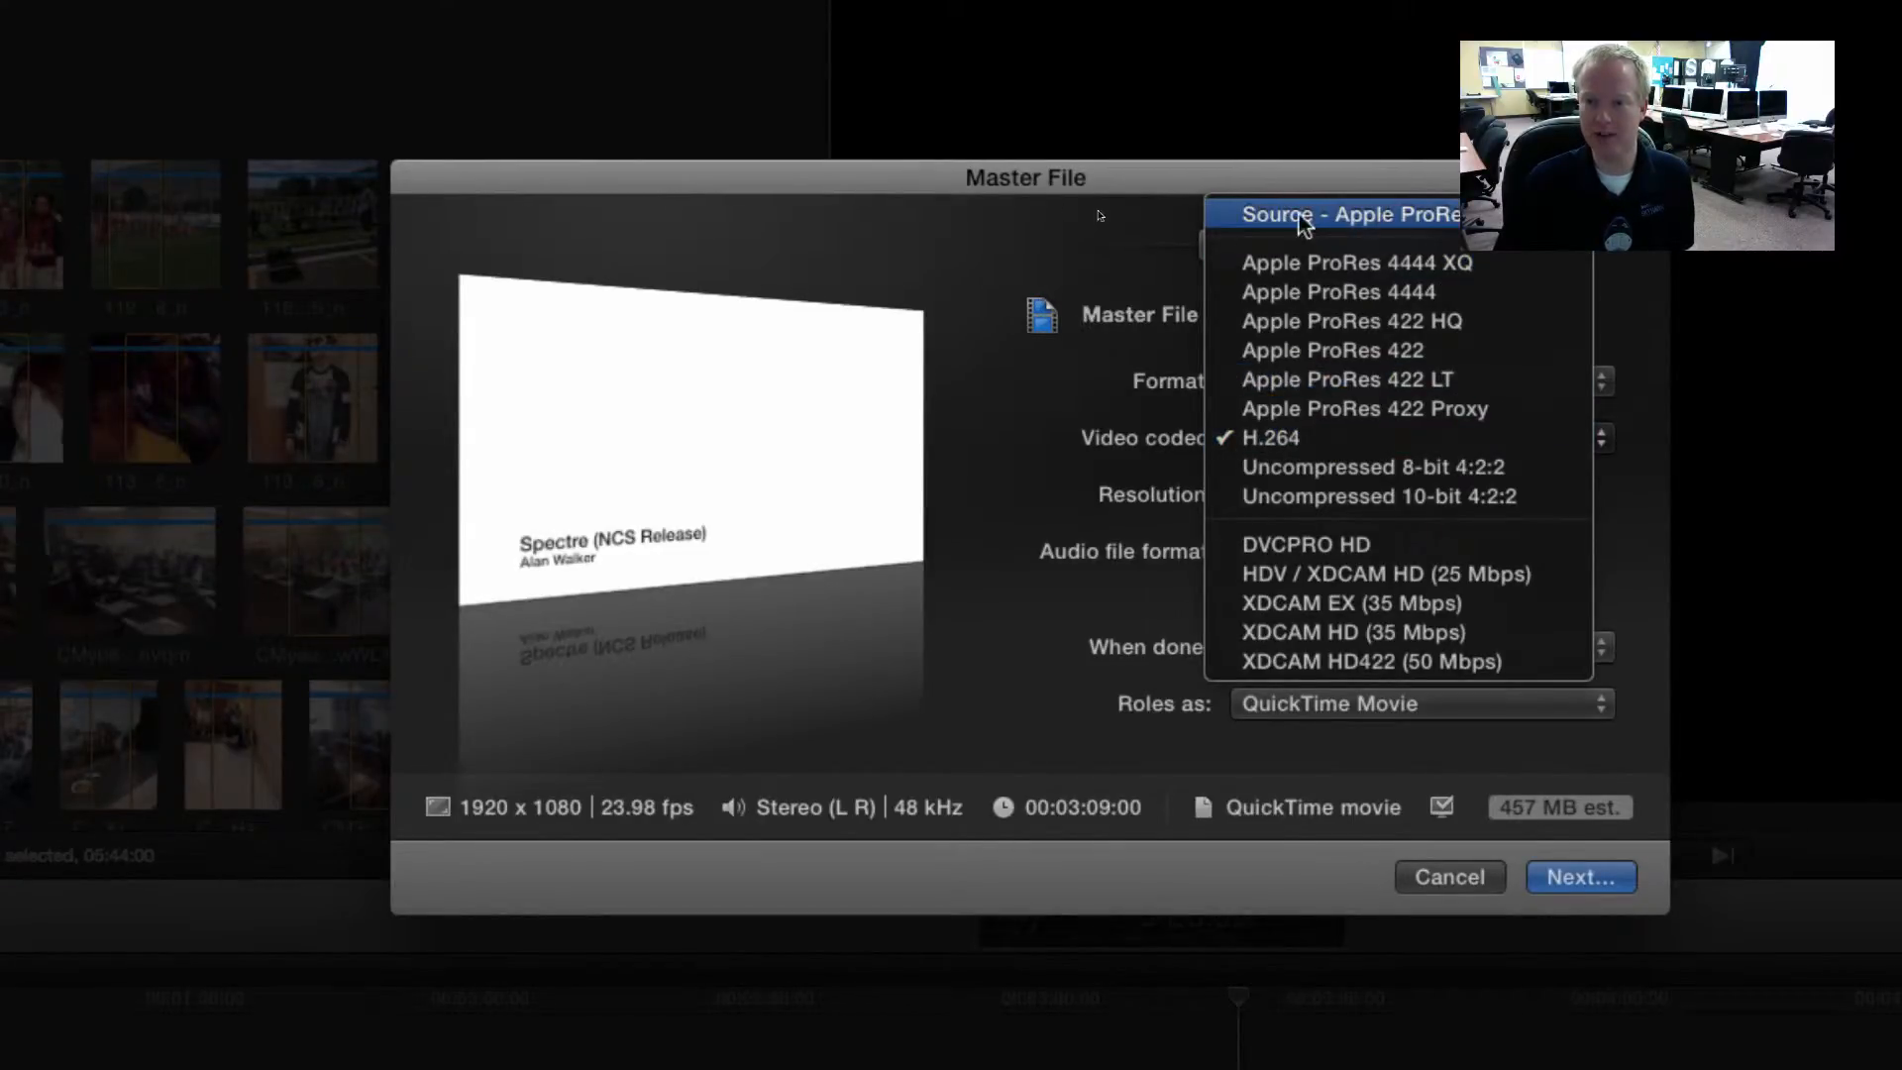
{"action": "mouse_move", "coordinate": [1165, 216]}
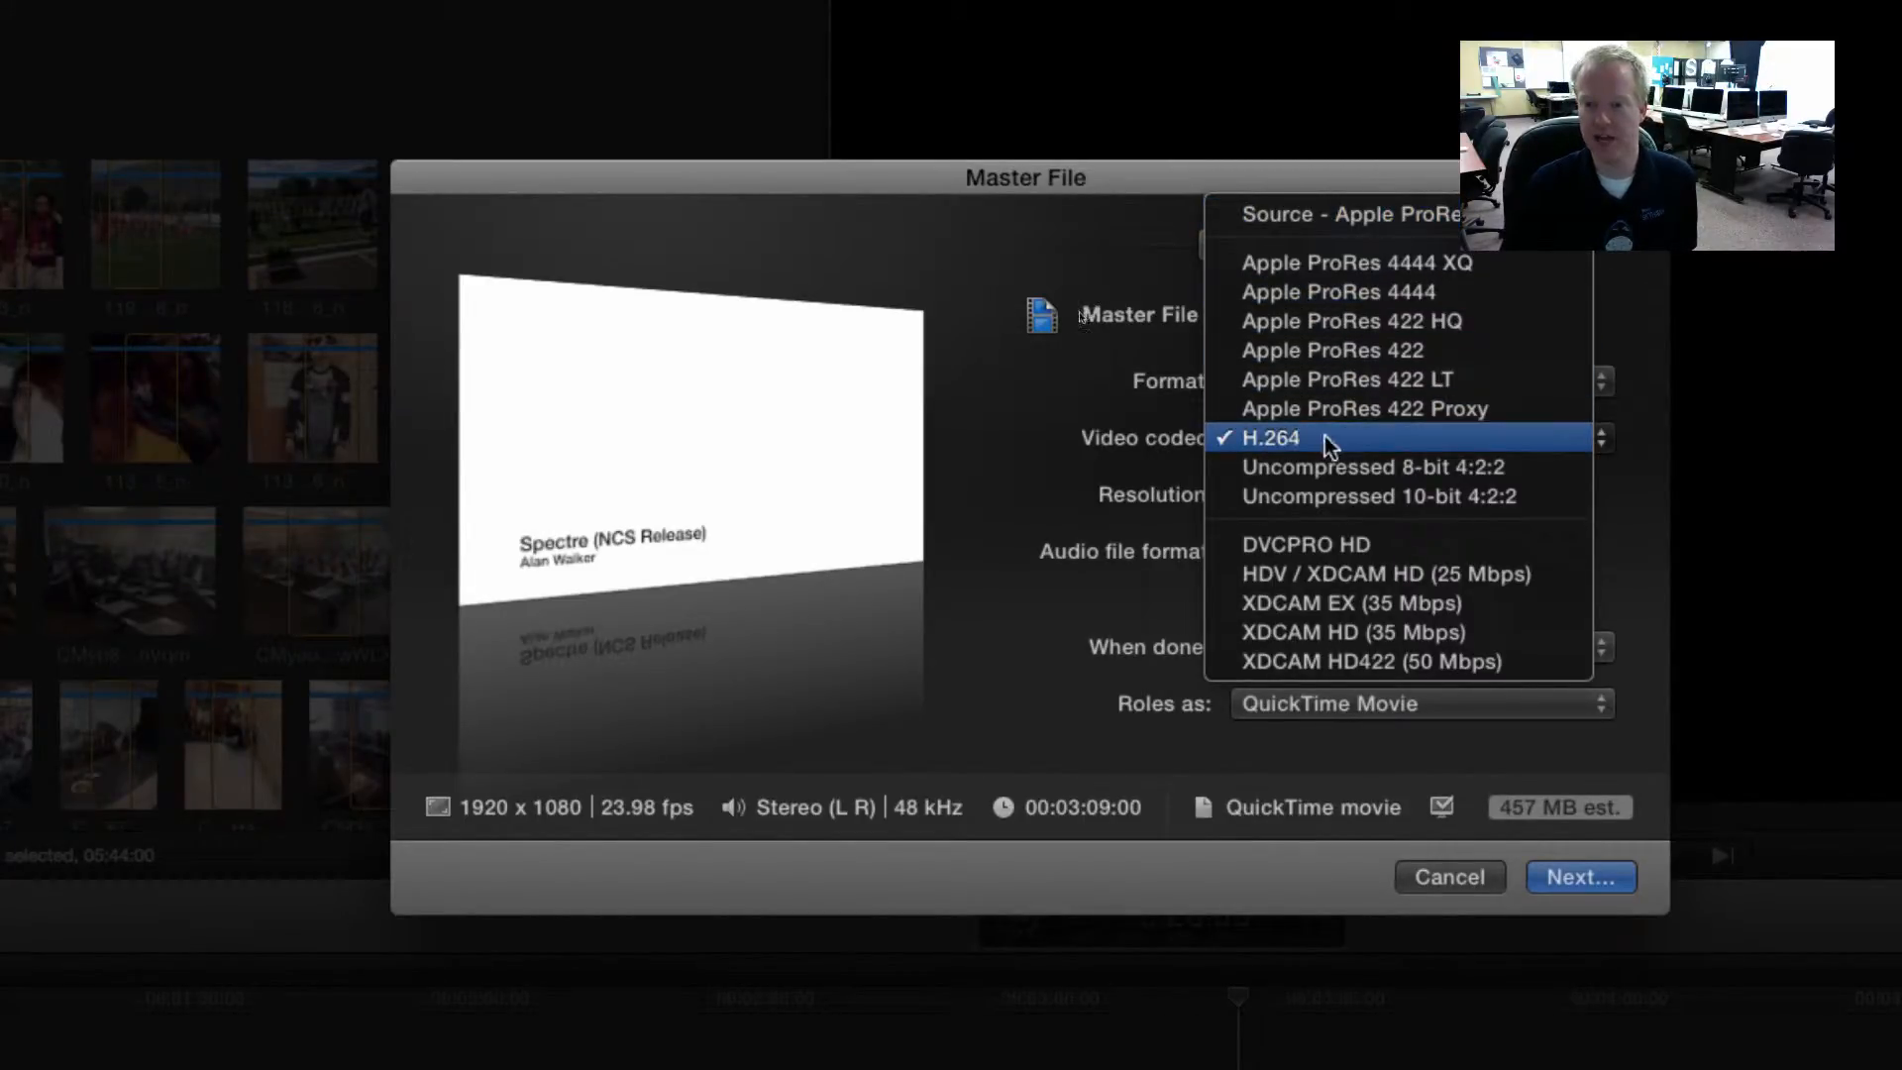
{"action": "mouse_move", "coordinate": [1325, 446]}
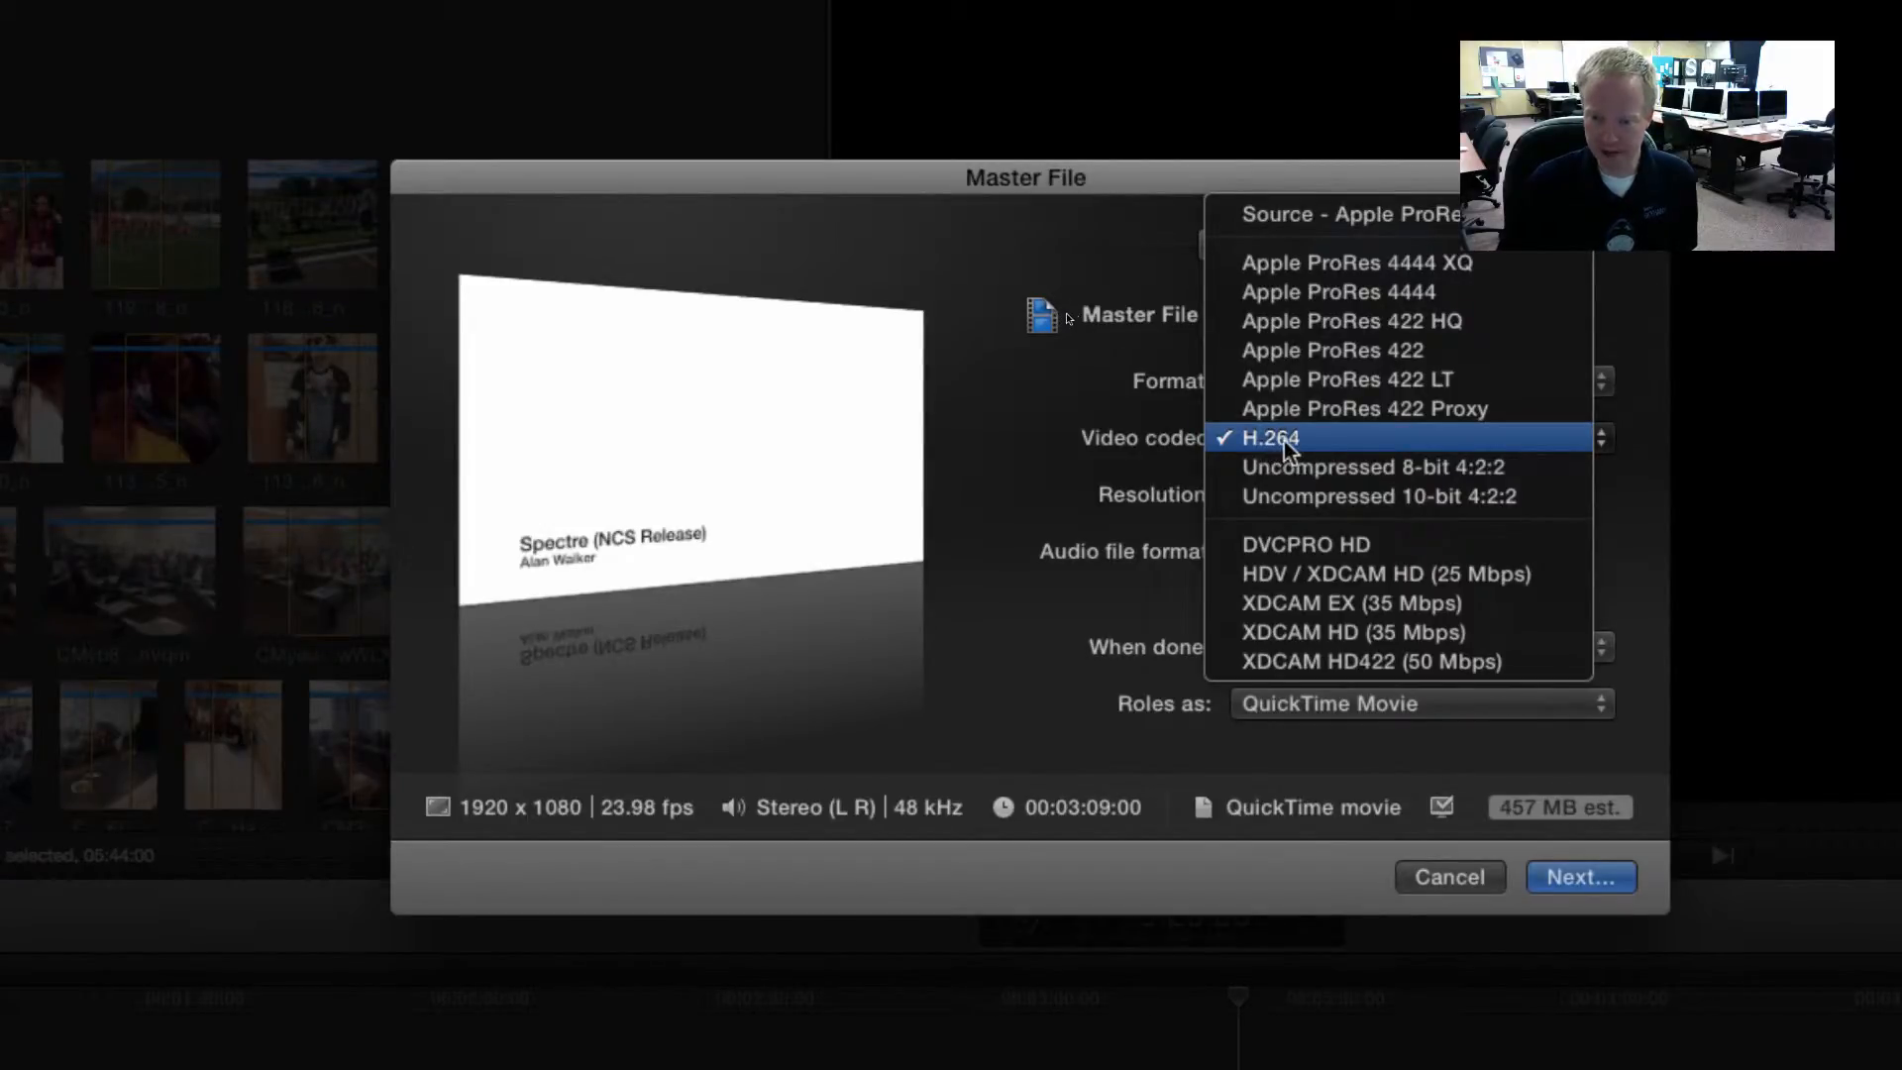
{"action": "left_click", "coordinate": [1272, 438]}
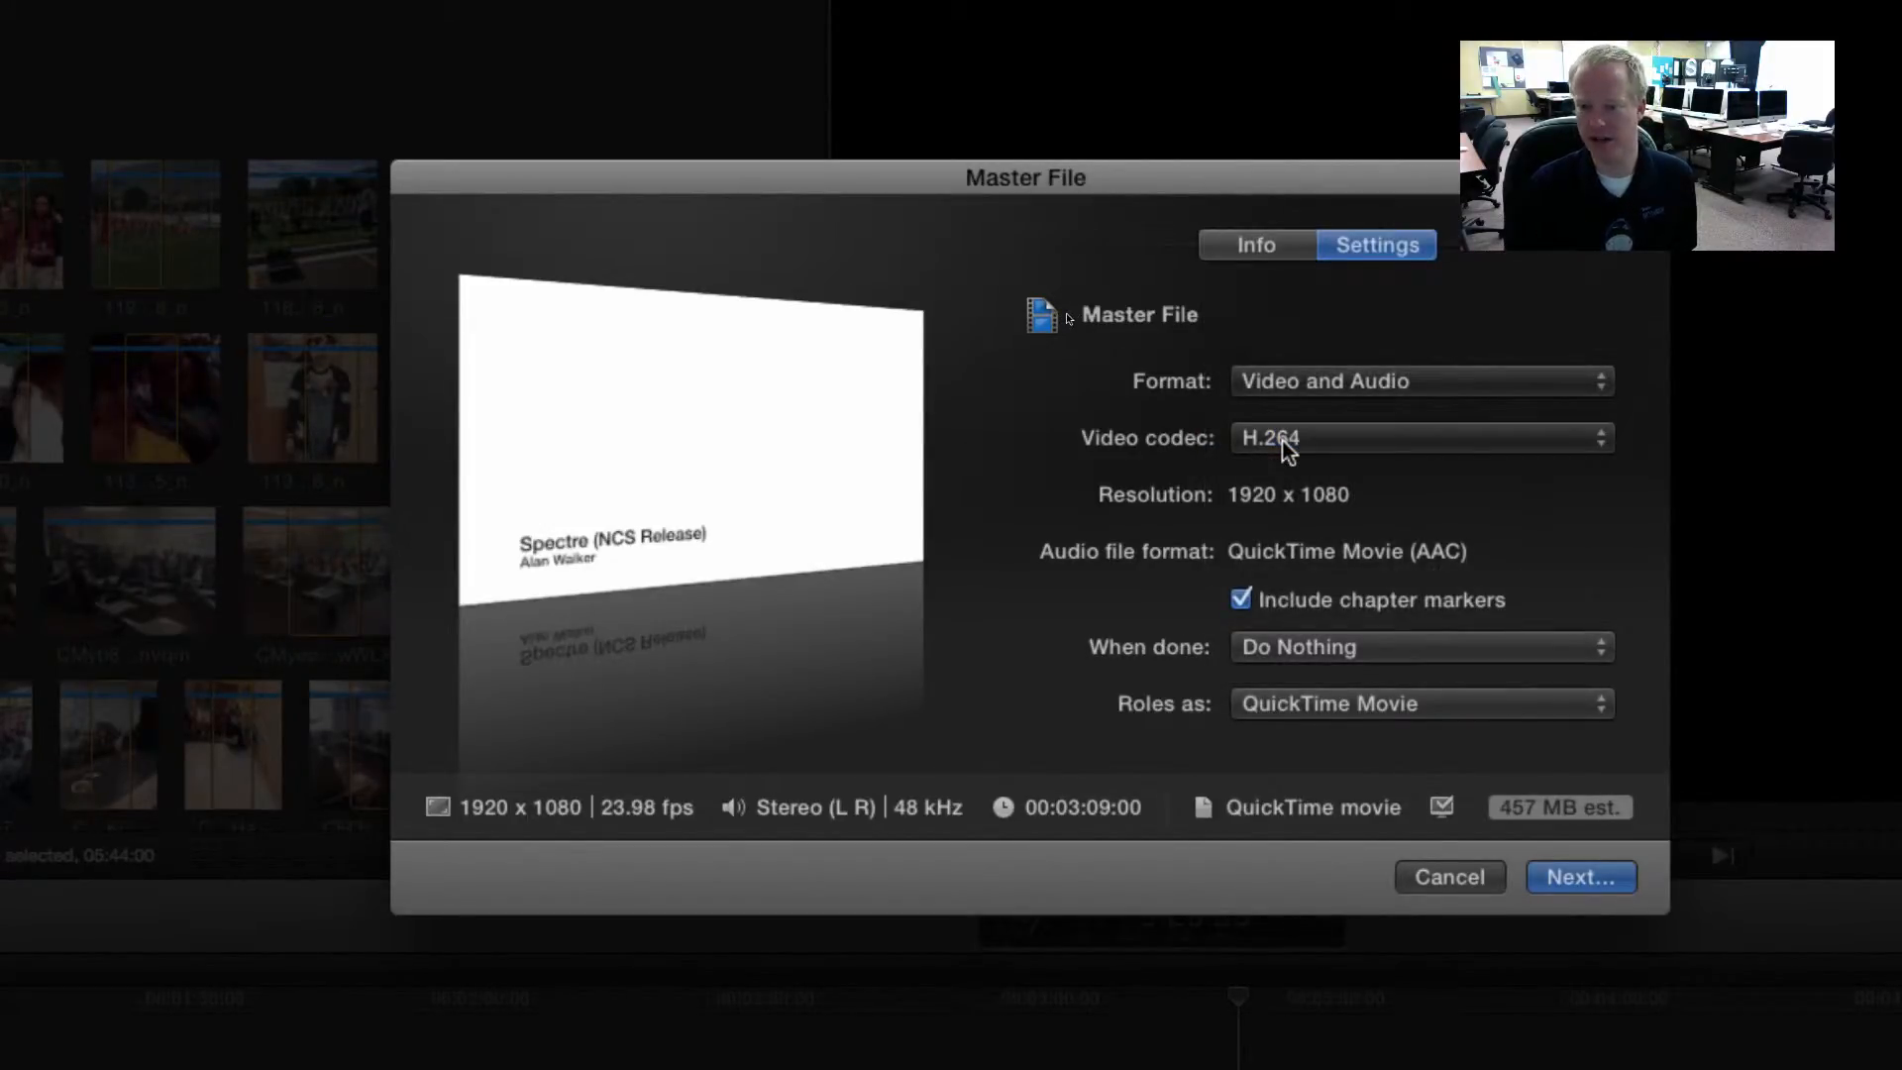
{"action": "mouse_move", "coordinate": [1300, 523]}
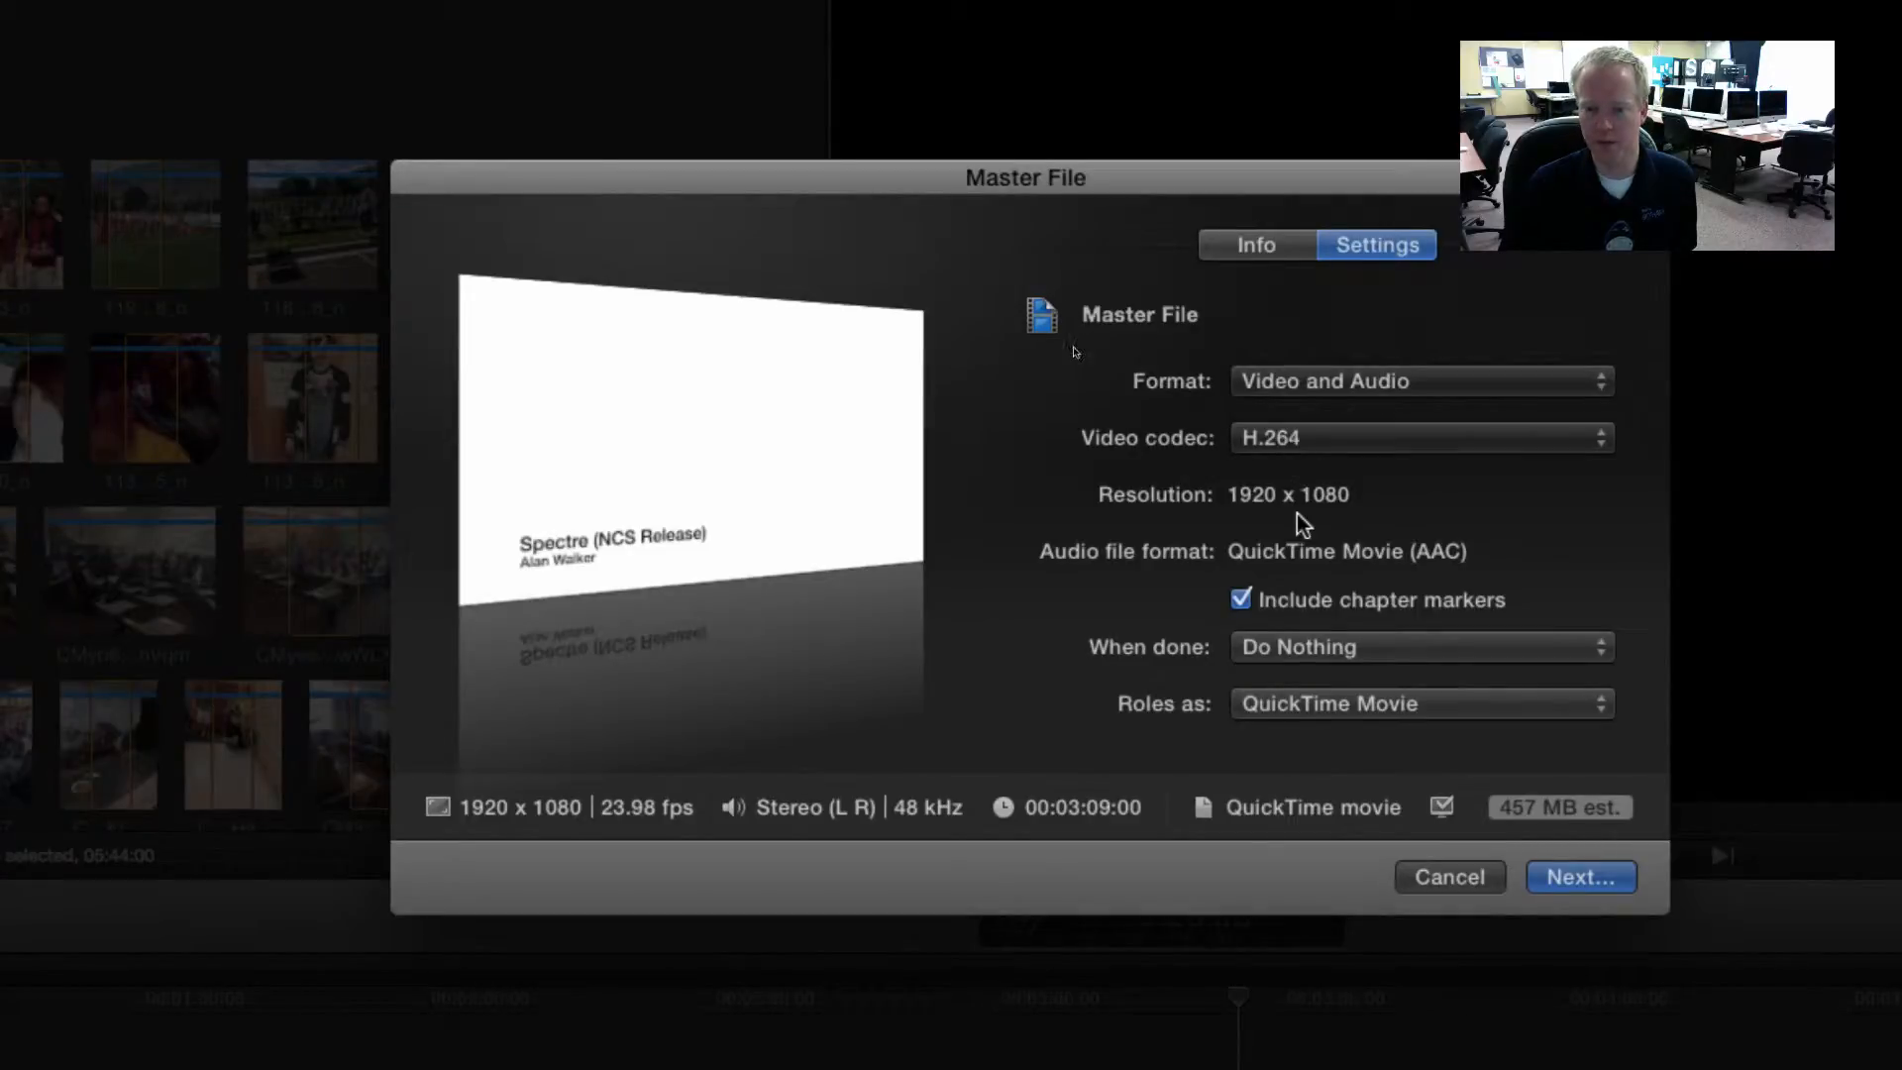
{"action": "mouse_move", "coordinate": [1312, 658]}
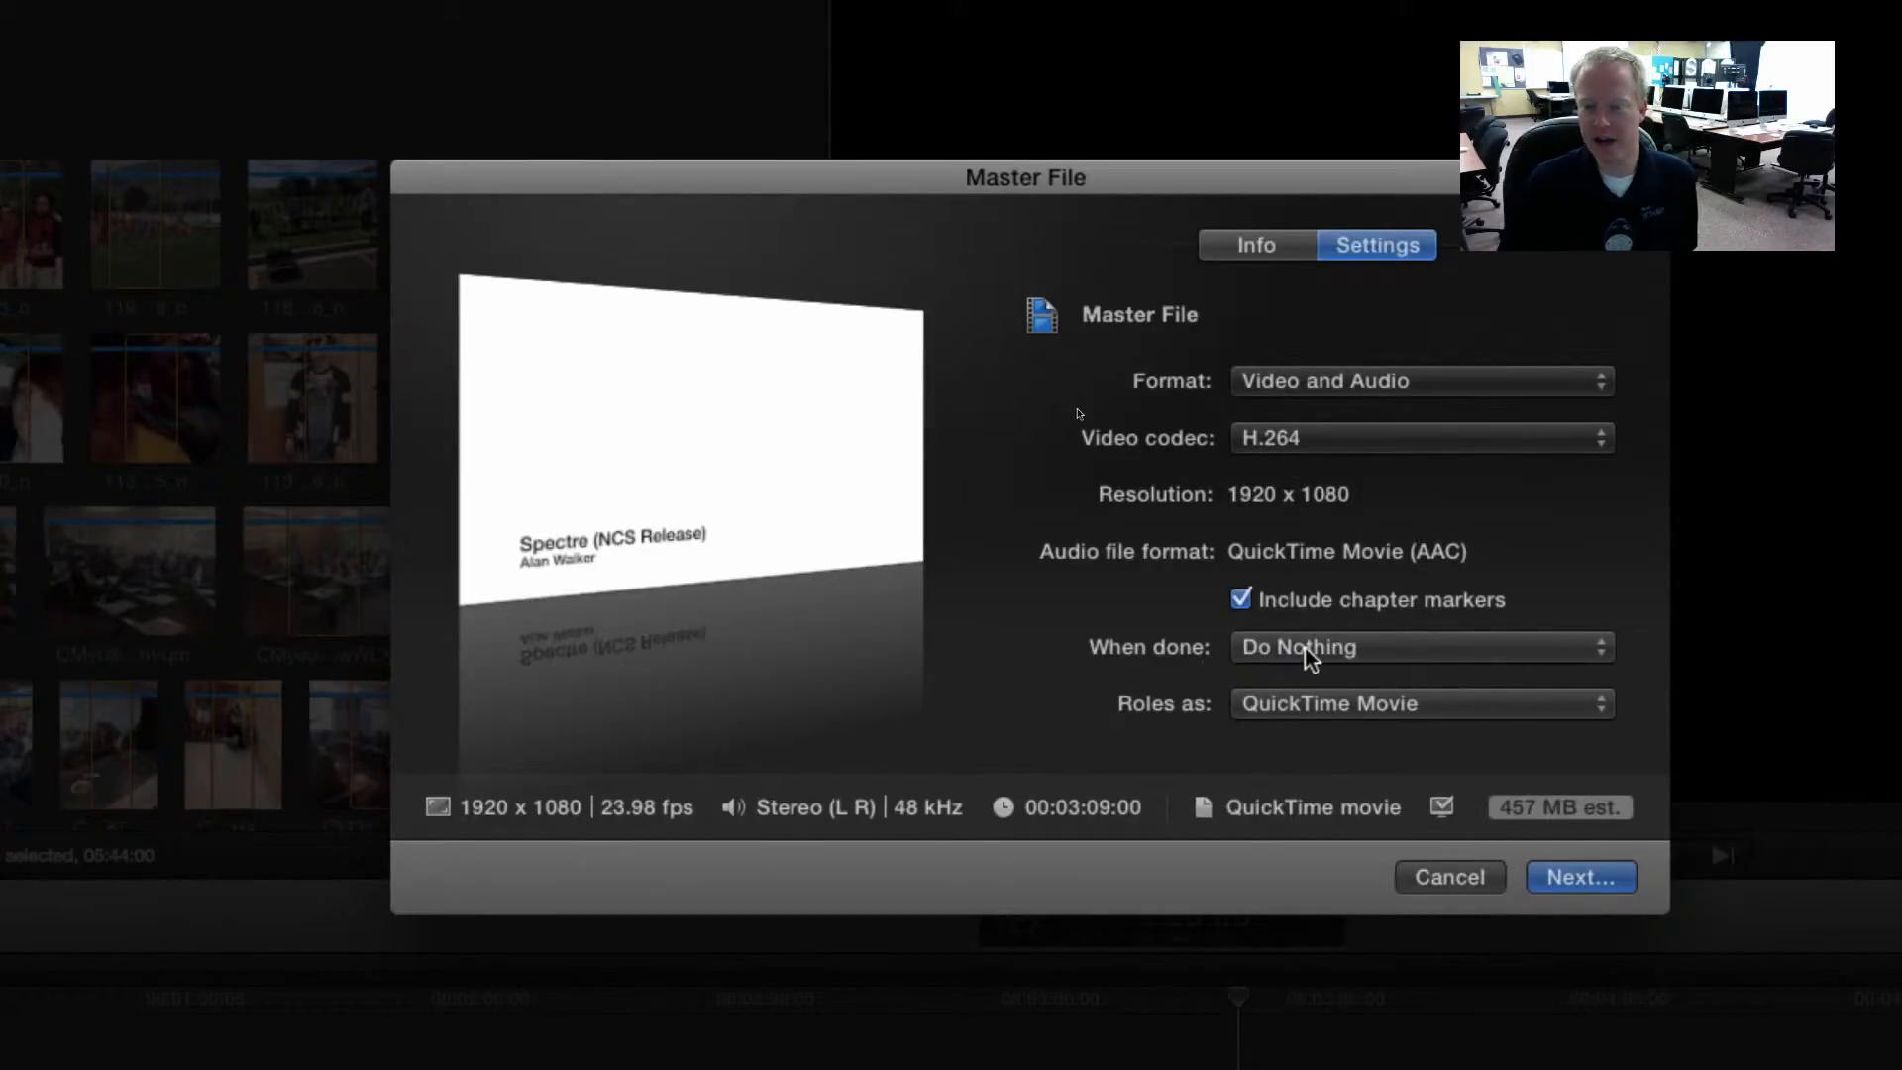
{"action": "left_click", "coordinate": [1419, 646]}
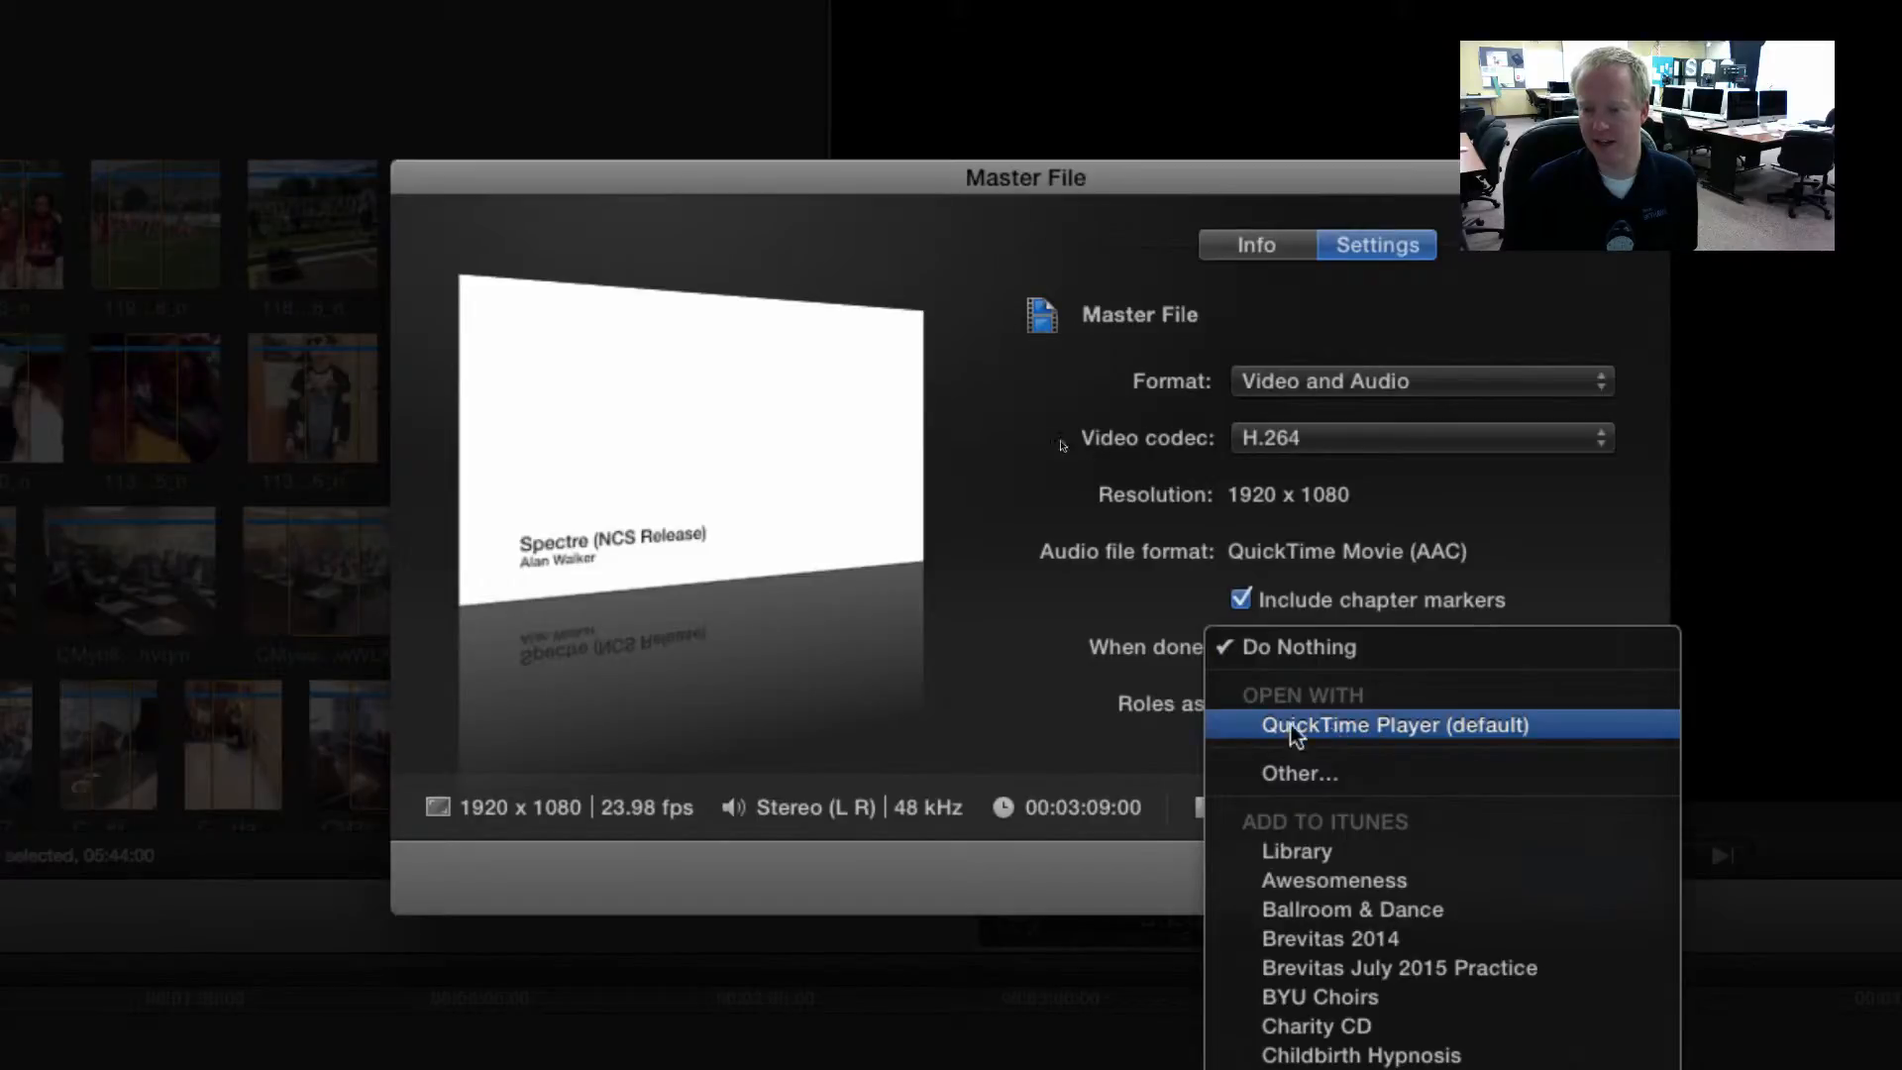
{"action": "mouse_move", "coordinate": [1341, 739]}
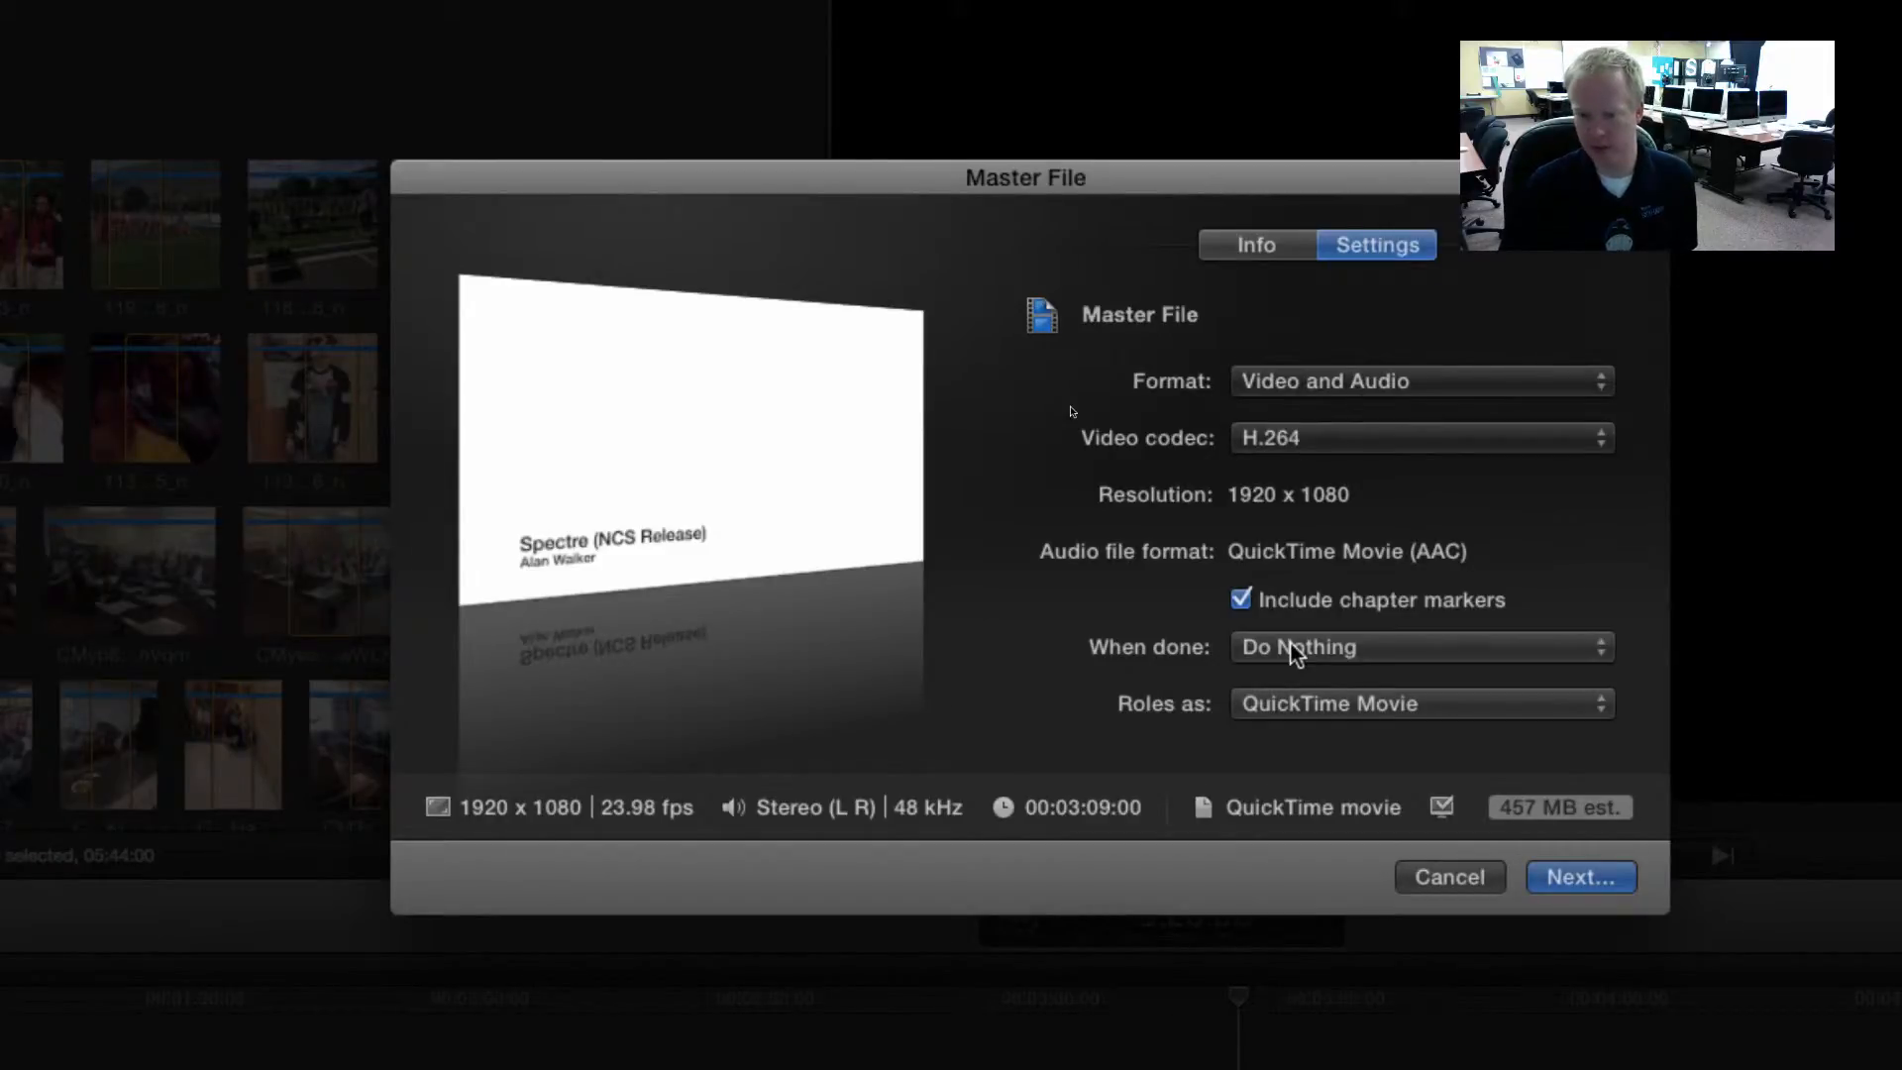
{"action": "left_click", "coordinate": [1418, 646]}
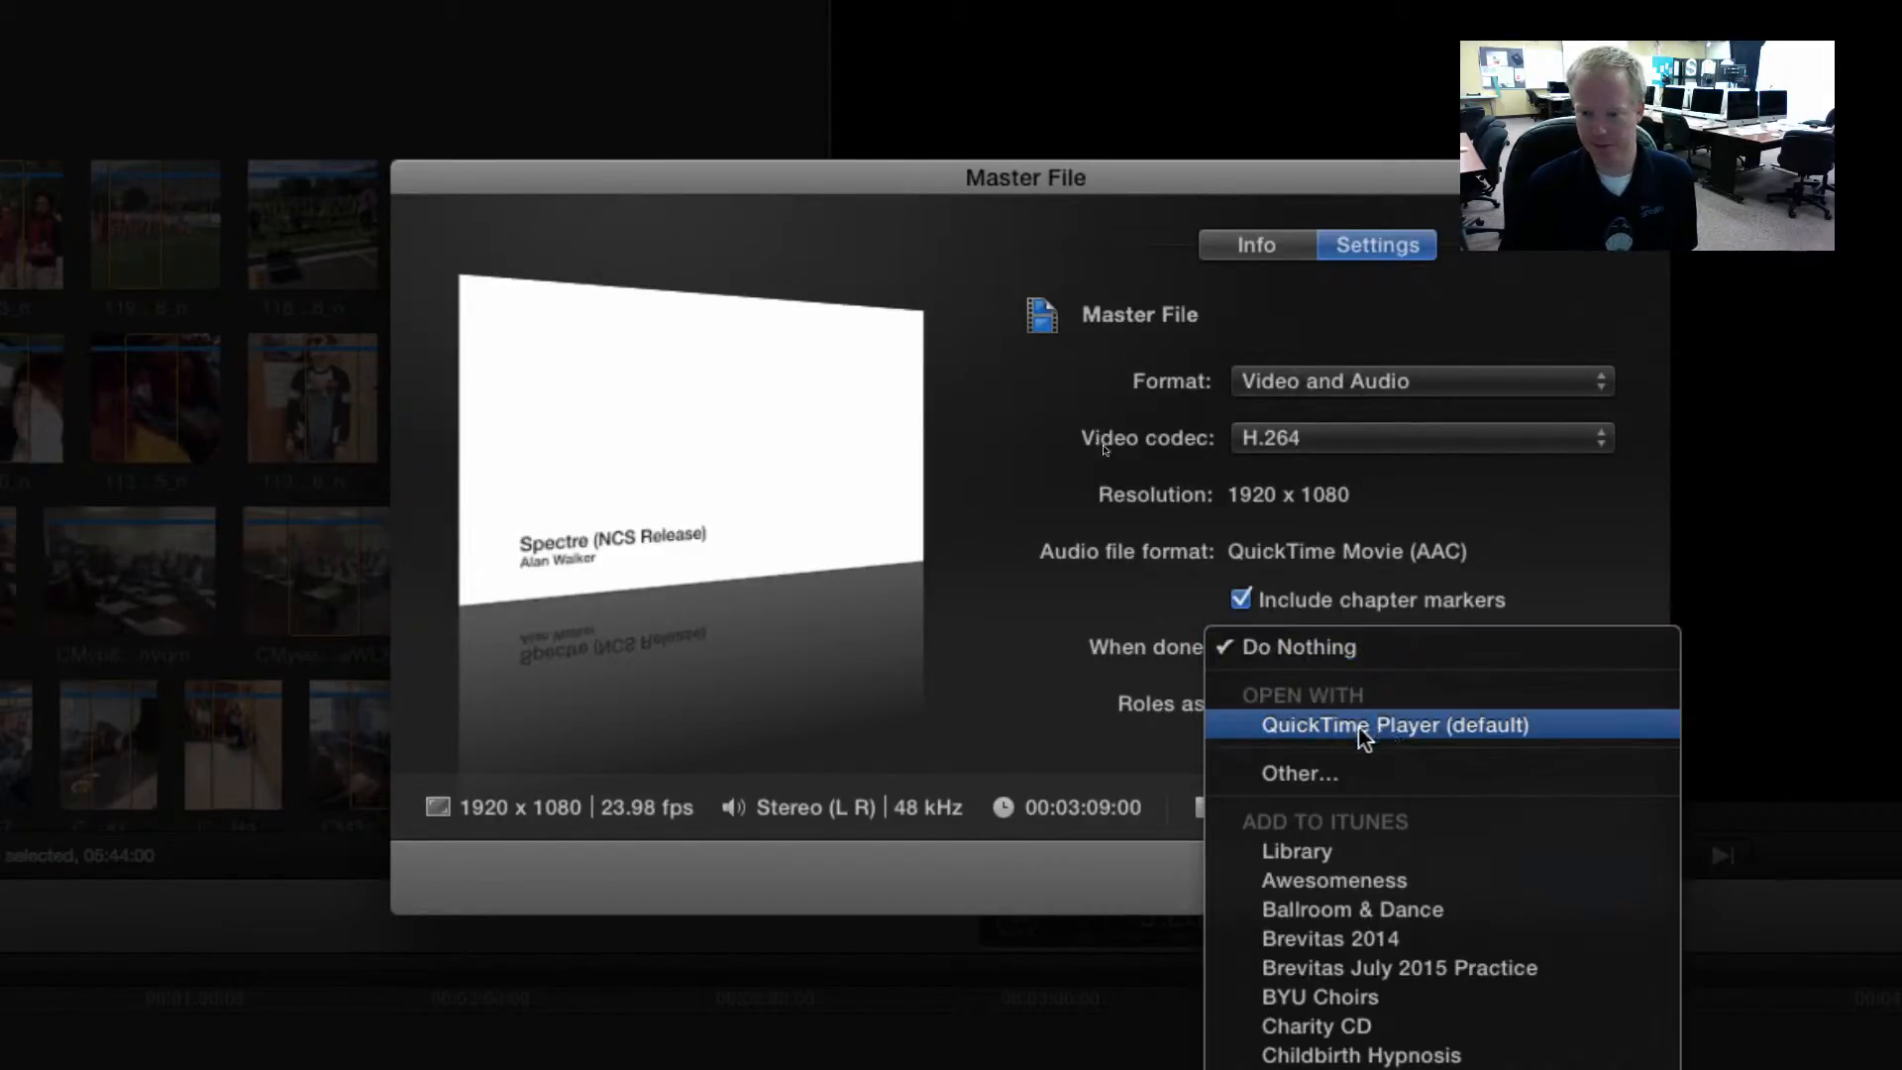
{"action": "left_click", "coordinate": [1300, 646]}
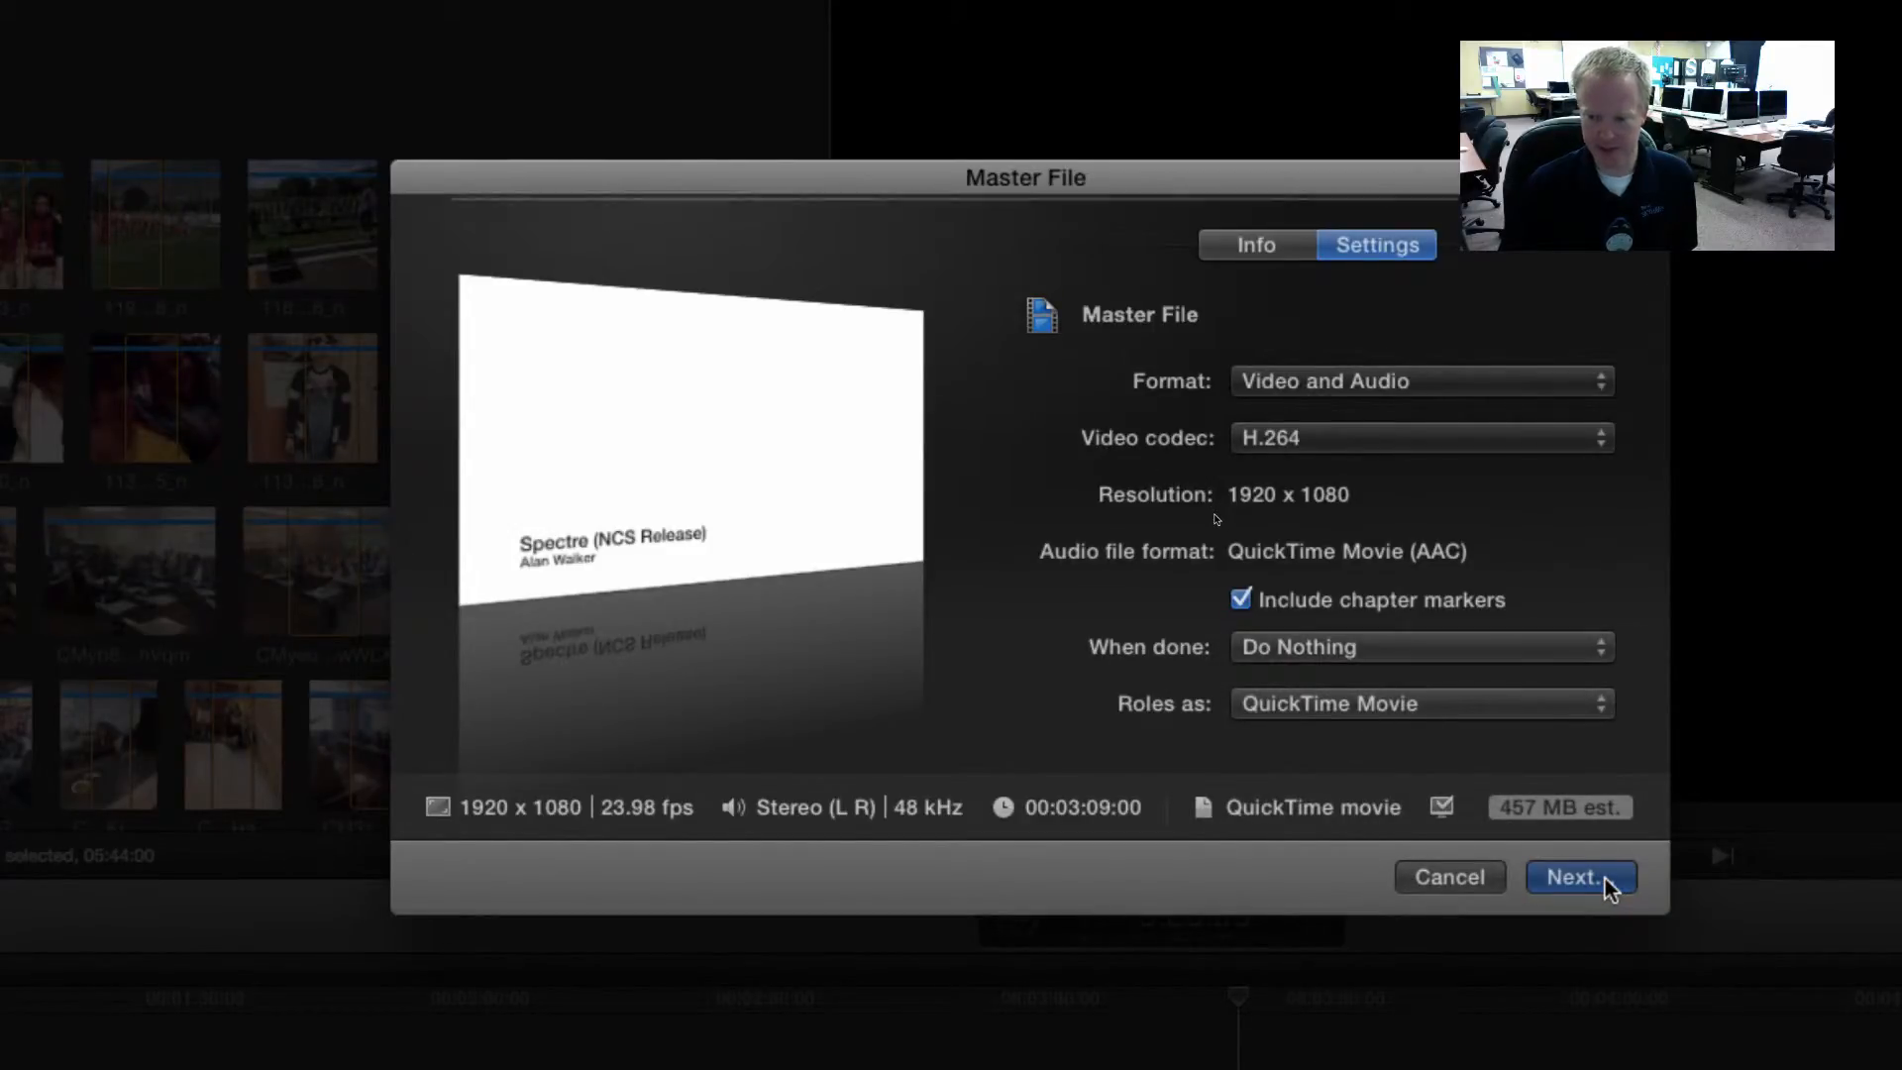
Browse the save sheet to the Movies folder as the master file's destination.
{"action": "left_click", "coordinate": [1579, 876]}
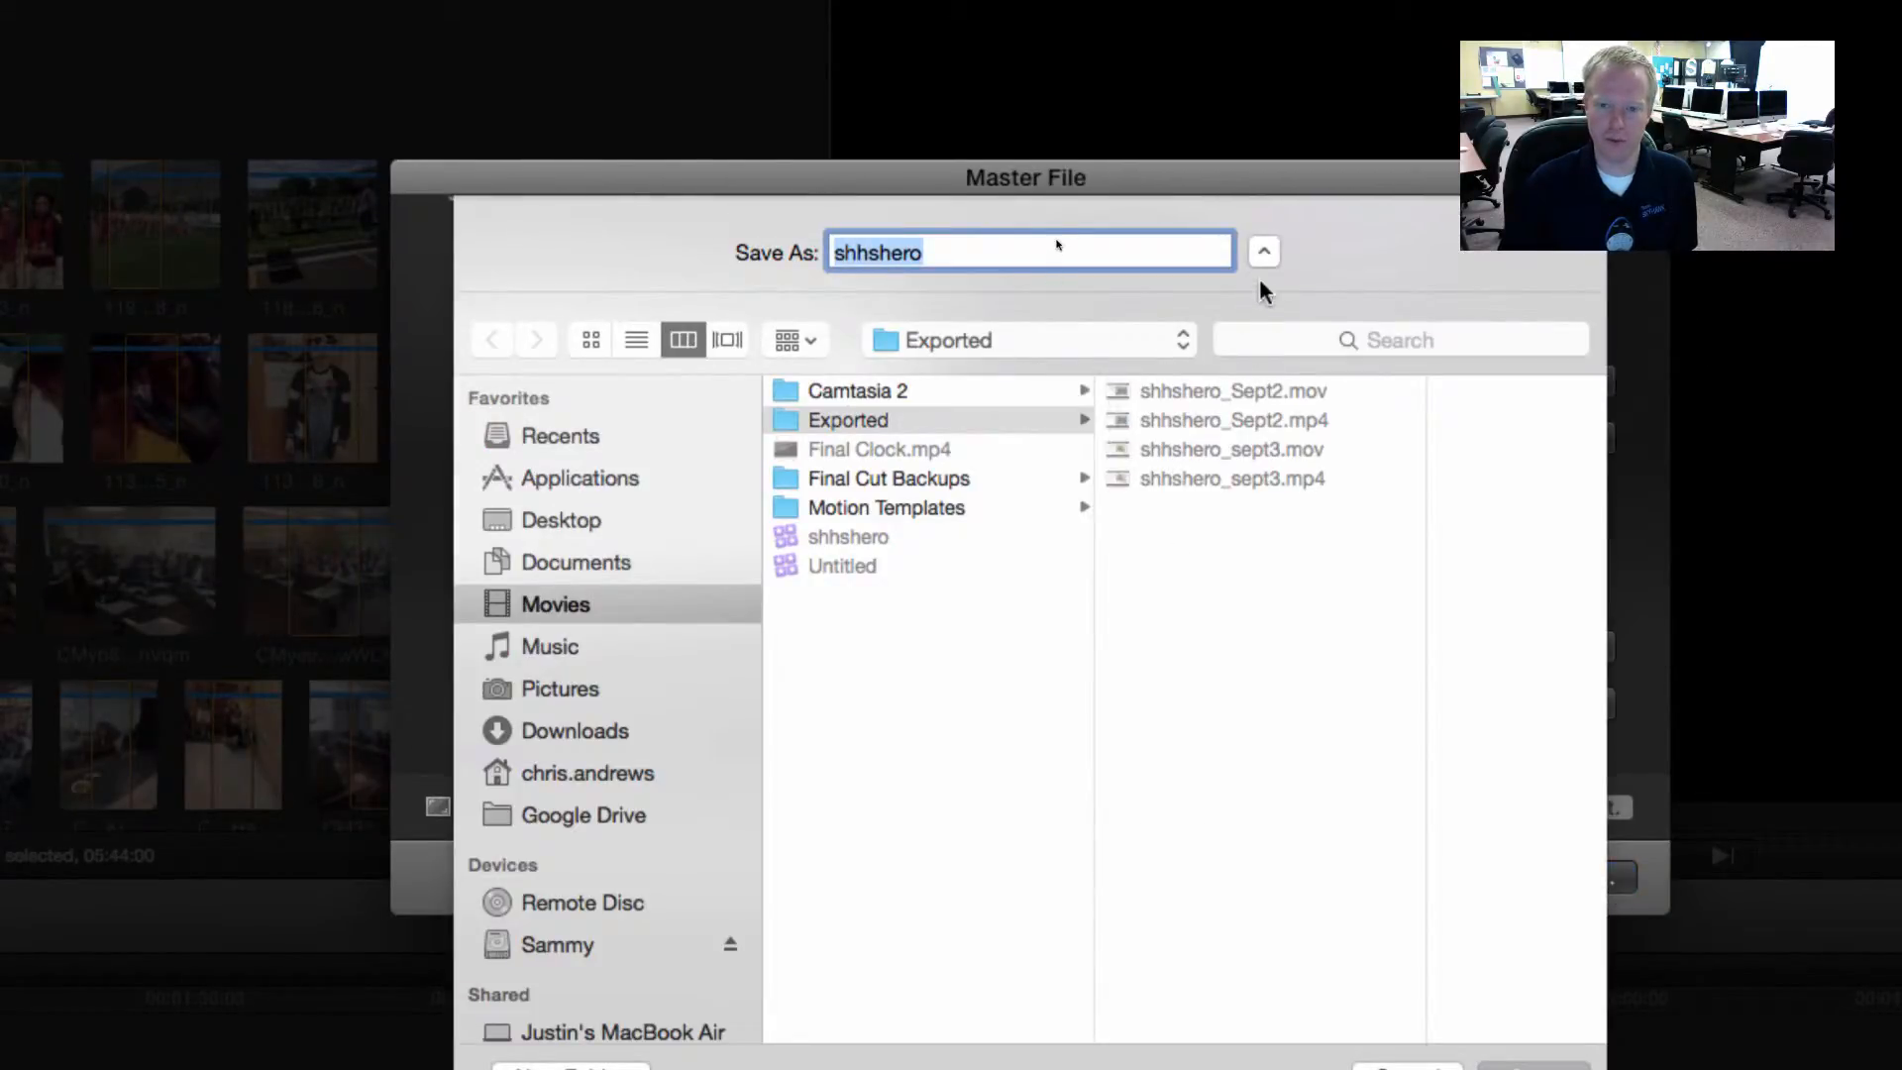
{"action": "left_click", "coordinate": [1262, 251]}
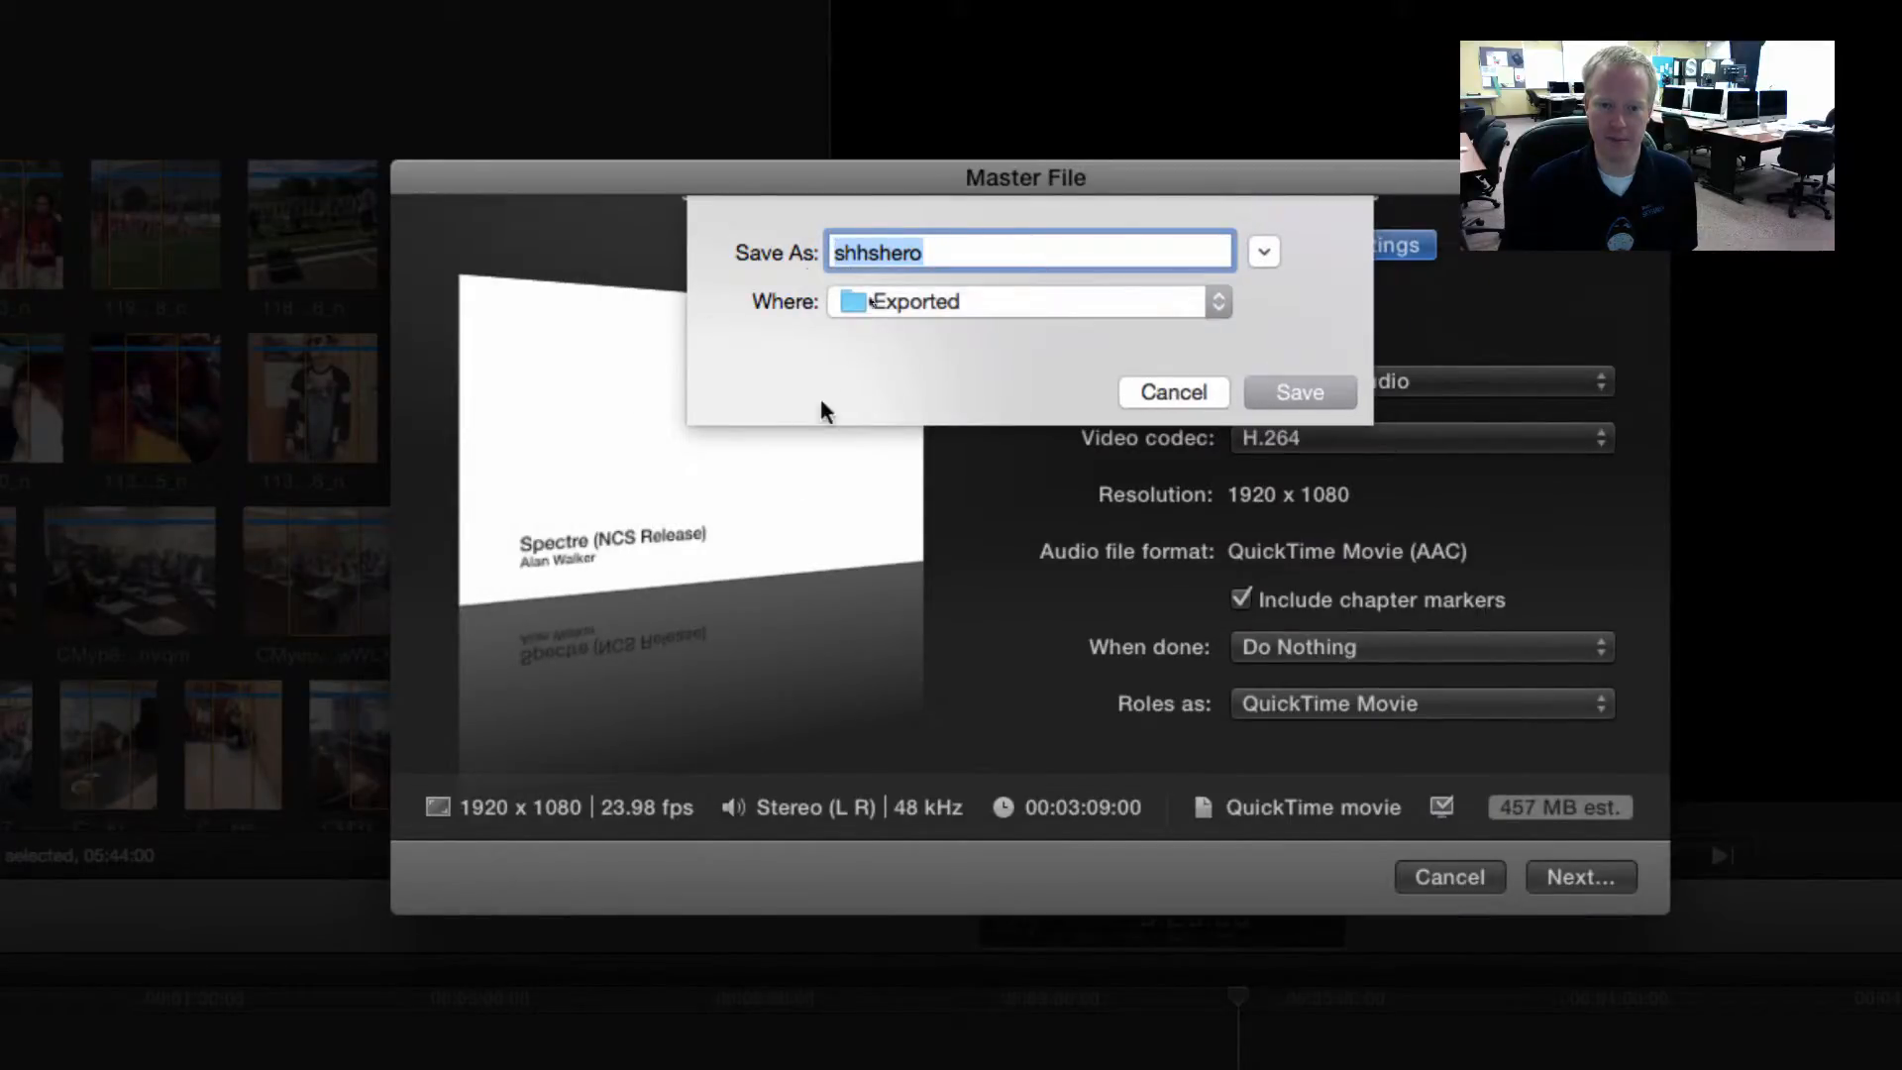
{"action": "mouse_move", "coordinate": [1187, 354]}
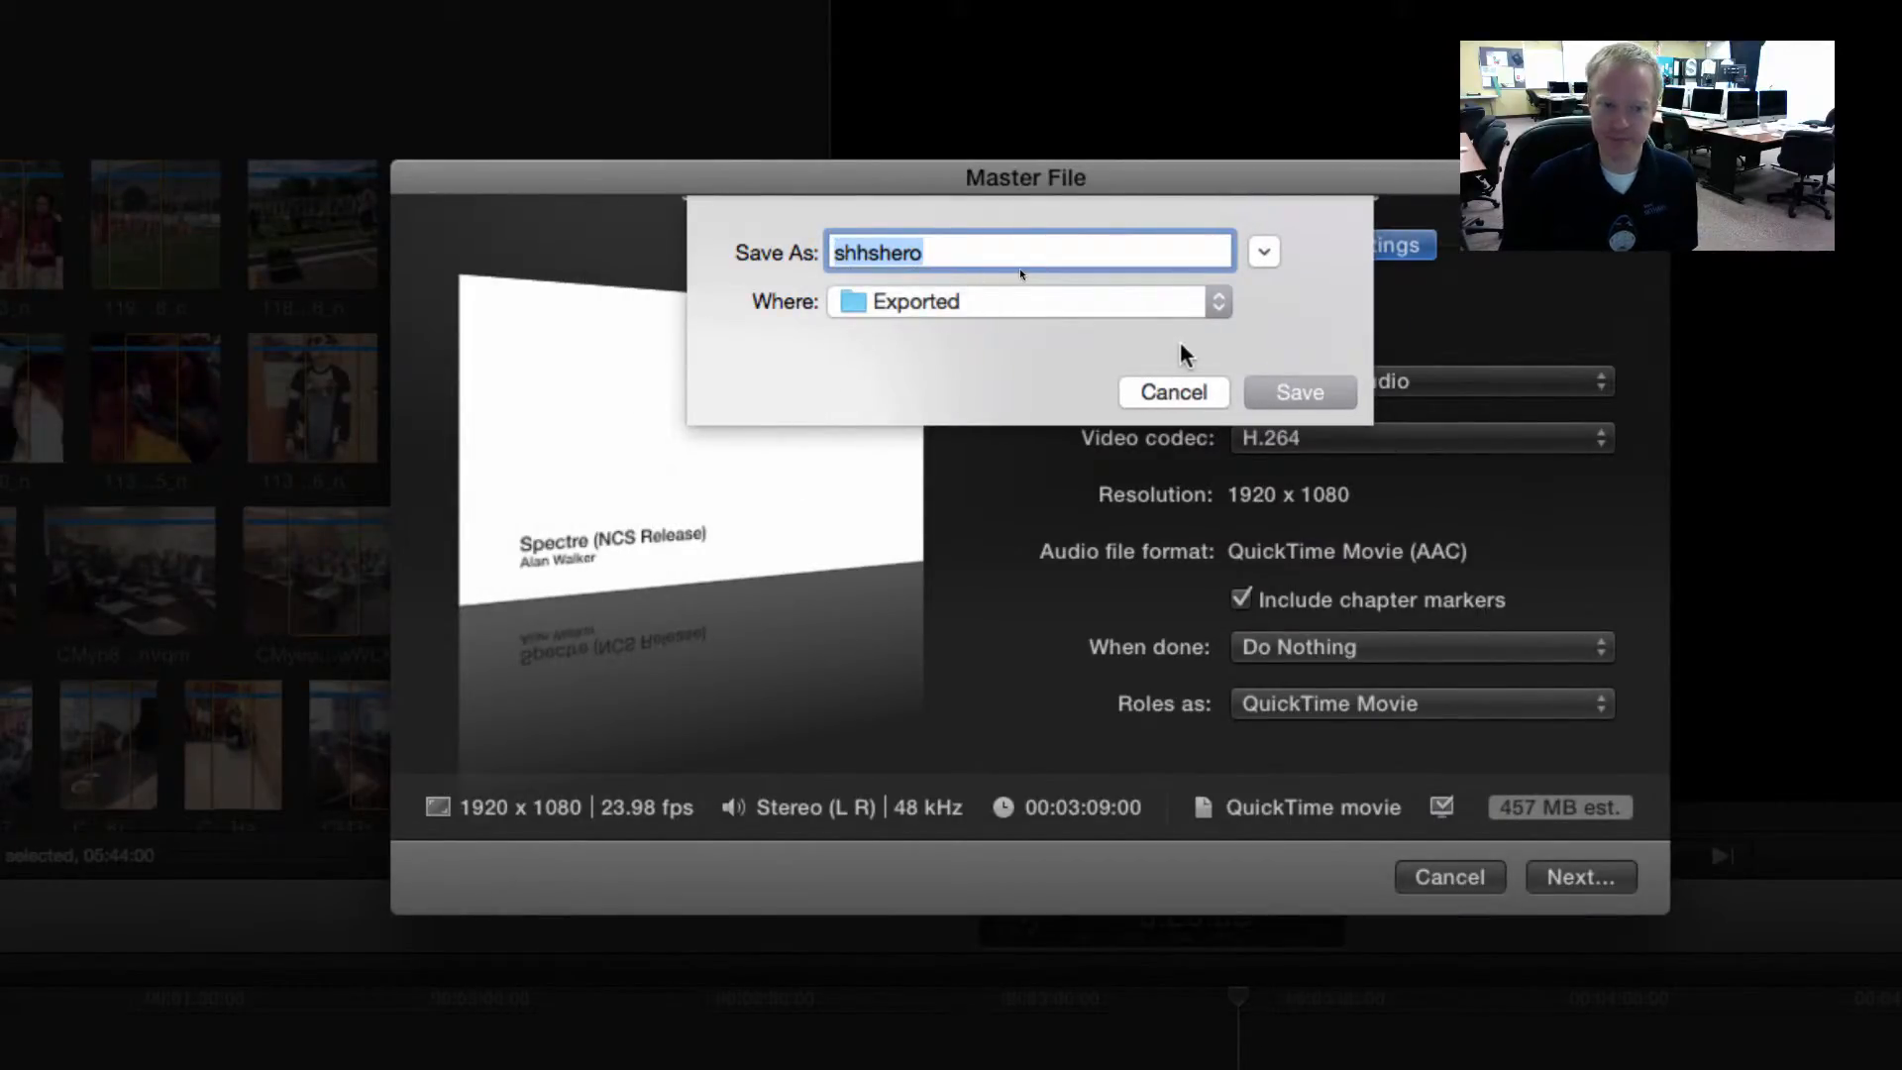
{"action": "mouse_move", "coordinate": [1266, 255]}
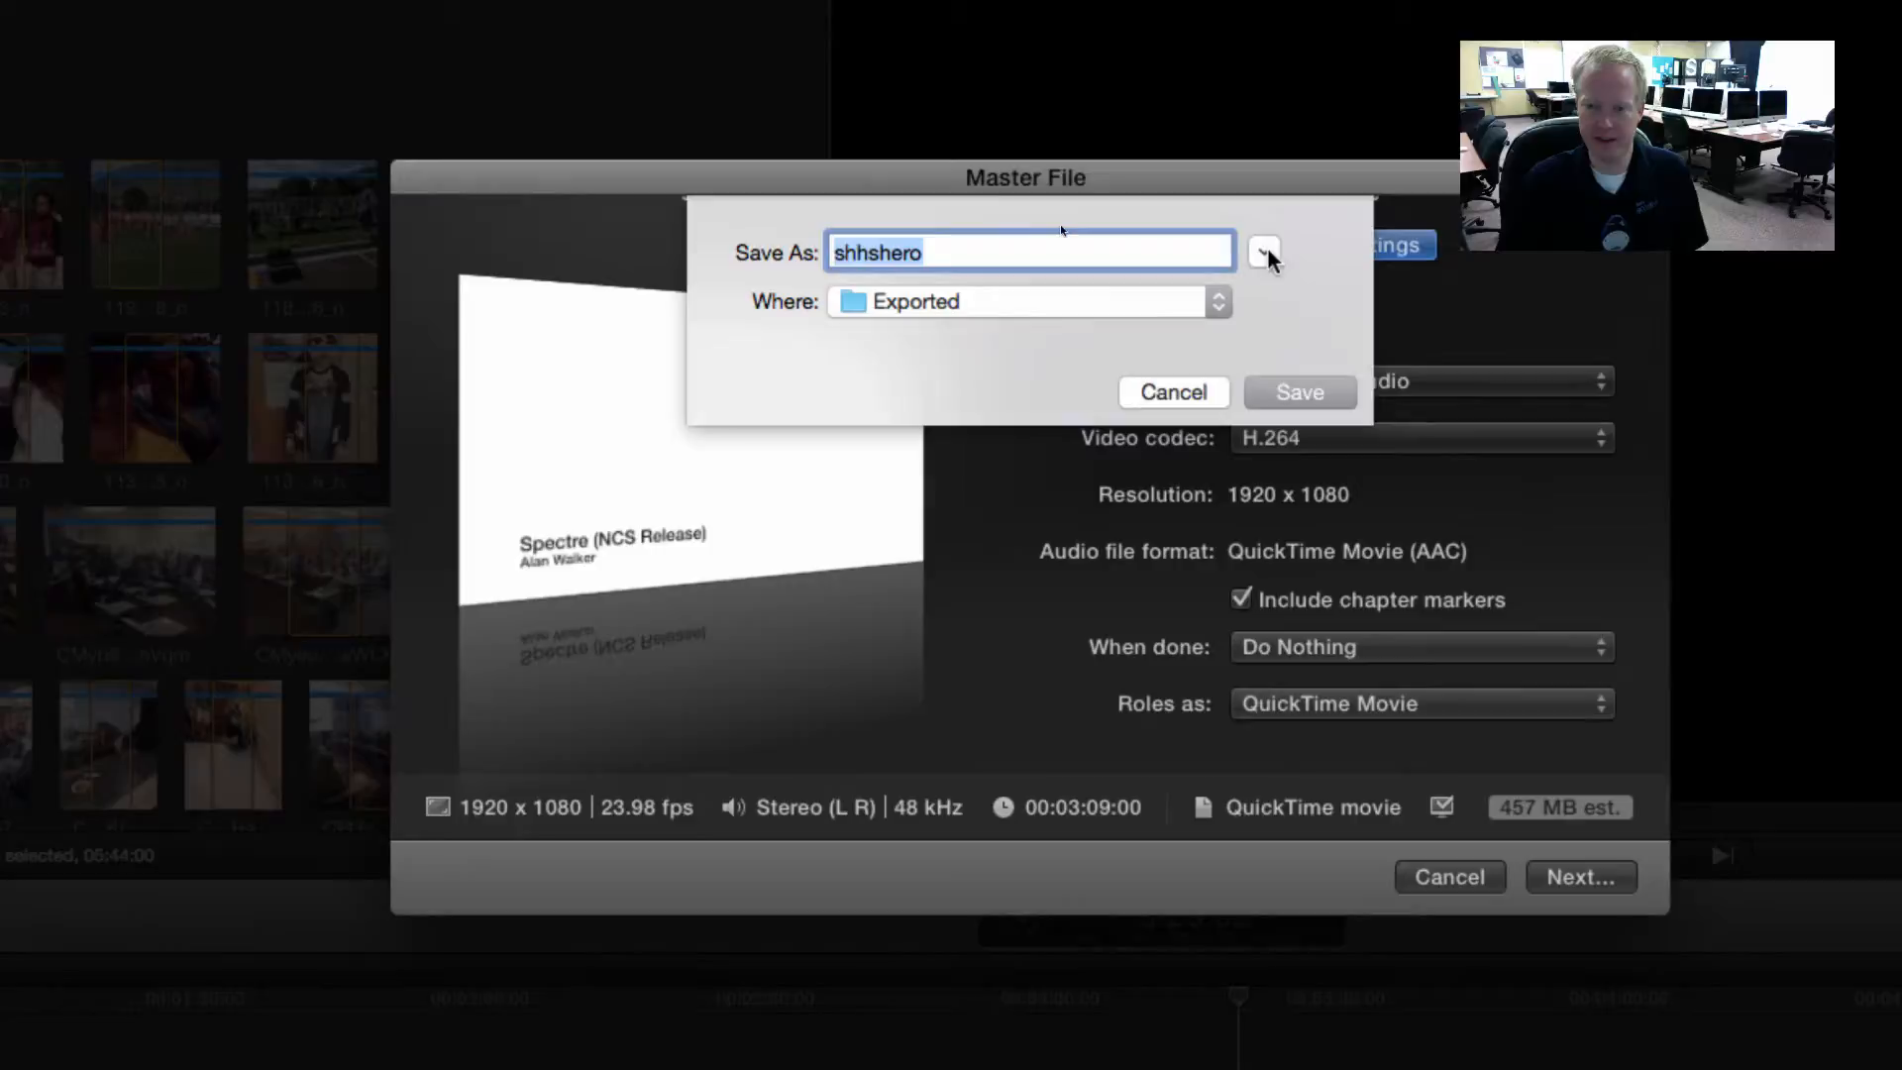
{"action": "left_click", "coordinate": [1264, 251]}
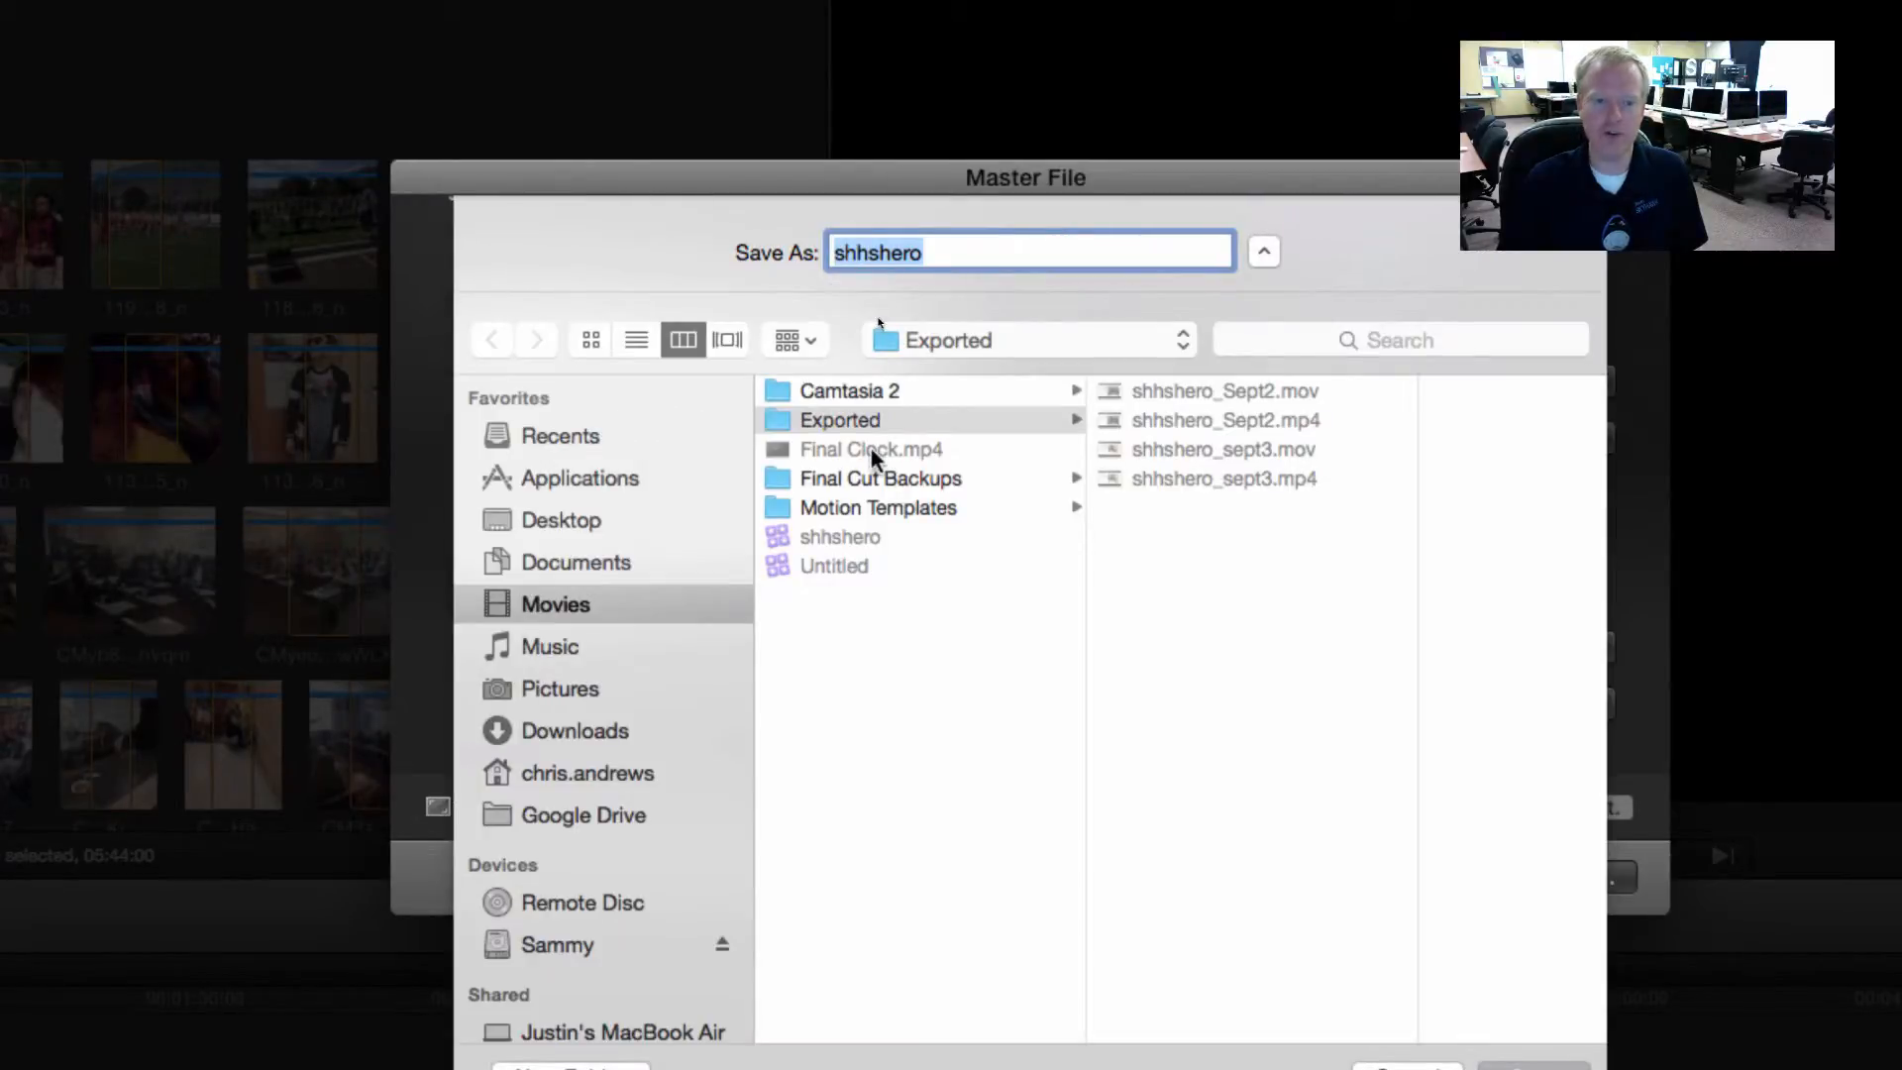
{"action": "mouse_move", "coordinate": [576, 549]}
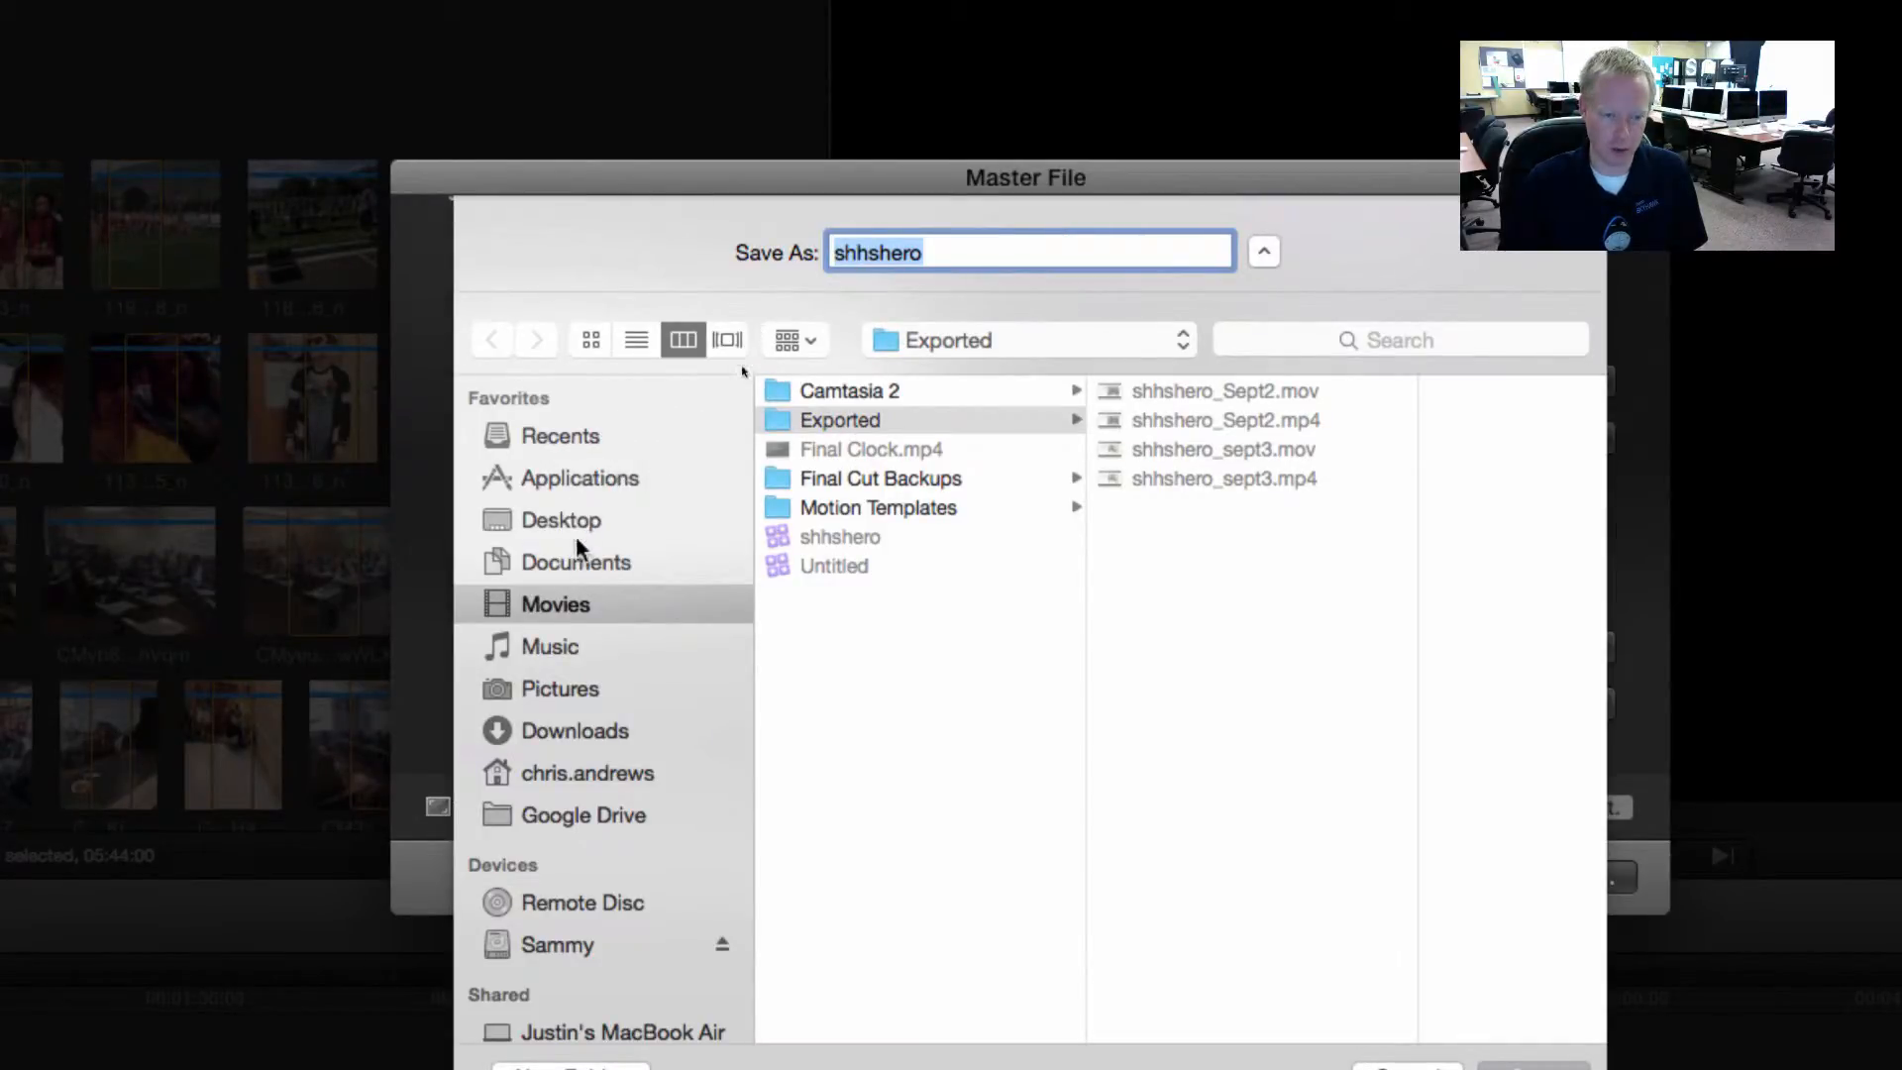
{"action": "left_click", "coordinate": [555, 605]}
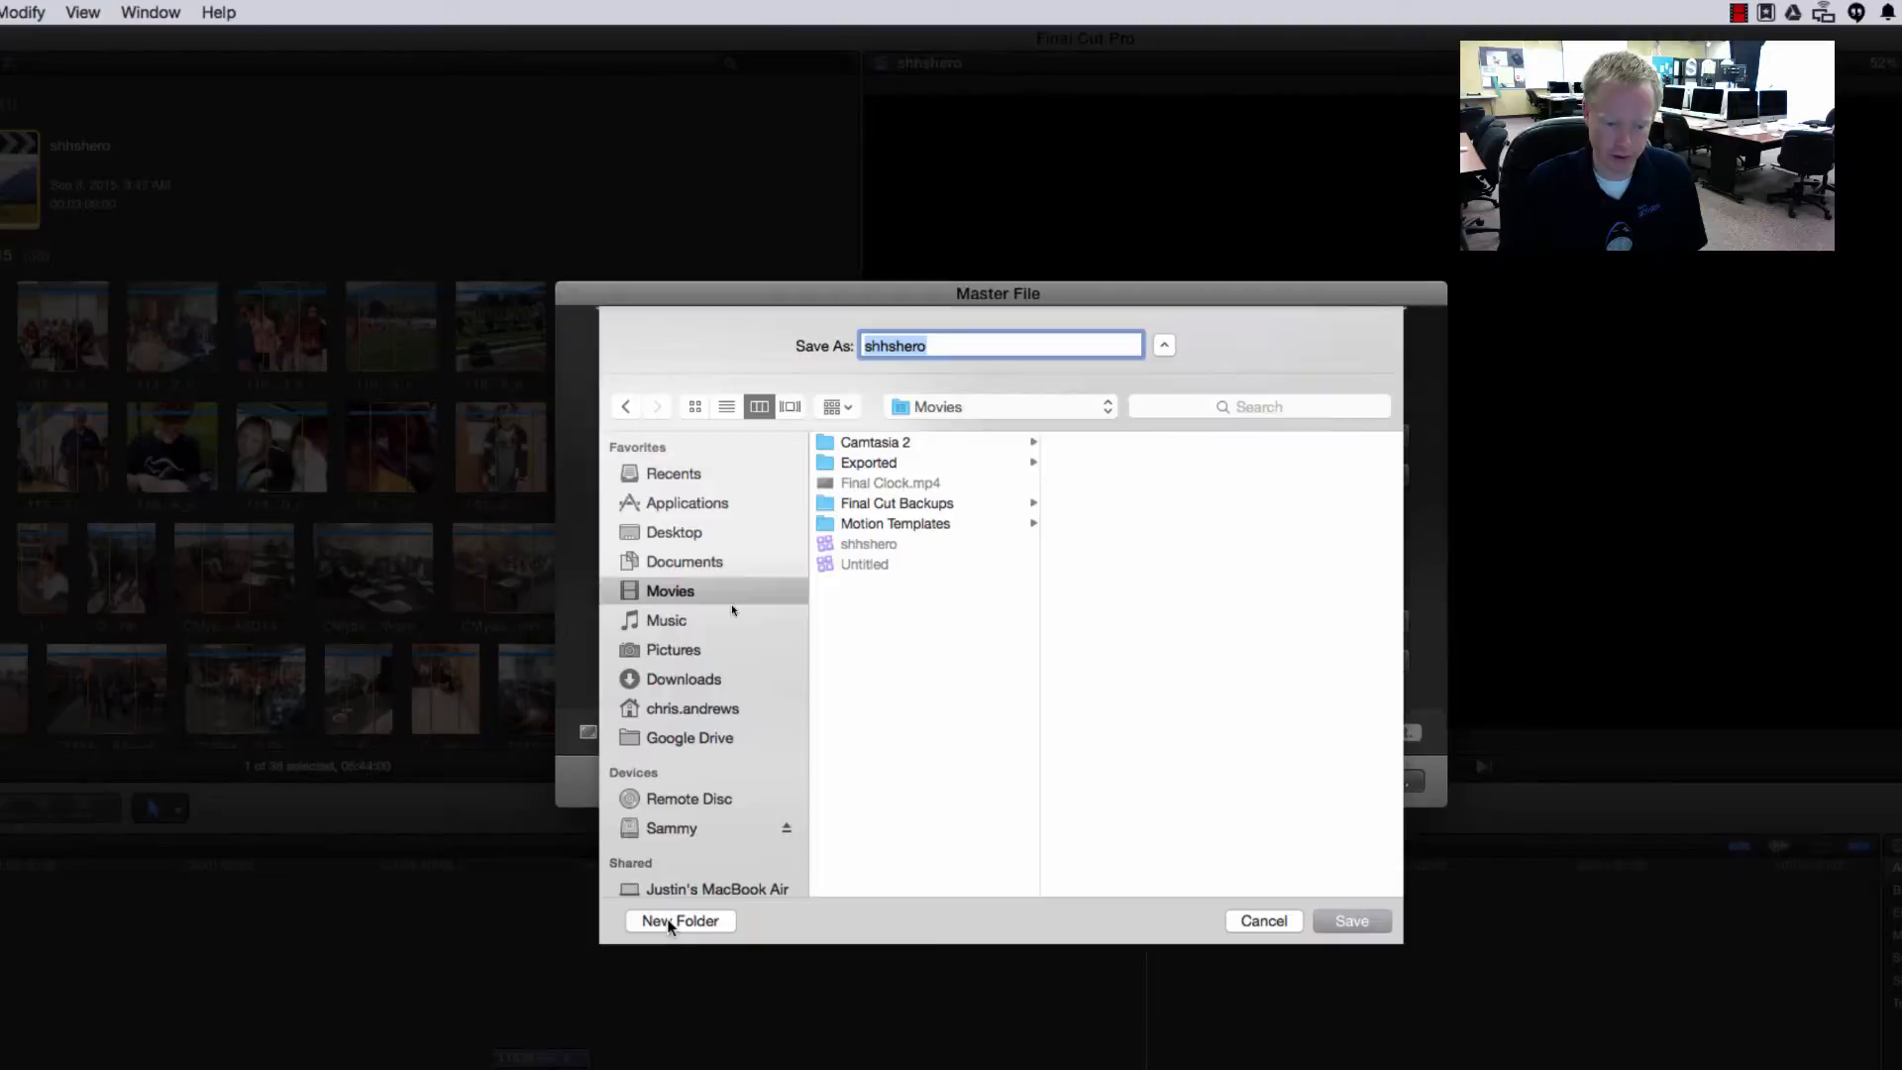
{"action": "left_click", "coordinate": [680, 921]}
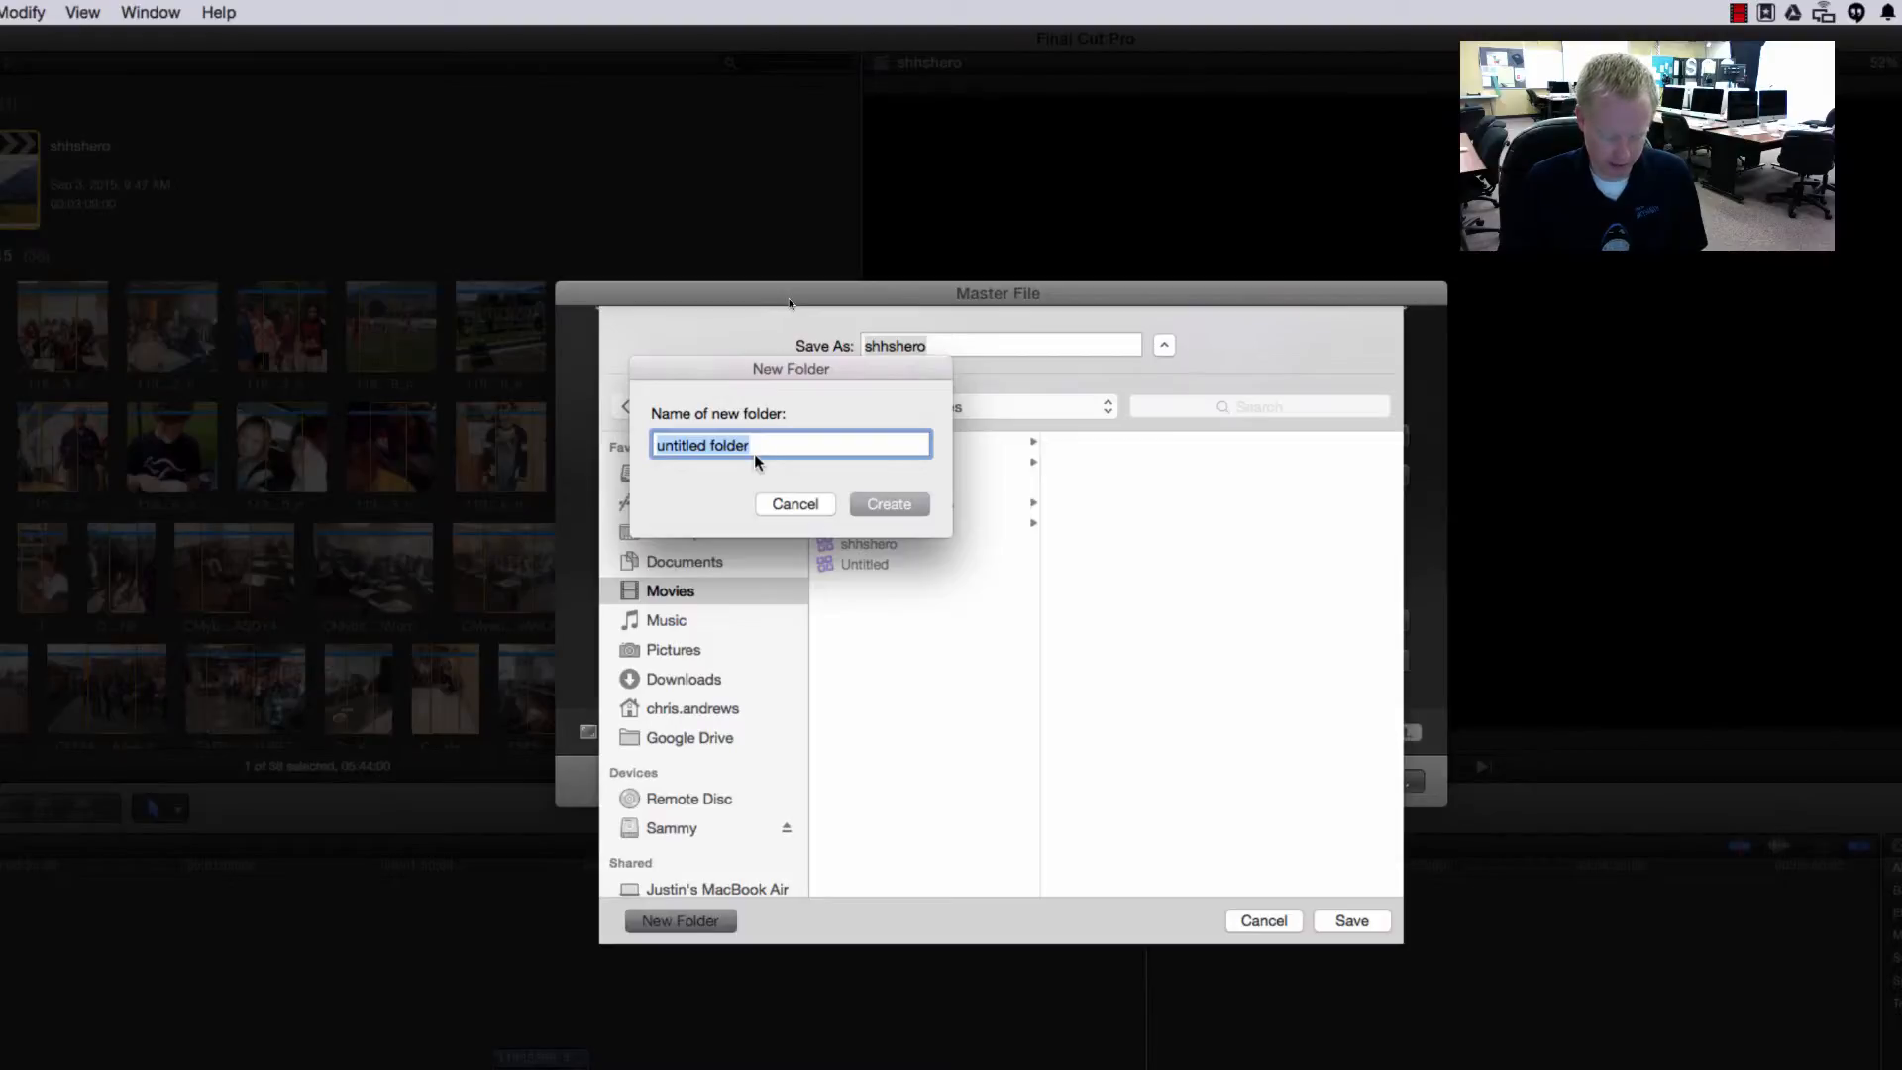
{"action": "type", "text": "Exported"}
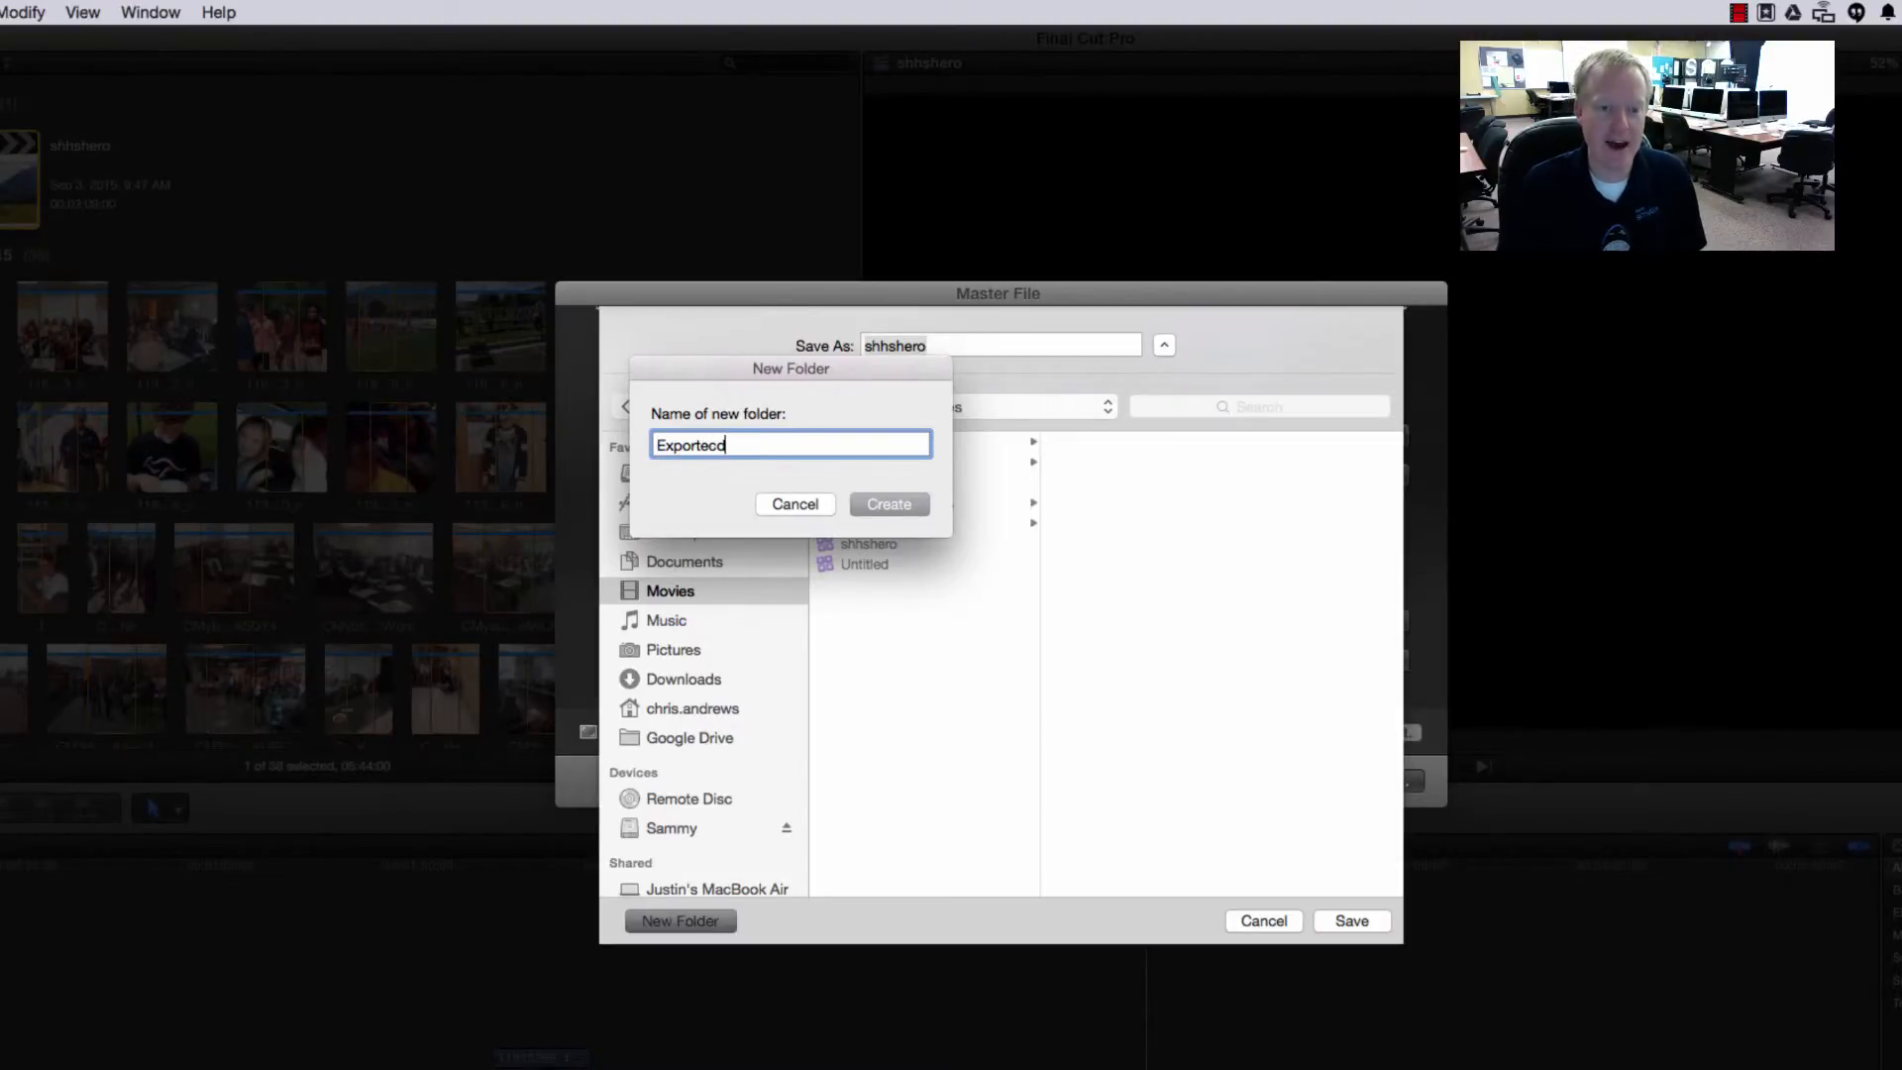
{"action": "key", "text": "Backspace"}
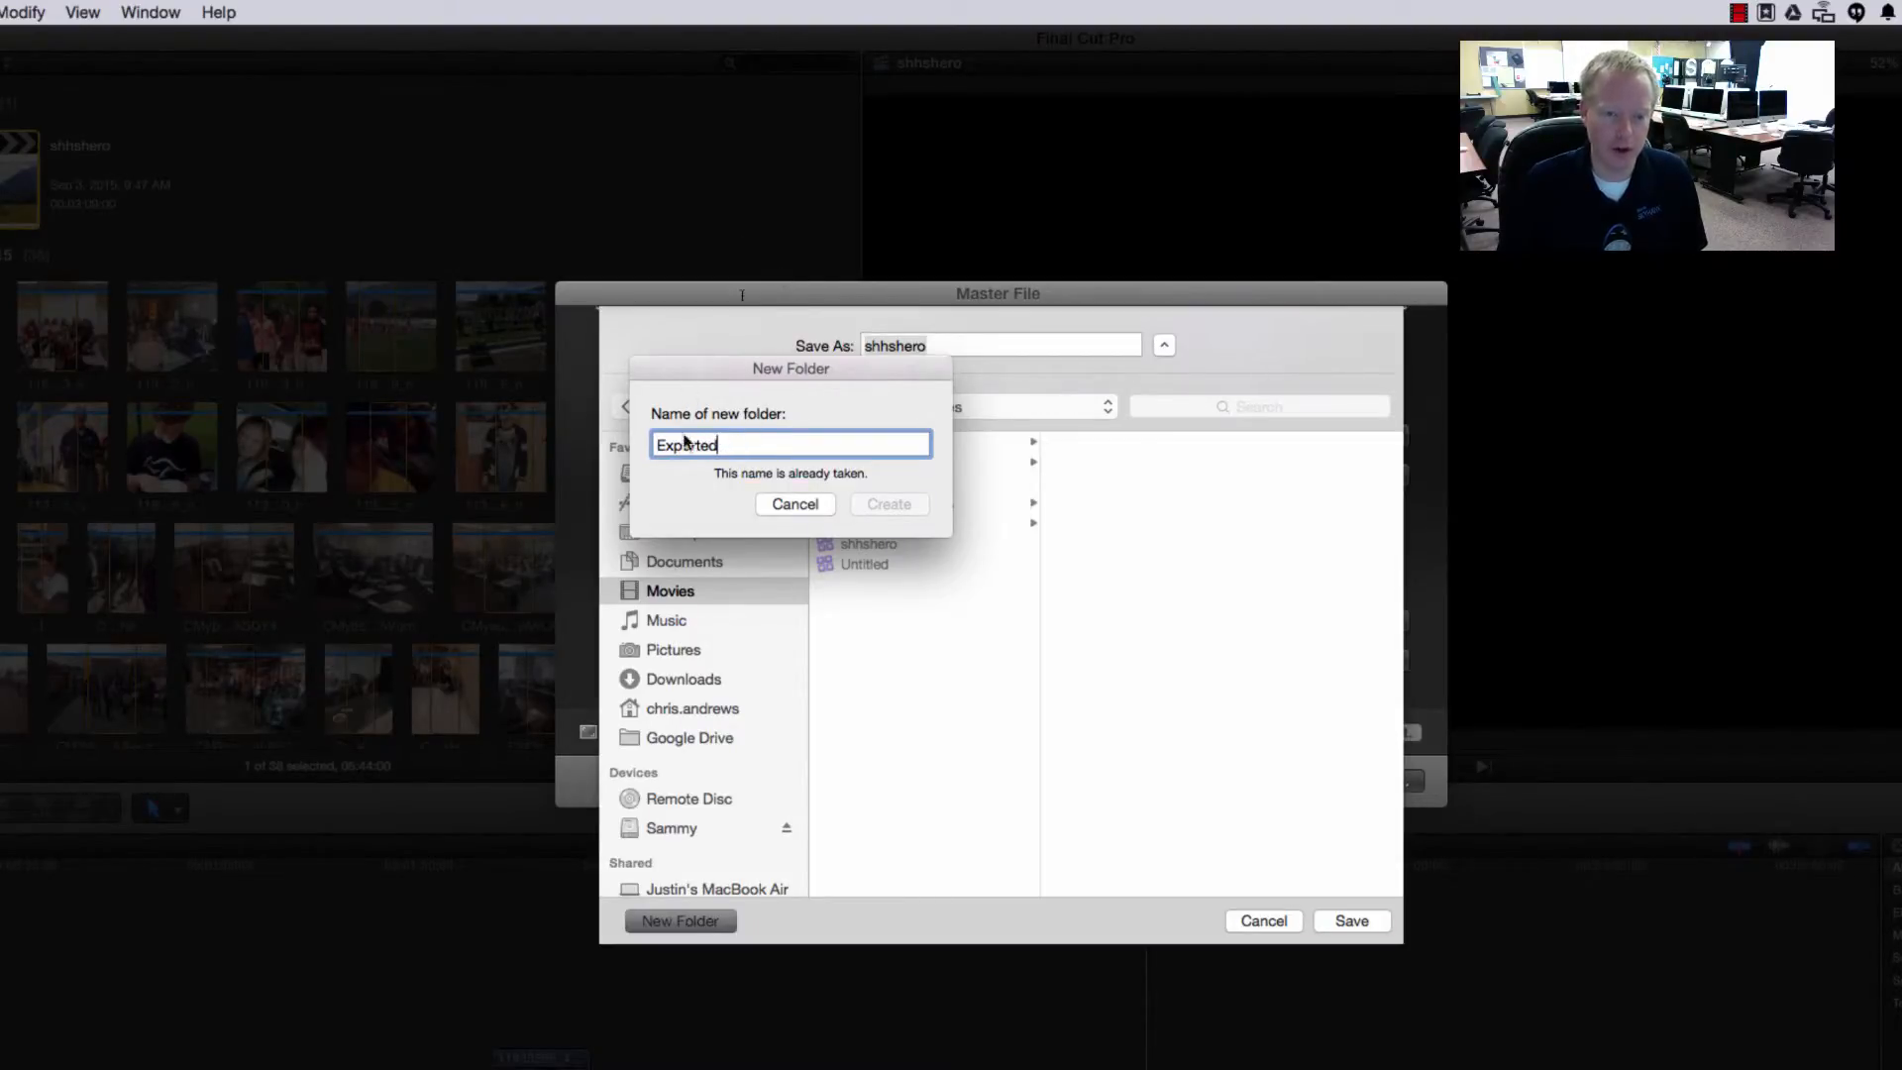
{"action": "left_click", "coordinate": [794, 503]}
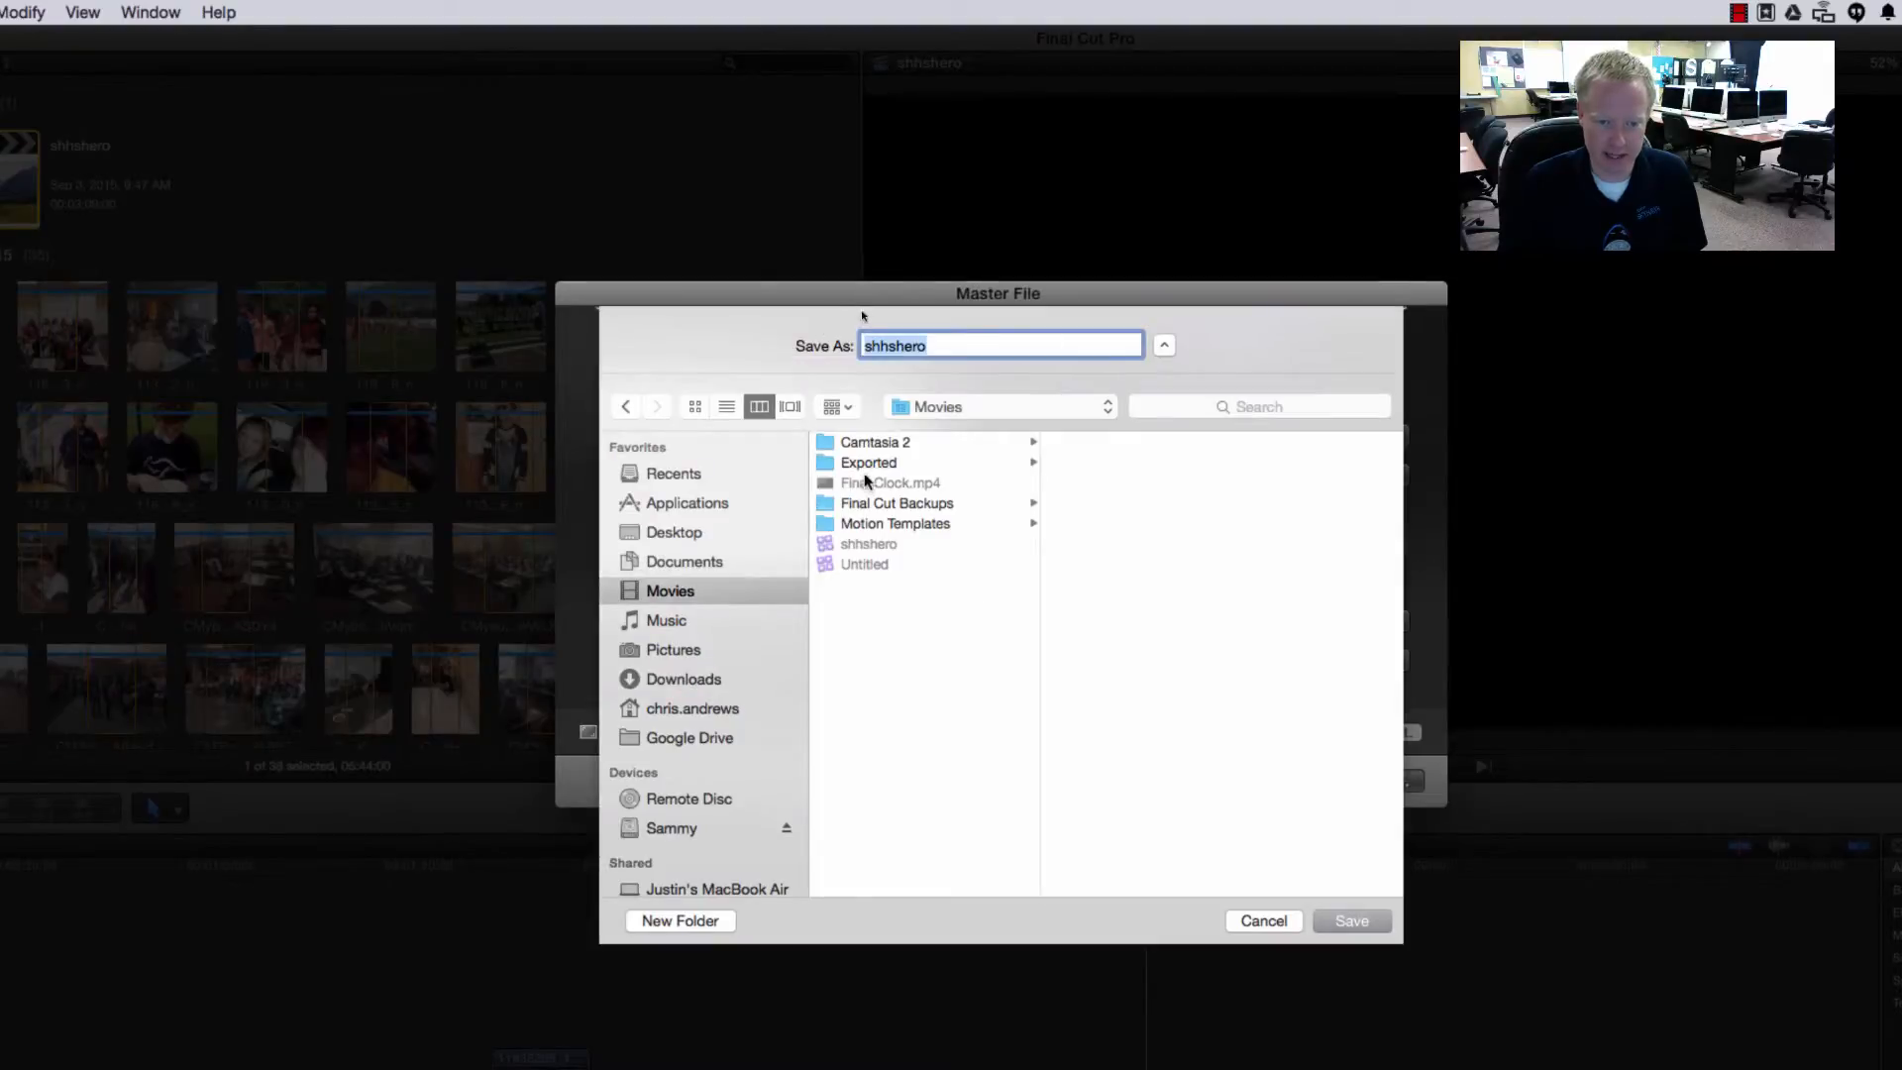
Save the shhshero master file into the Exported folder, starting the export.
{"action": "left_click", "coordinate": [868, 462]}
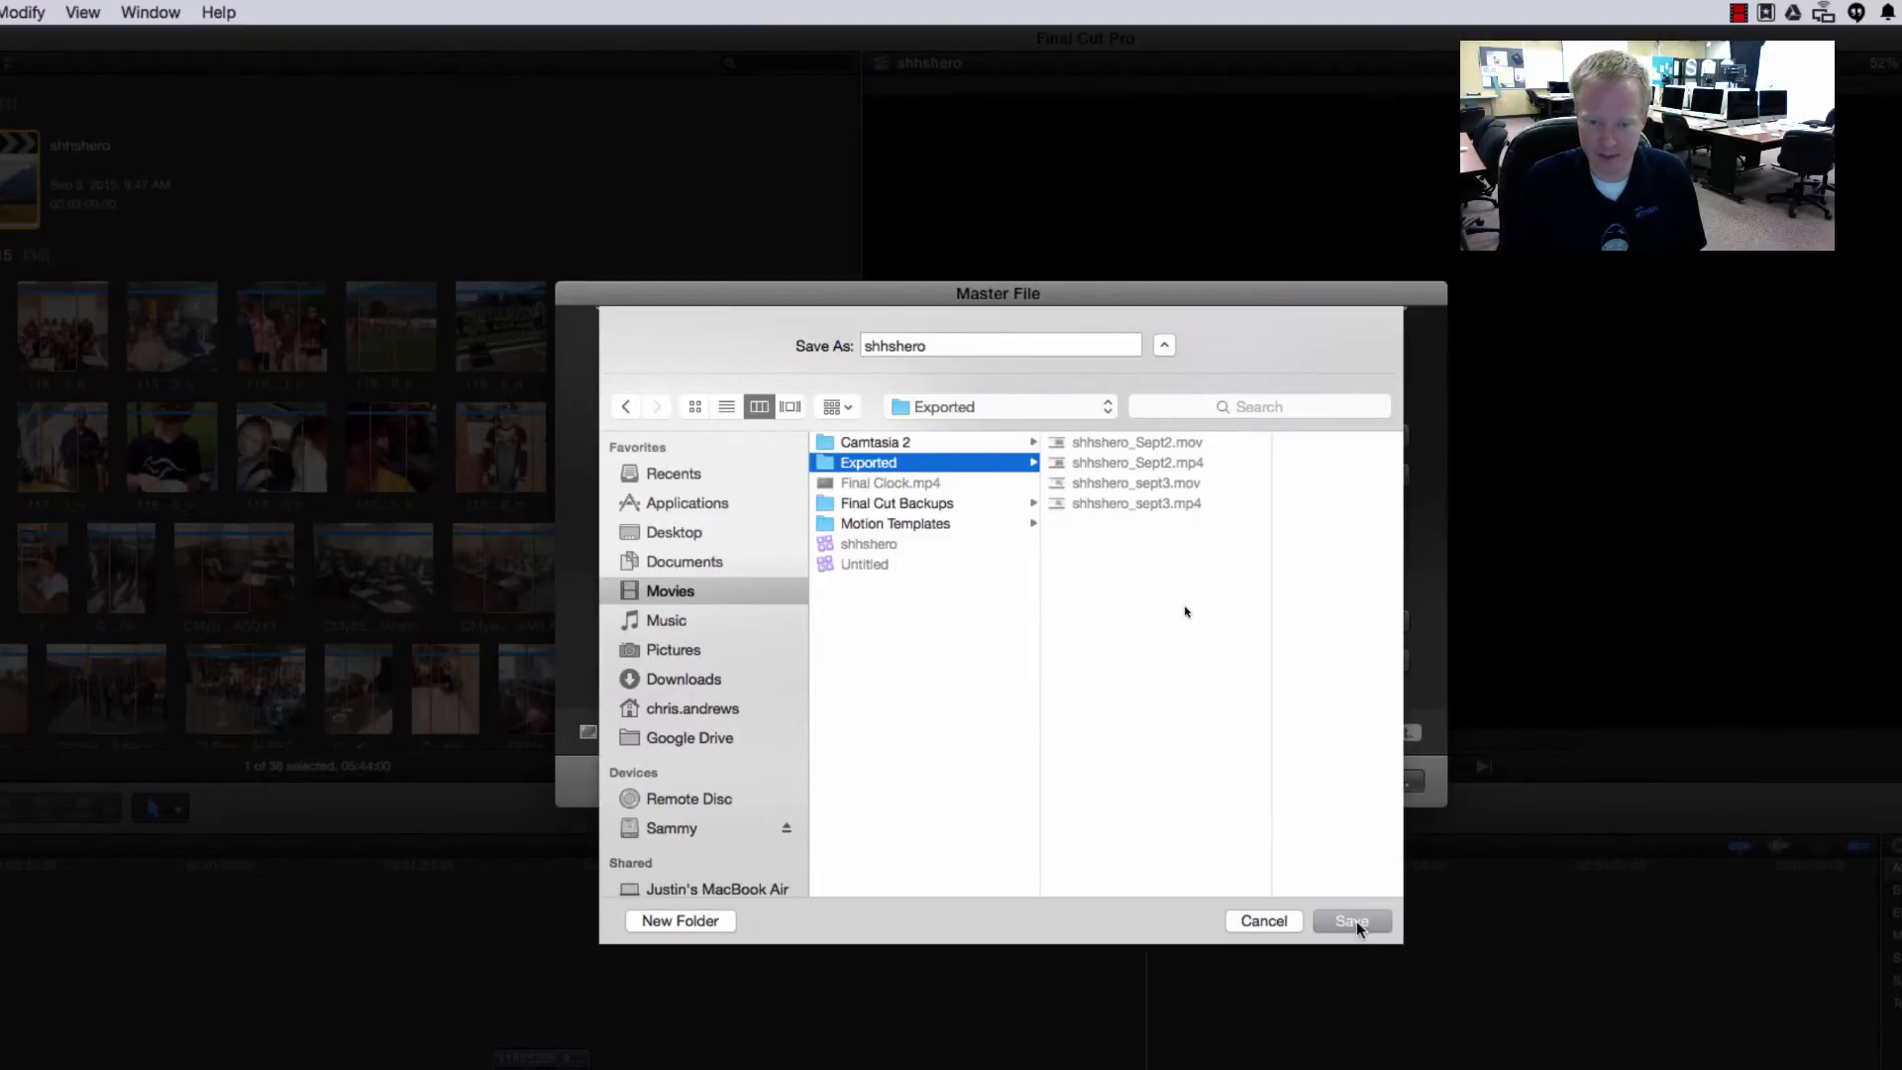
{"action": "left_click", "coordinate": [1350, 922]}
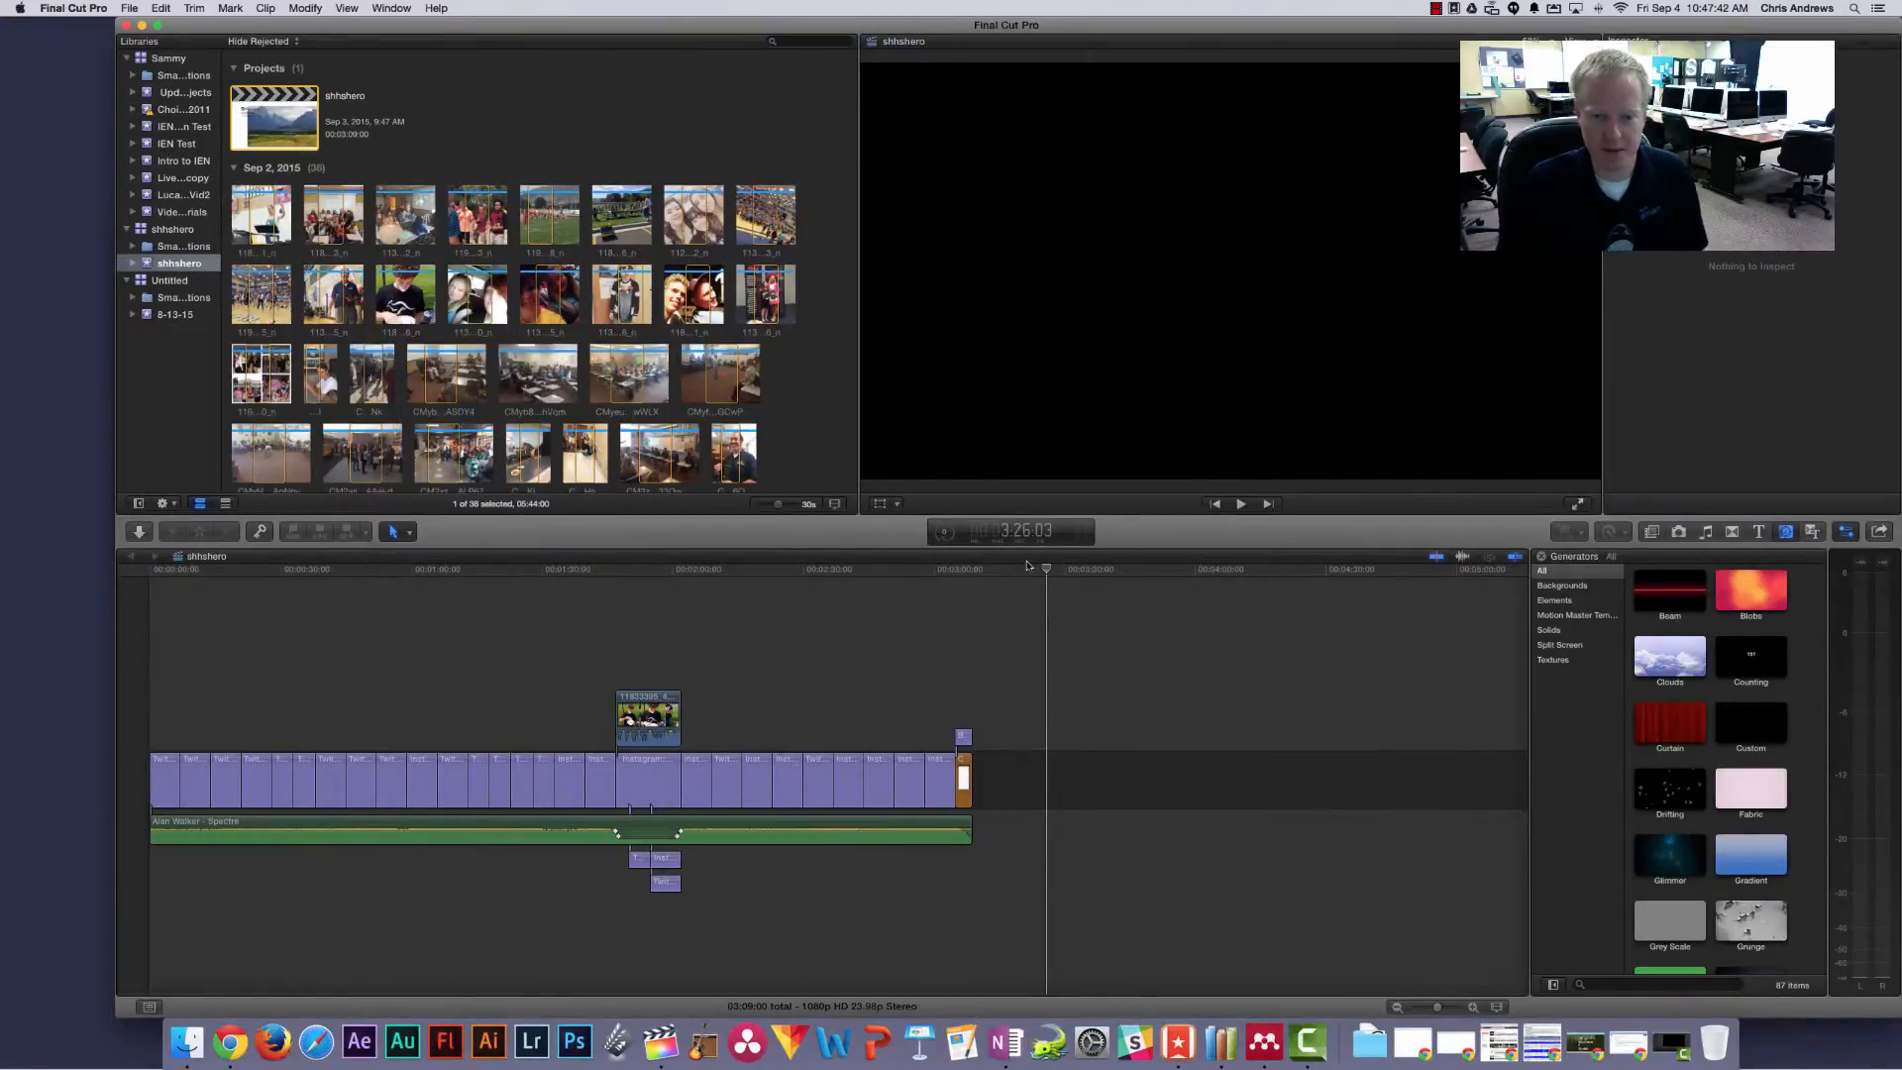
Show the Background Tasks window with the export at about 1%.
{"action": "left_click", "coordinate": [1040, 569]}
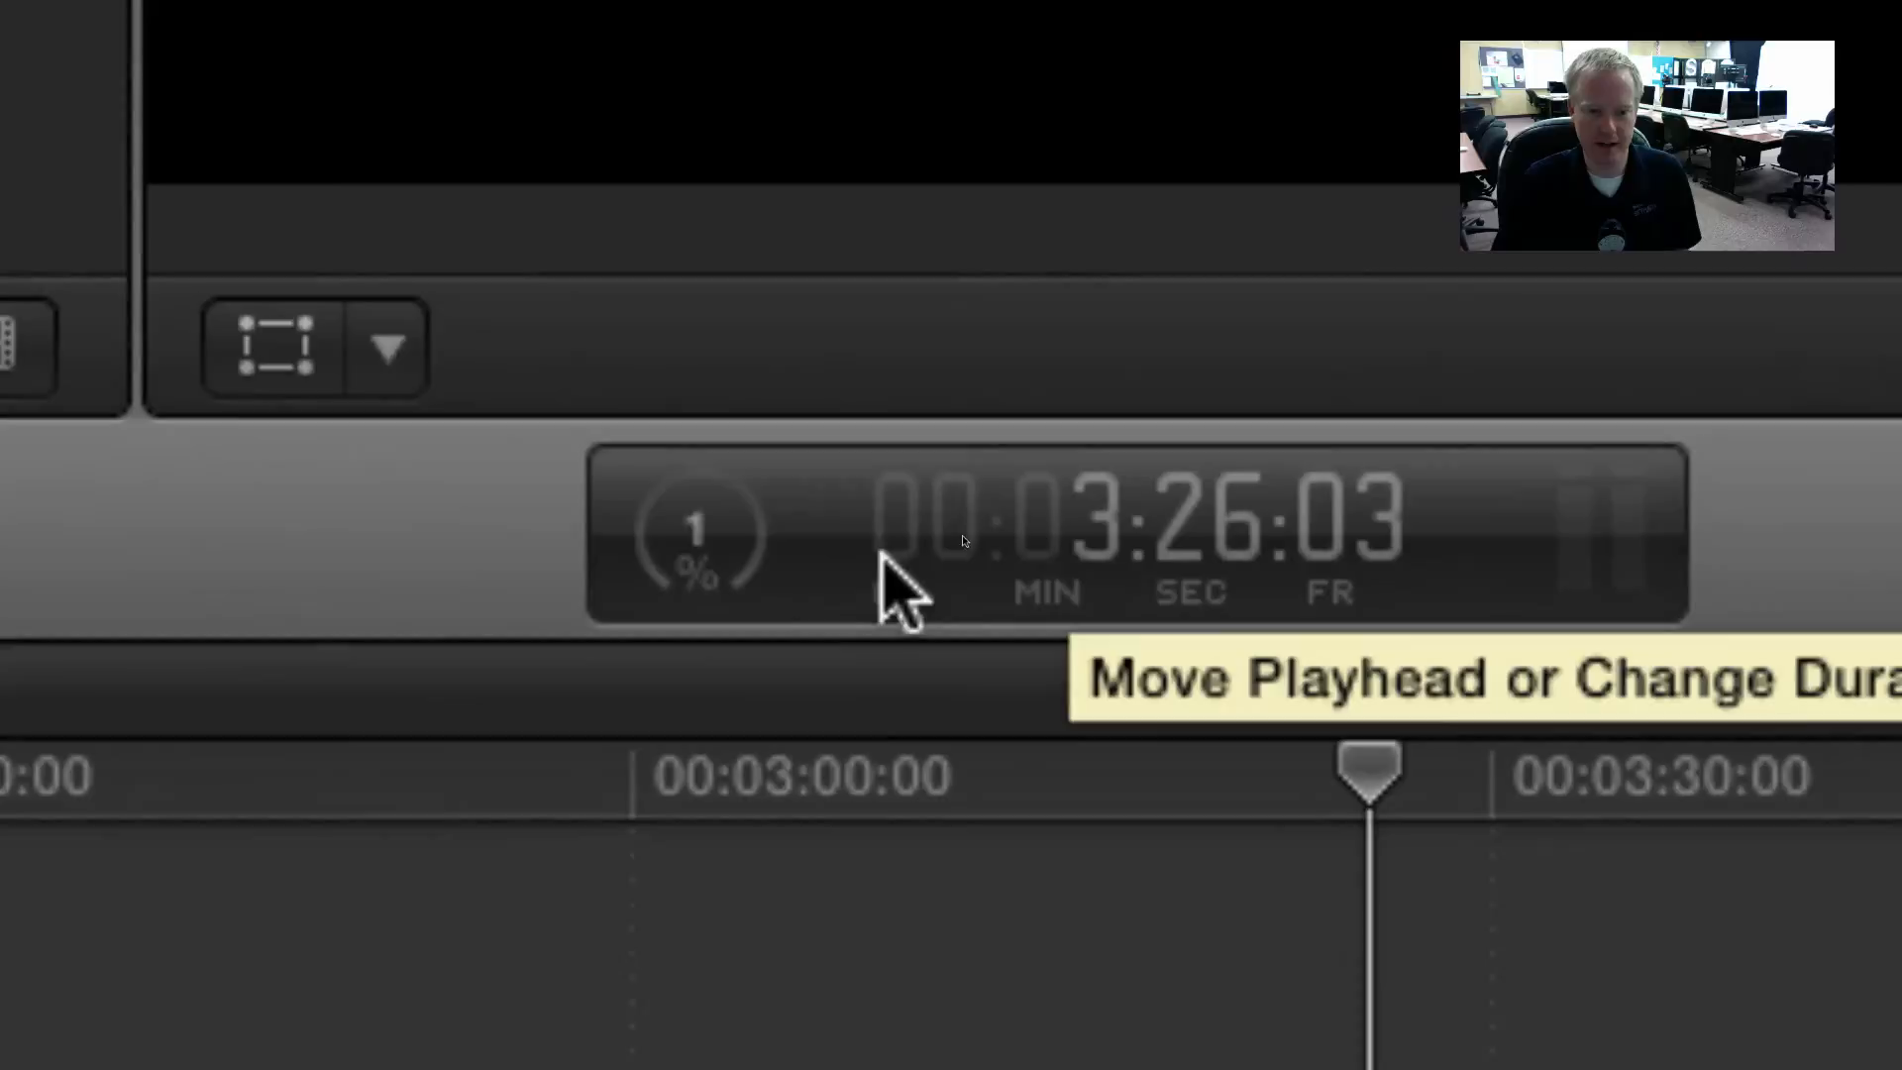
{"action": "mouse_move", "coordinate": [697, 539]}
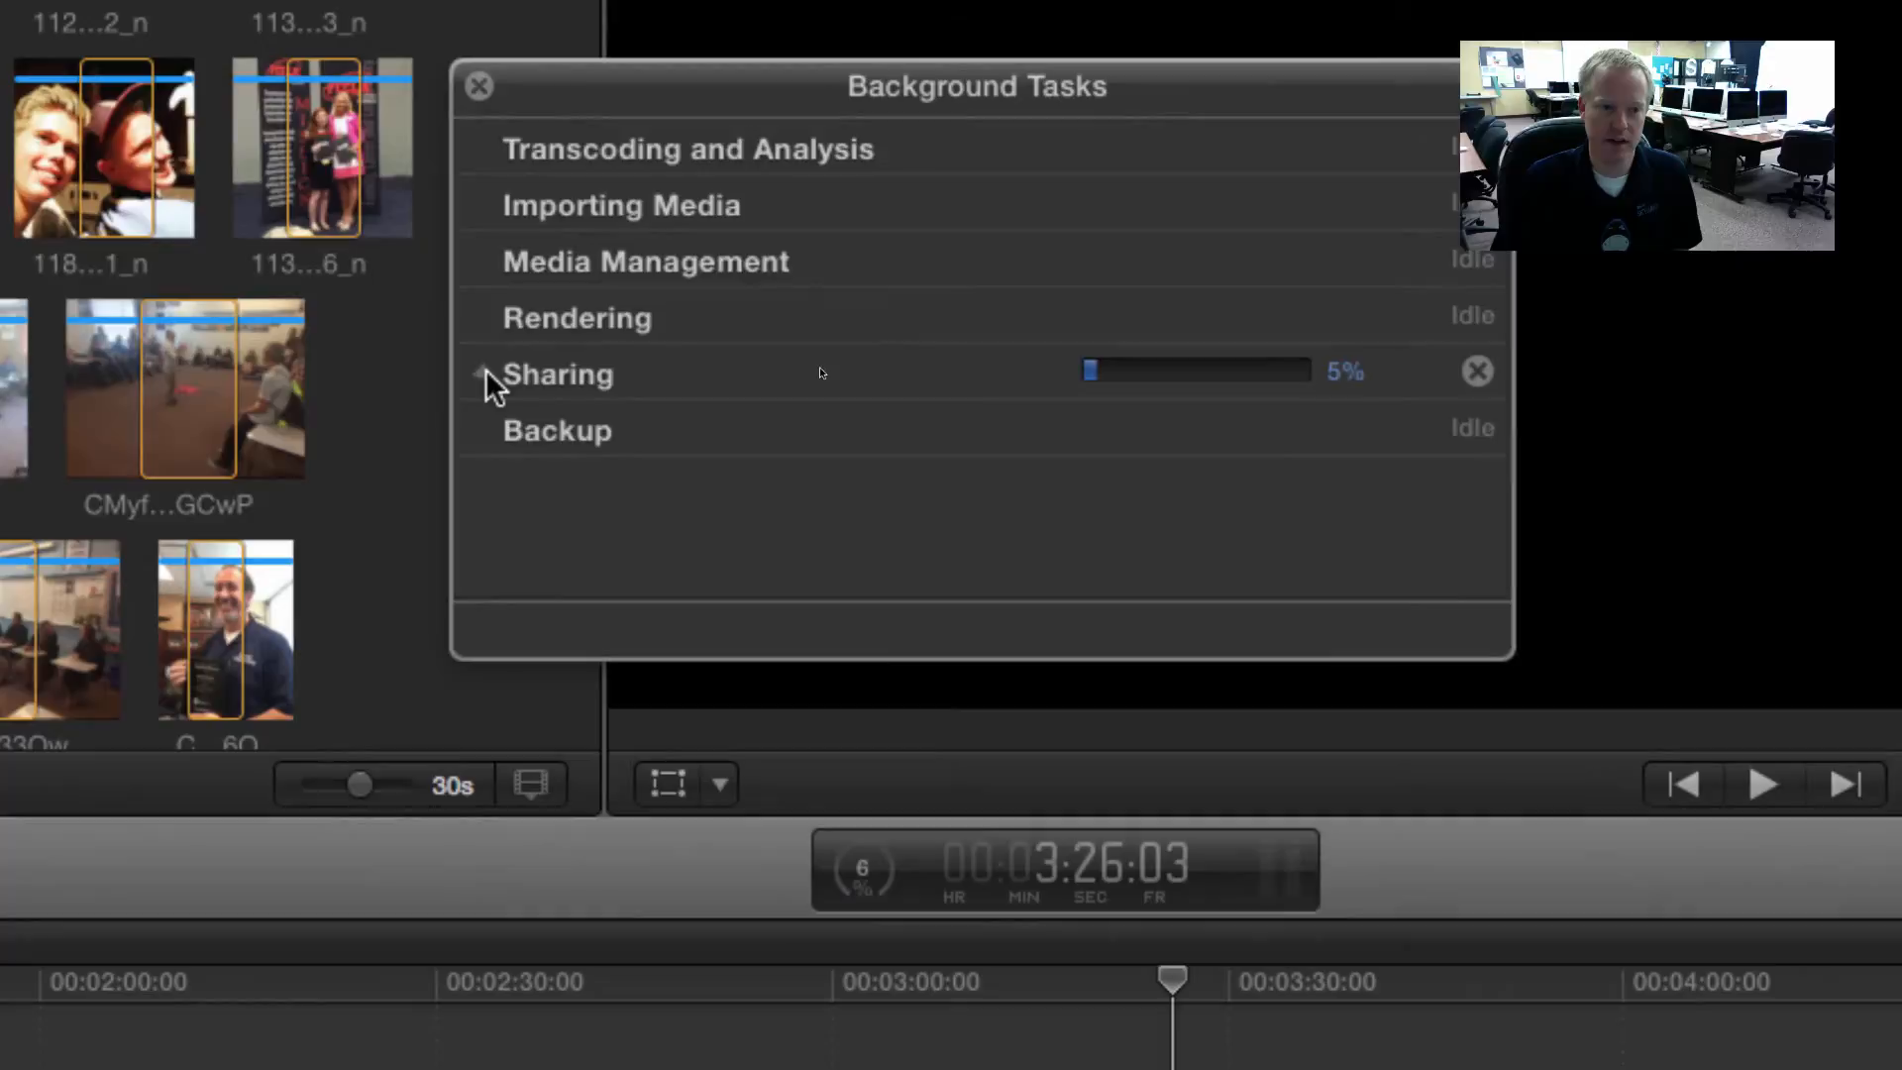
Confirm shhshero.mov is transcoding under Sharing, then close Background Tasks.
{"action": "left_click", "coordinate": [479, 375]}
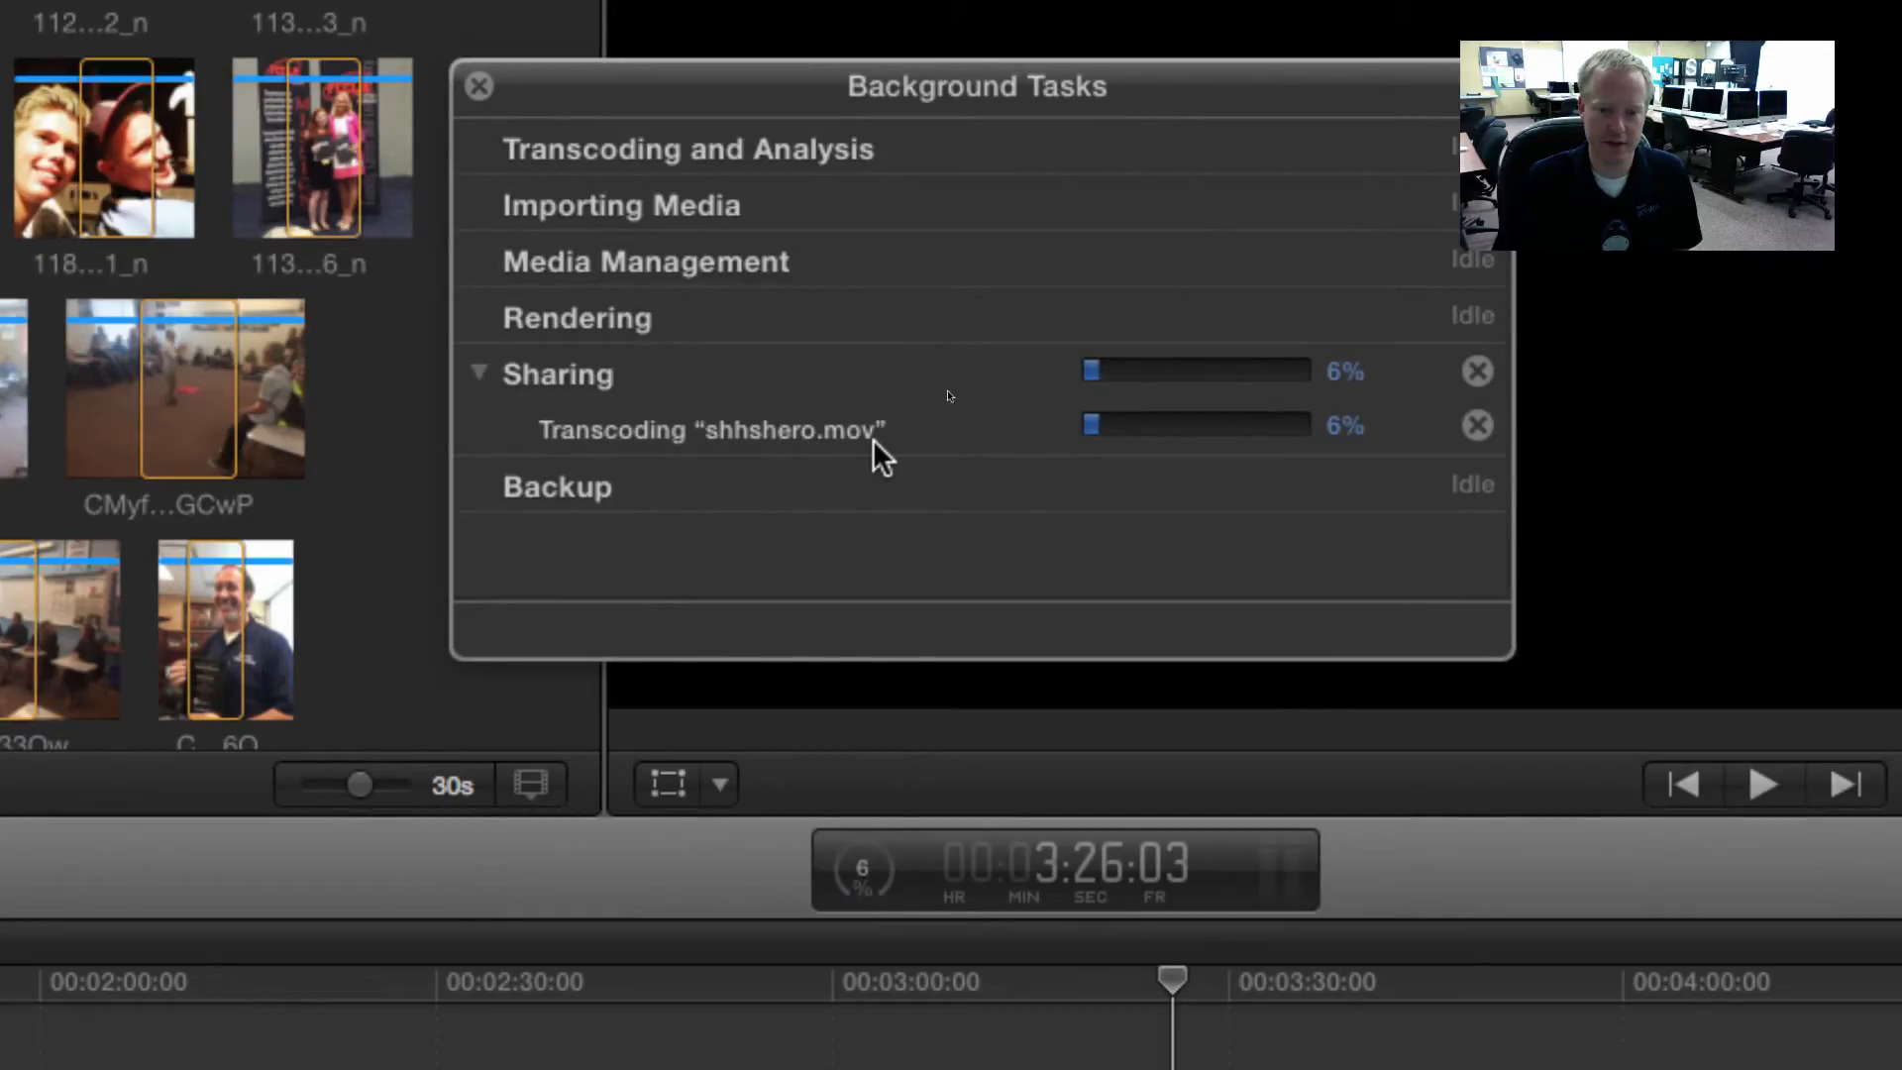
{"action": "mouse_move", "coordinate": [1142, 468]}
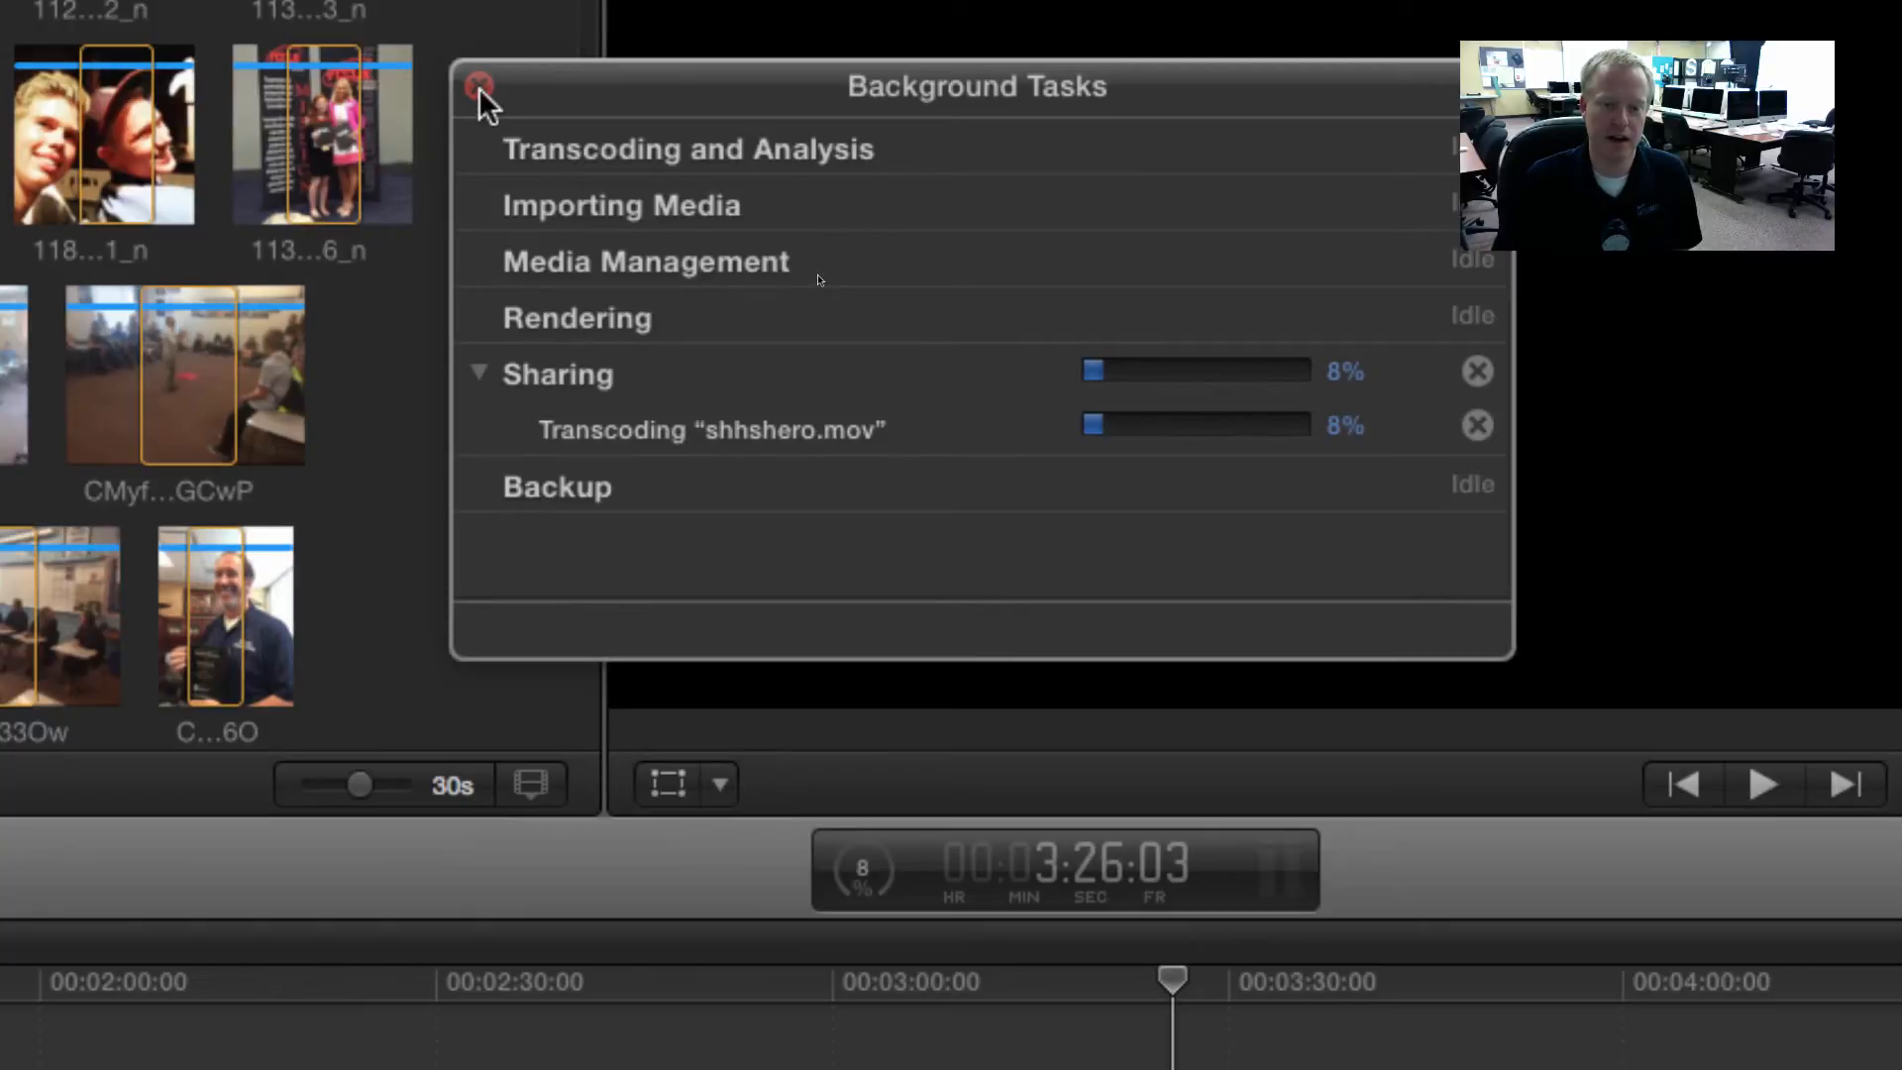
{"action": "left_click", "coordinate": [478, 85]}
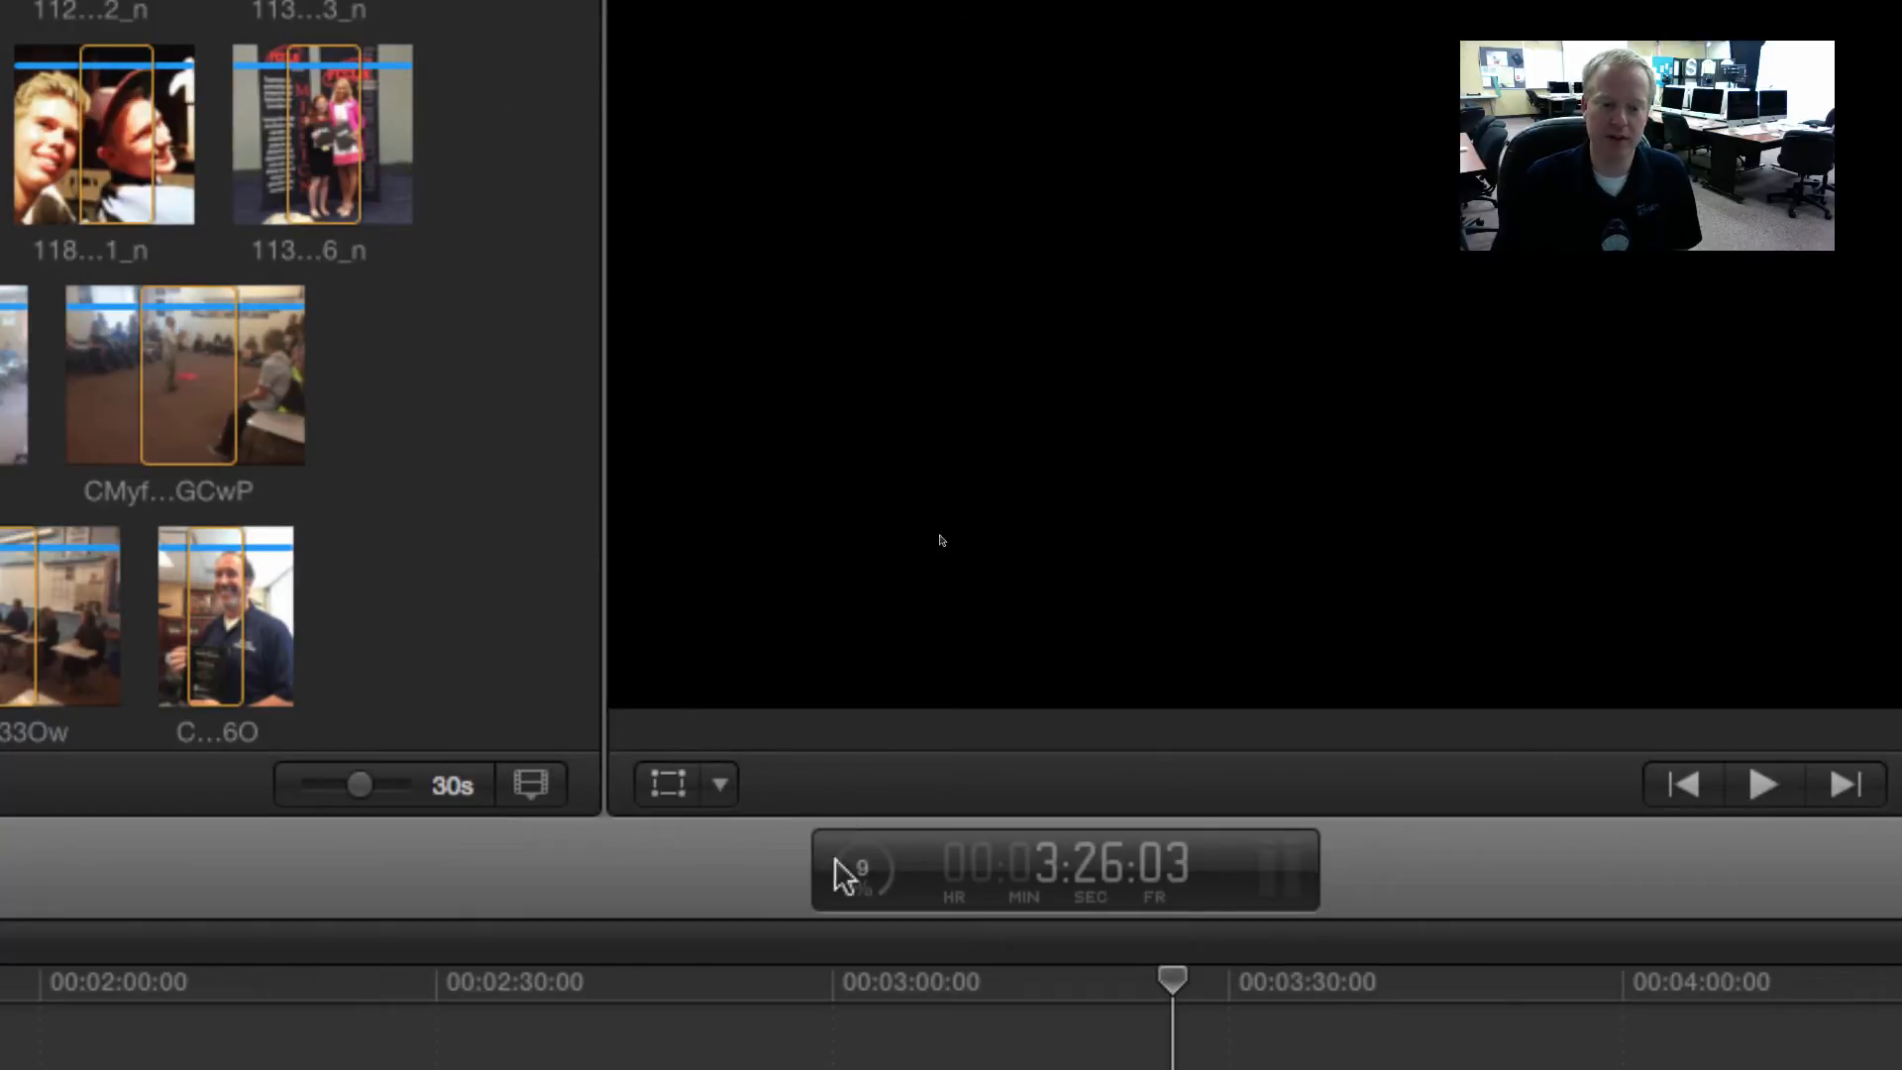